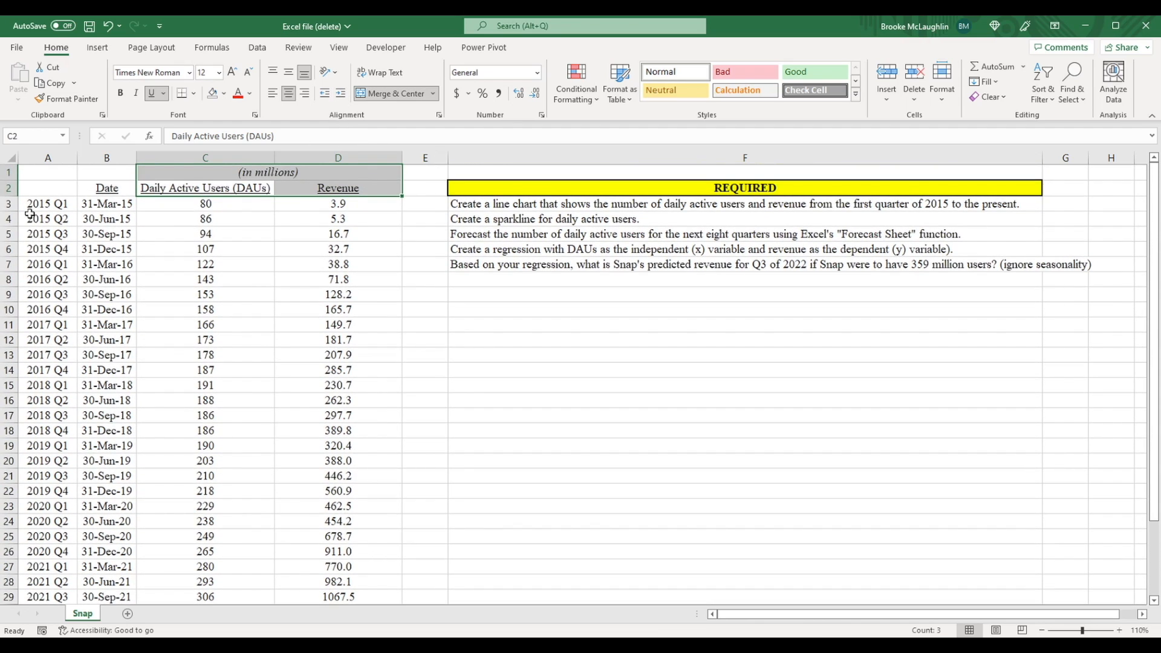
Step: Select the Date, DAUs and Revenue data from B2 across to column D
left_click(47, 204)
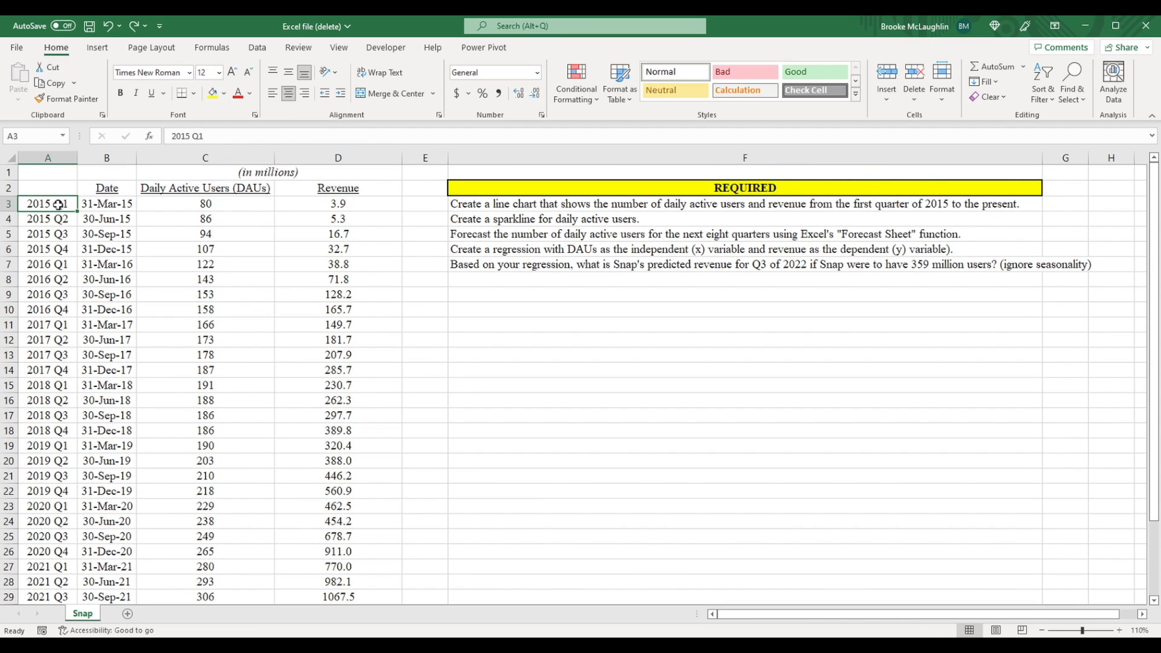
left_click(268, 171)
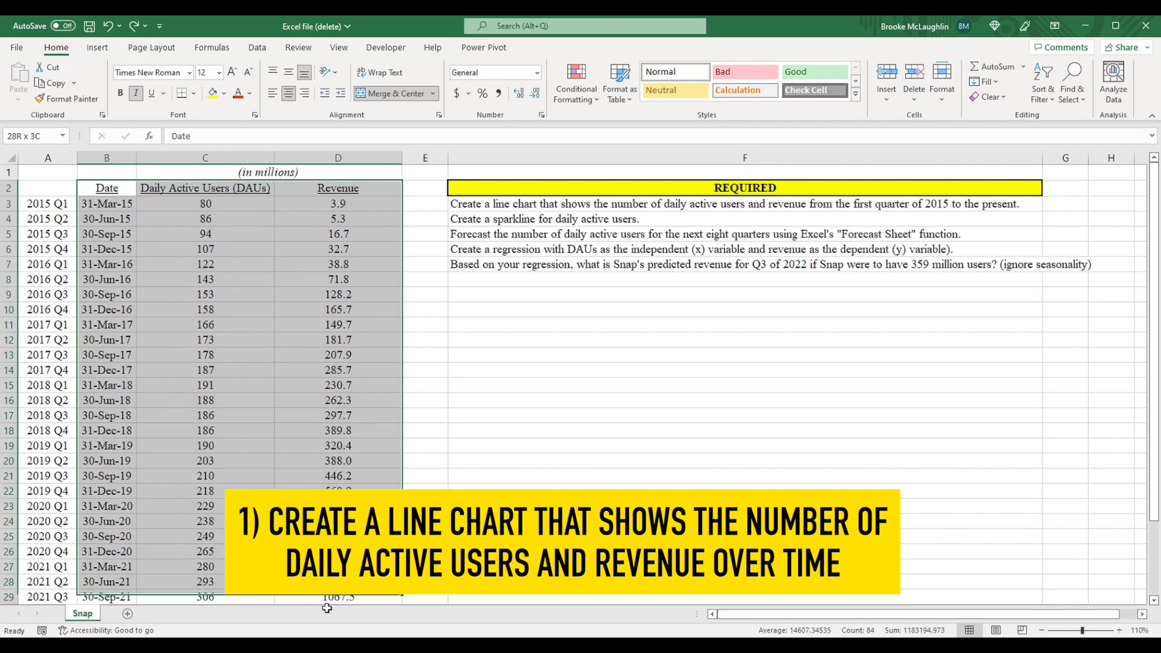
Step: Insert the recommended line chart of daily active users and revenue
scroll("down", 3)
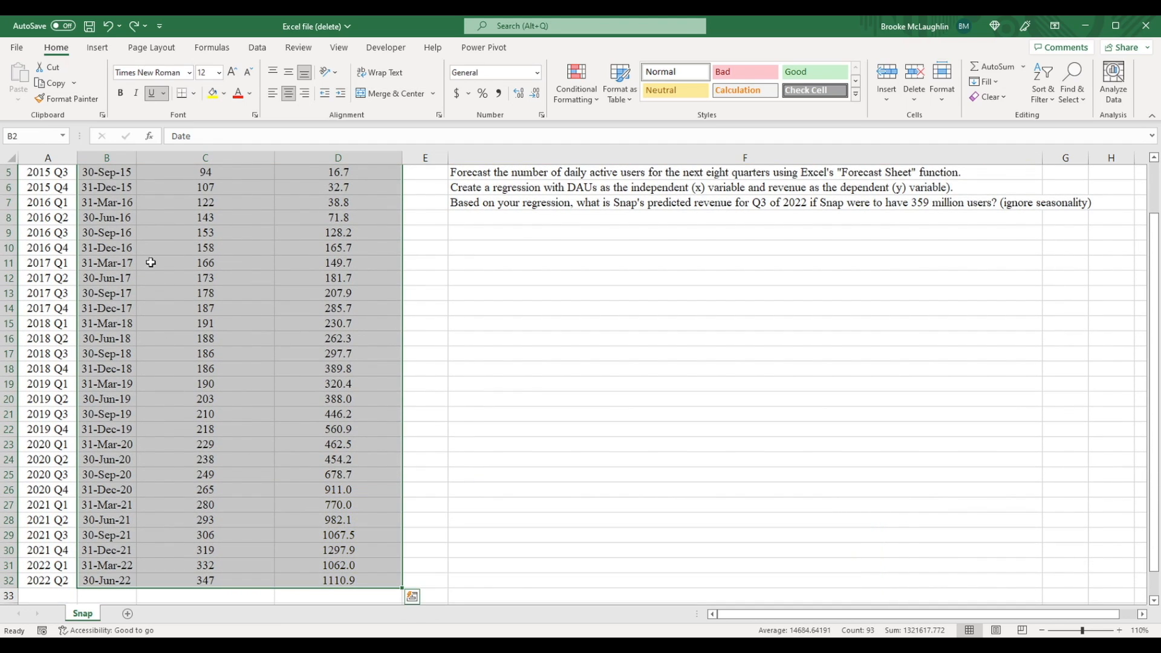
left_click(96, 47)
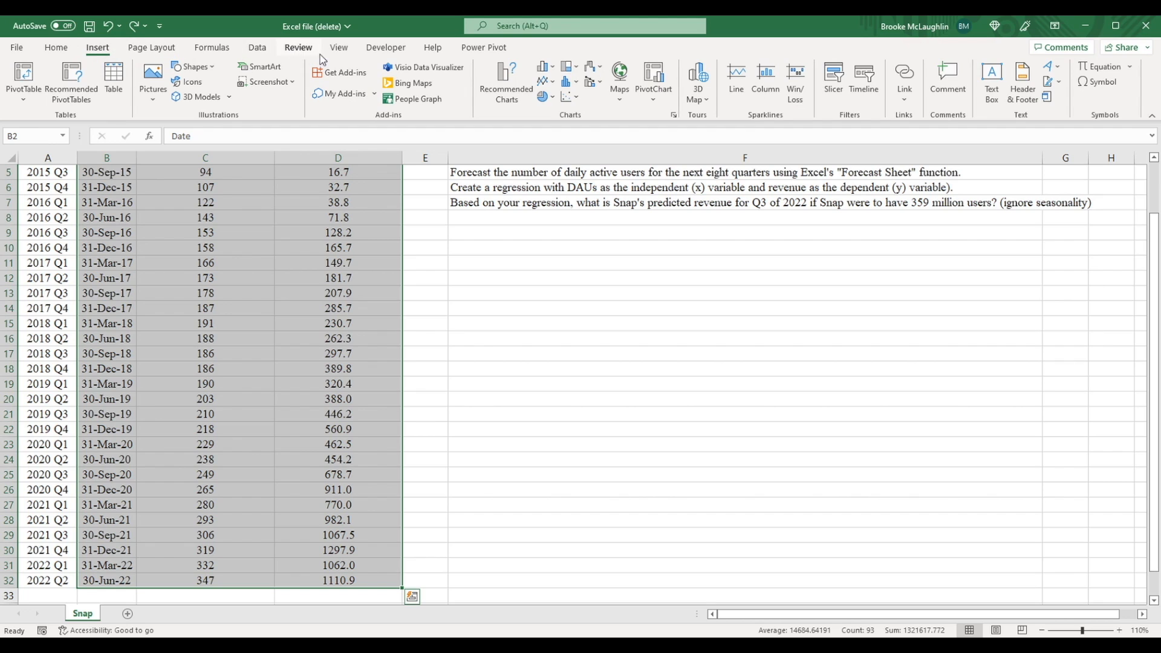
left_click(507, 82)
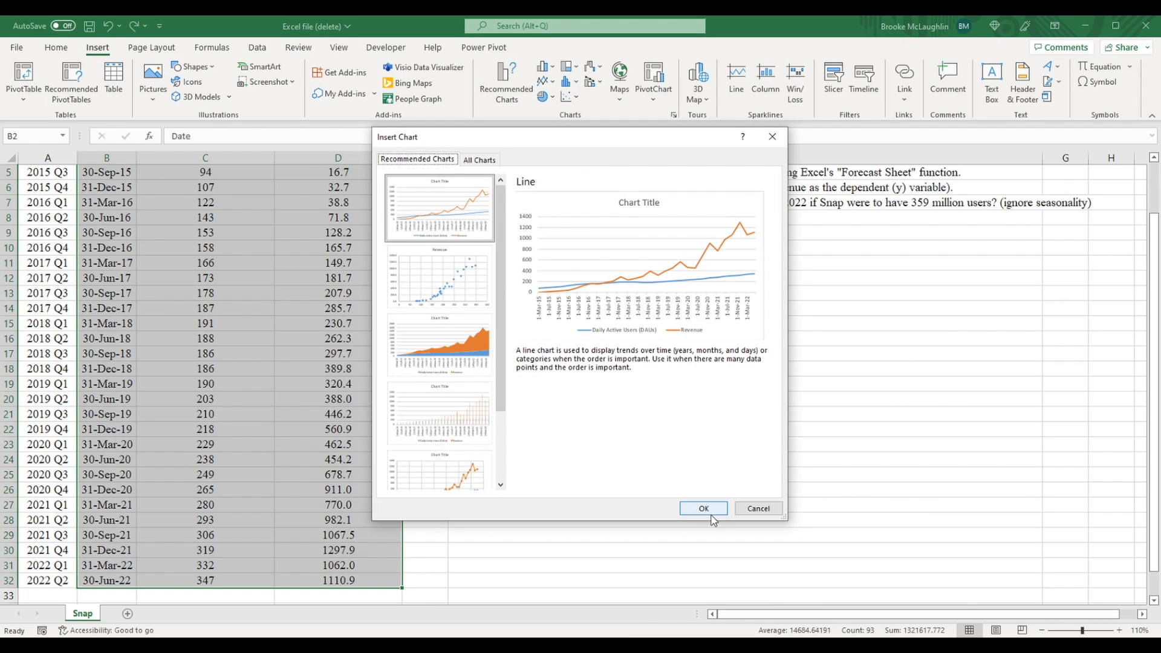
left_click(702, 508)
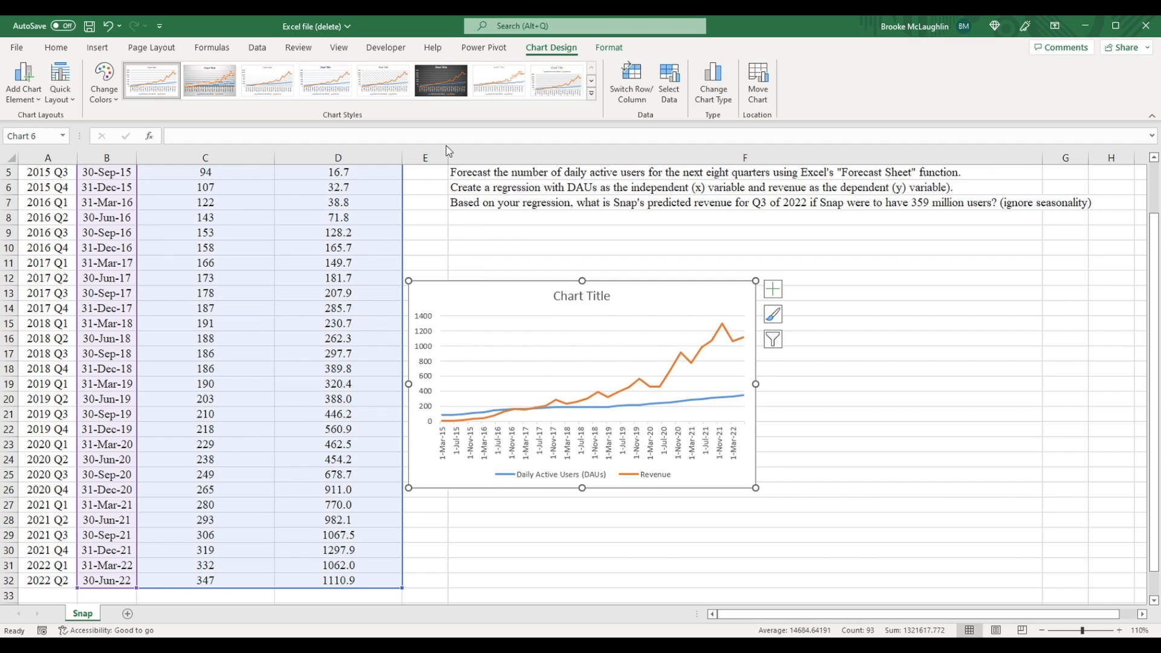
Step: Apply the dark chart style and retitle the chart 'DAUs and Revenue'
left_click(441, 80)
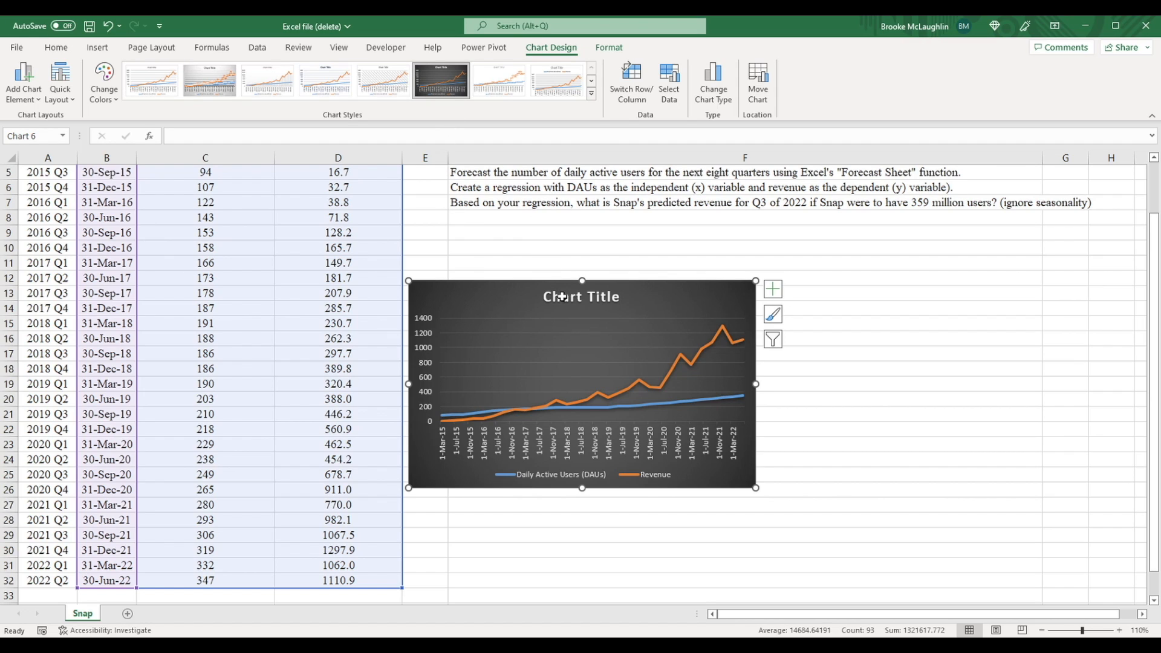
left_click(581, 296)
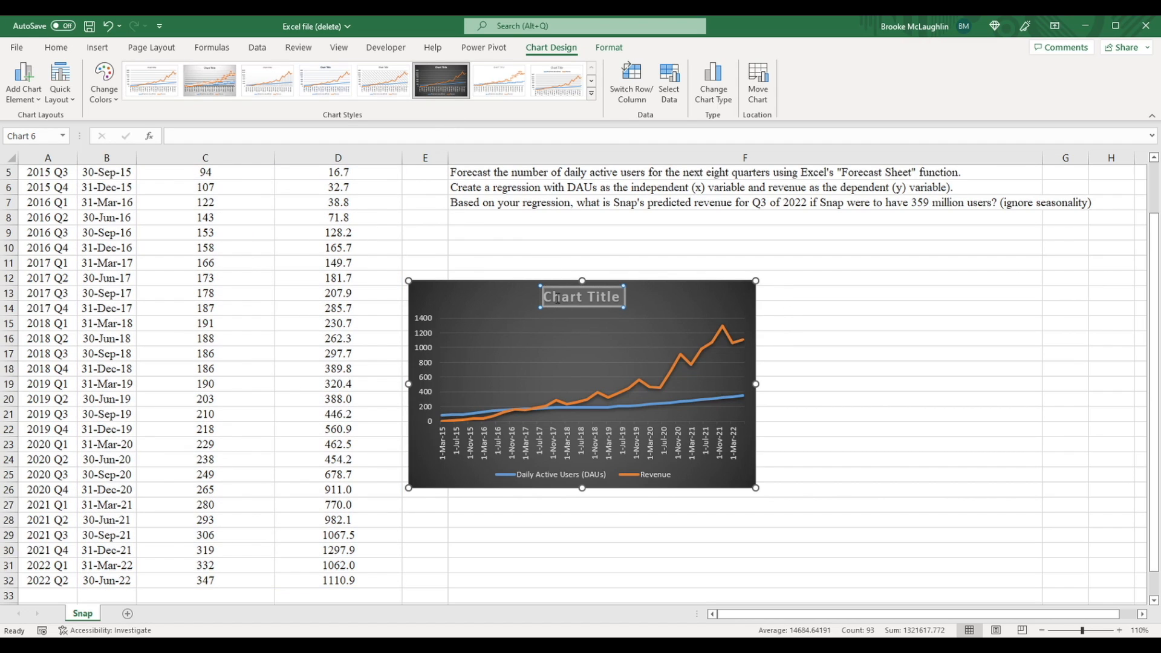
type("DAUs and Revenue")
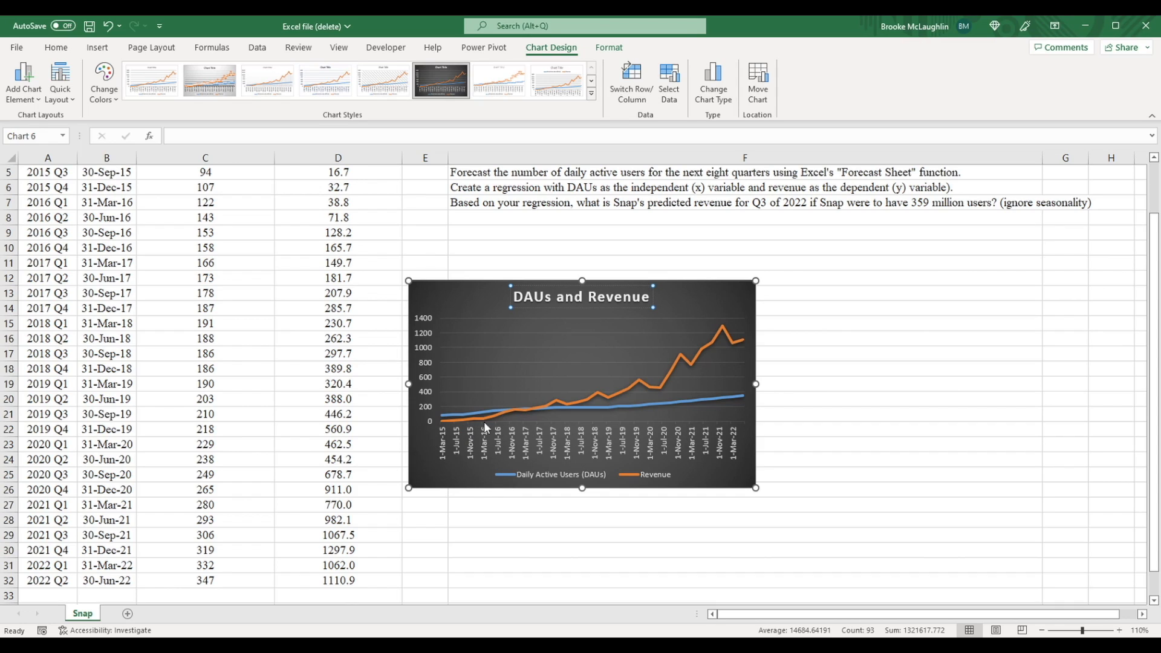
mouse_move(794, 393)
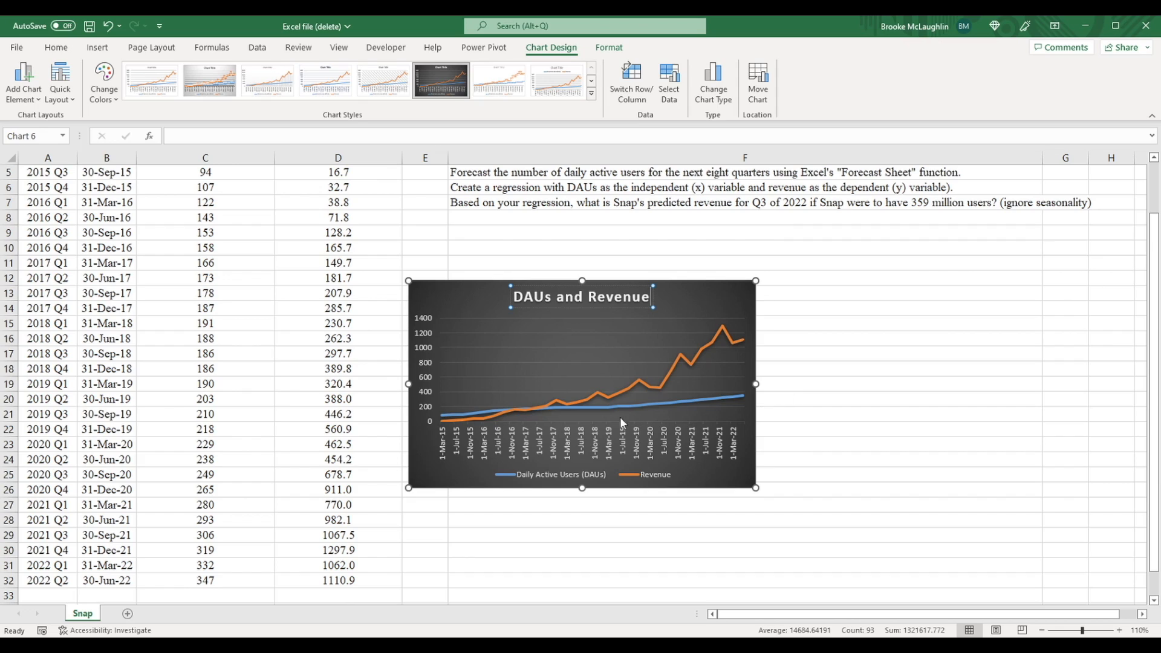
mouse_move(795, 332)
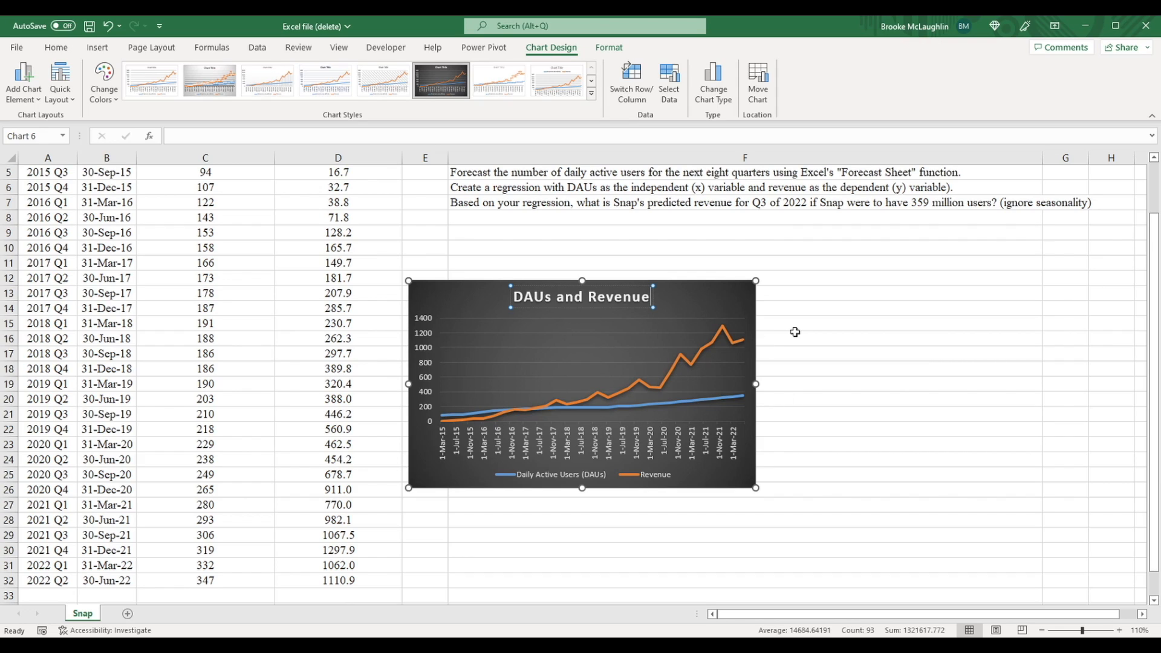
mouse_move(330, 260)
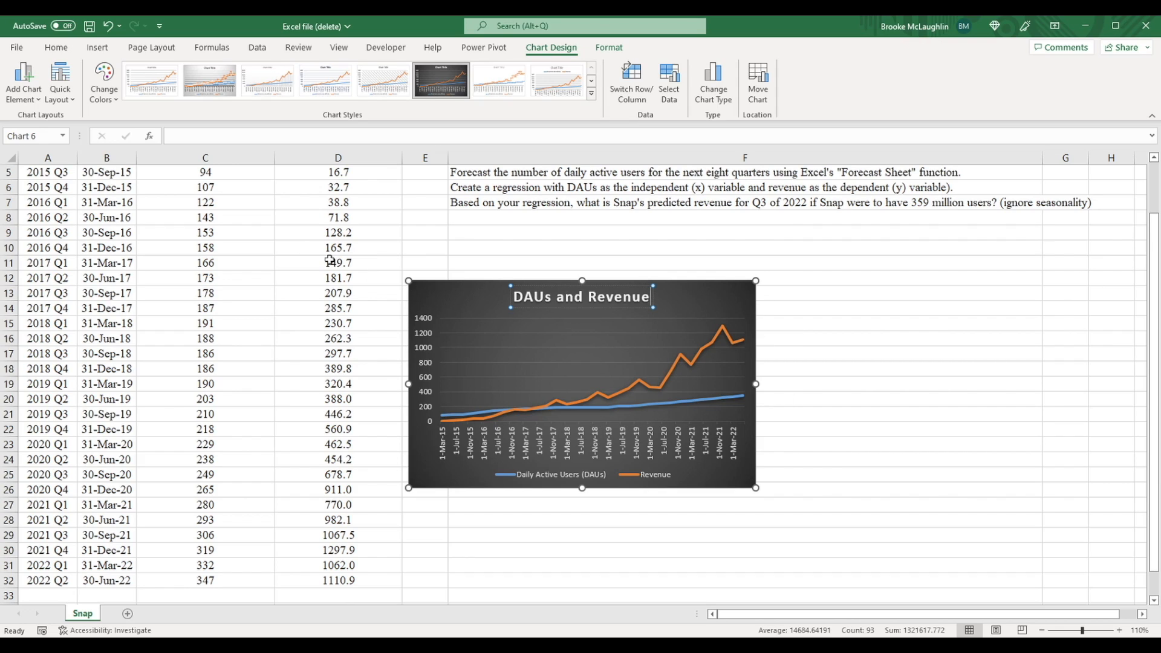
Step: Add a line sparkline in C33 from C3:C32 and extend it to D33
left_click(55, 46)
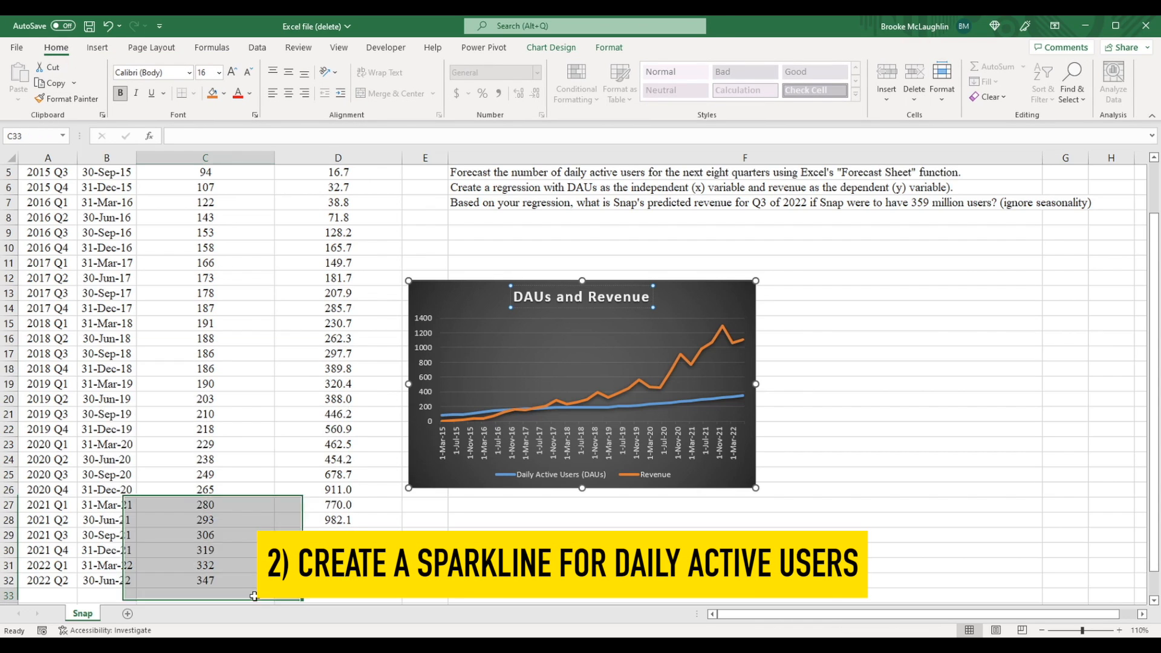
left_click(97, 47)
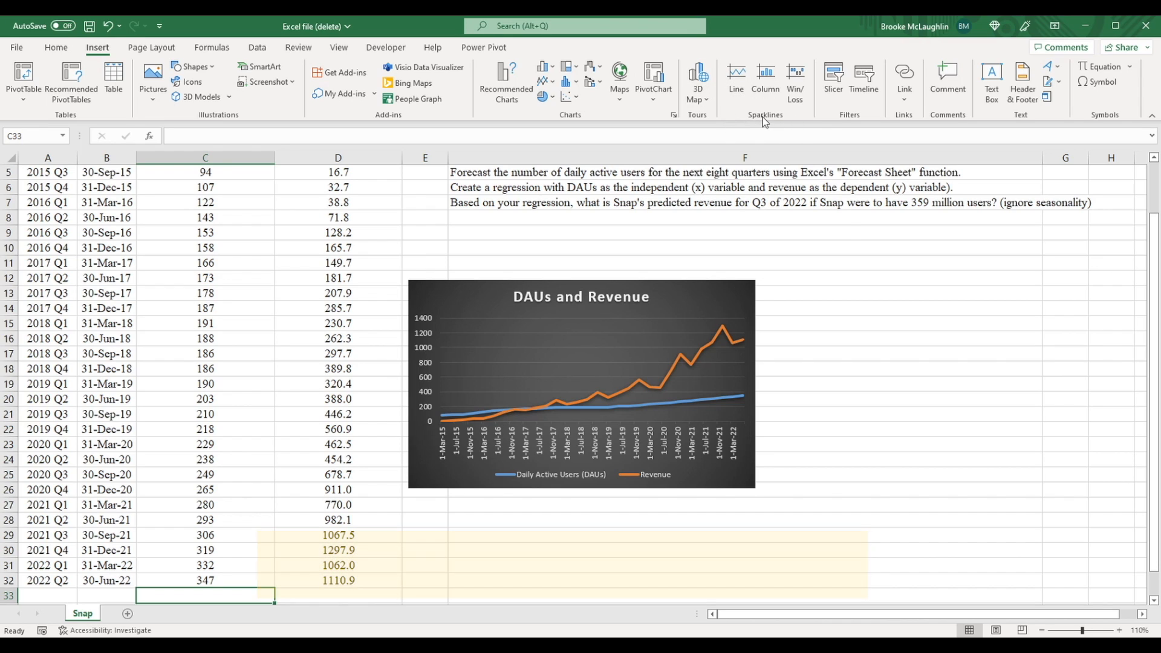
left_click(736, 76)
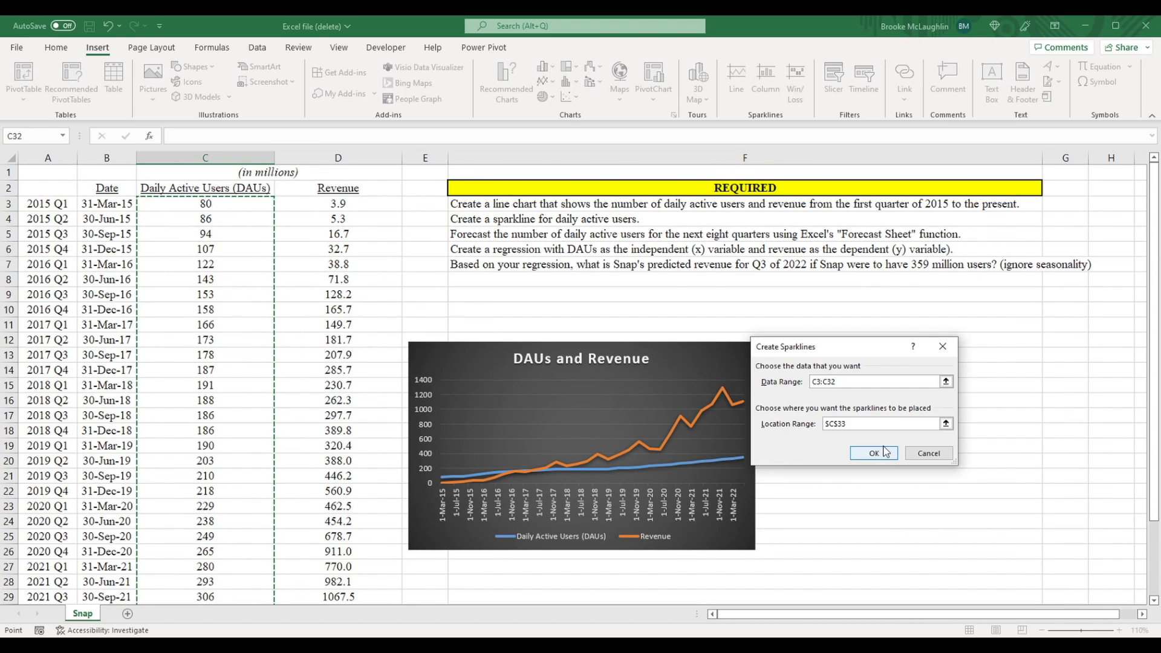
left_click(874, 452)
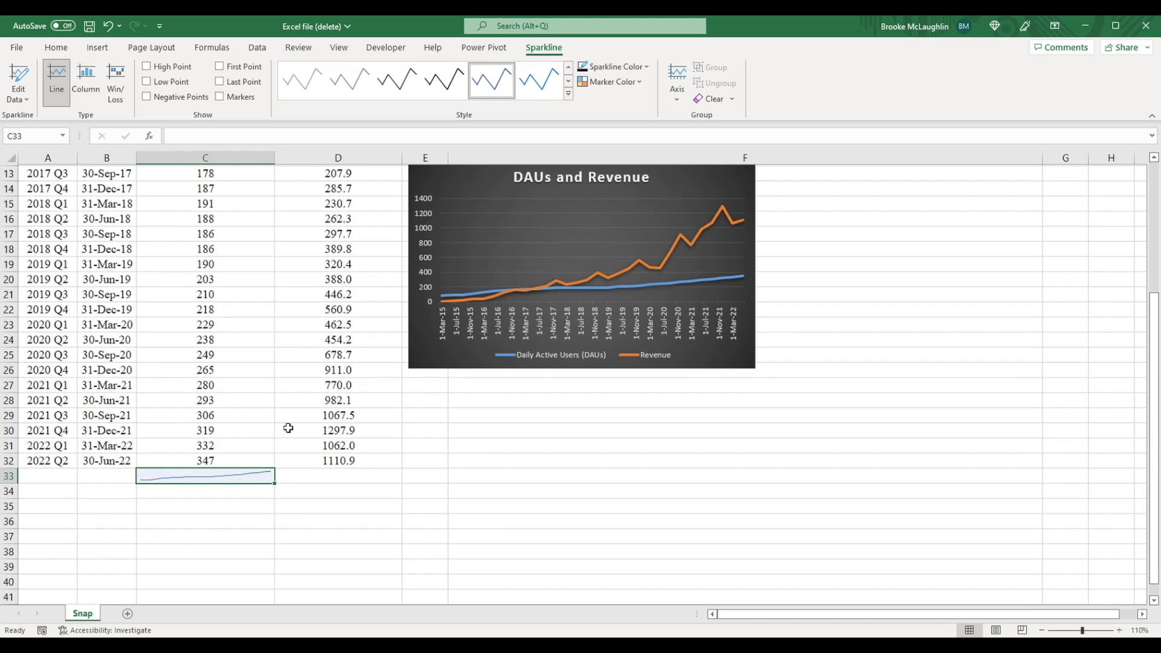
left_click(205, 491)
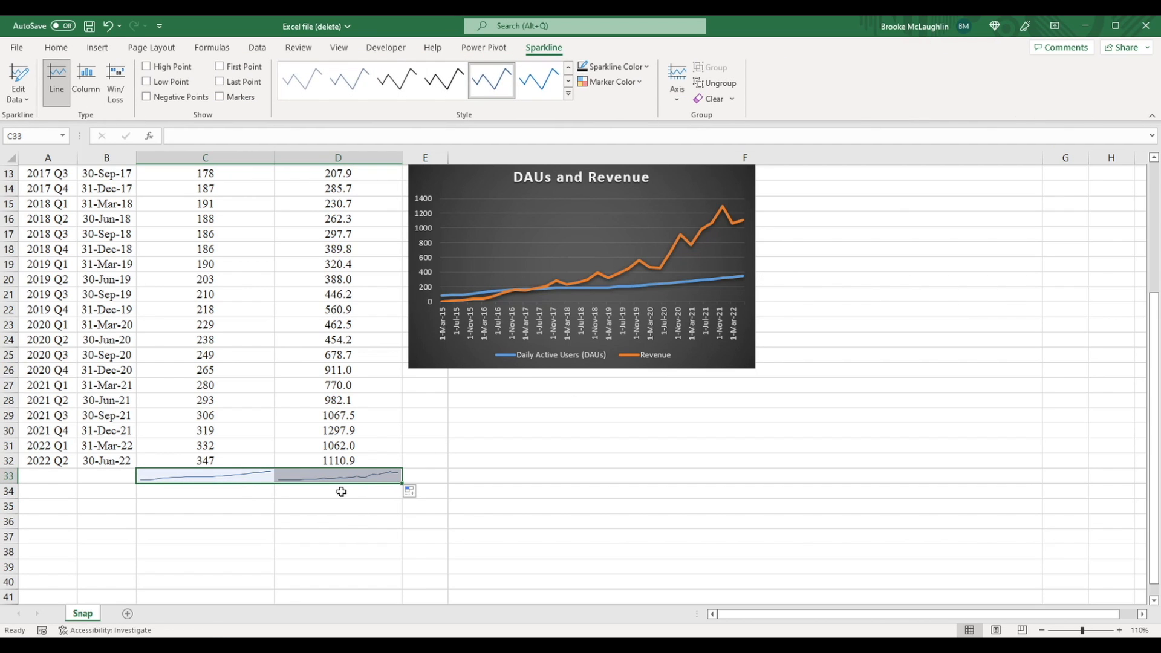
left_click(338, 476)
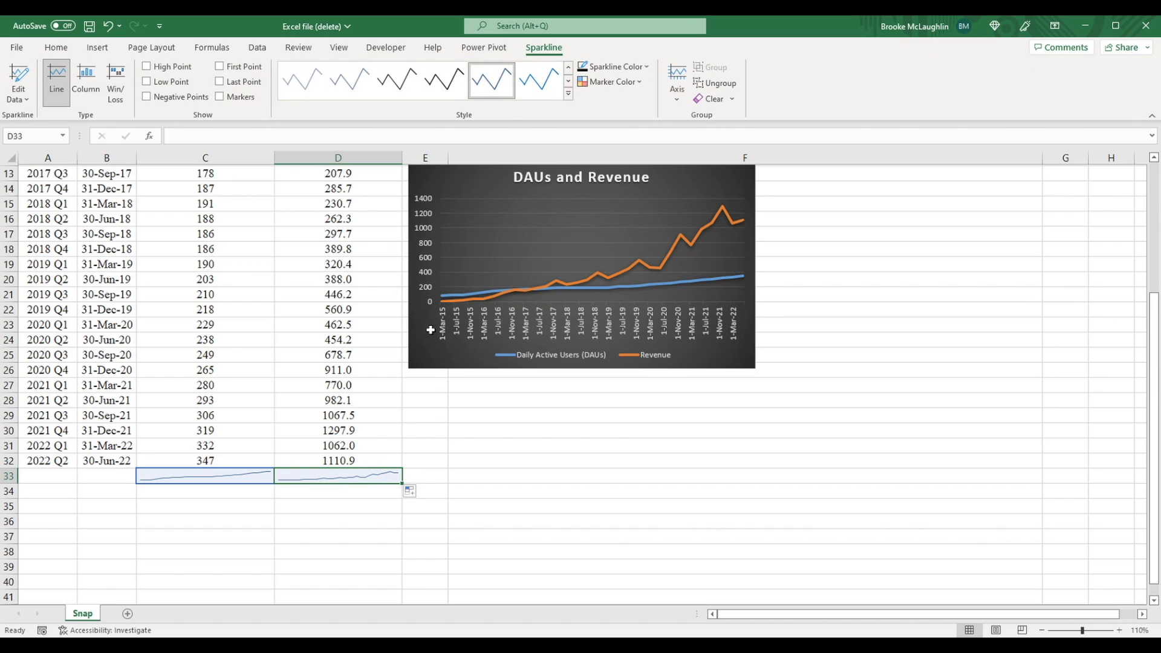
mouse_move(809, 234)
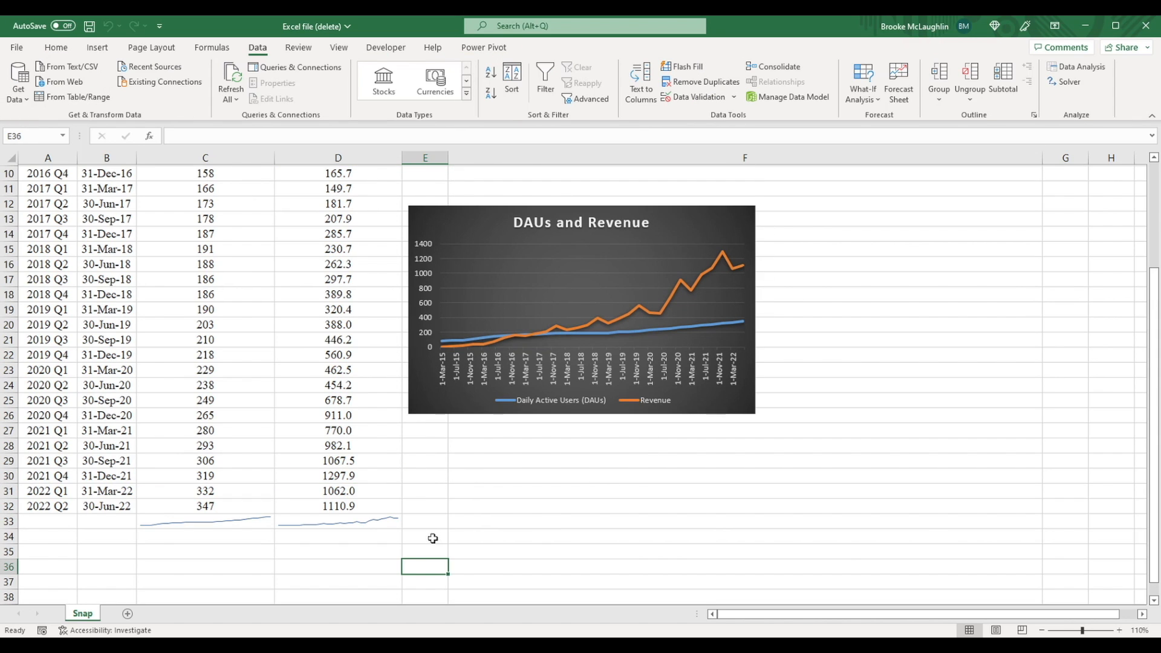
mouse_move(507, 519)
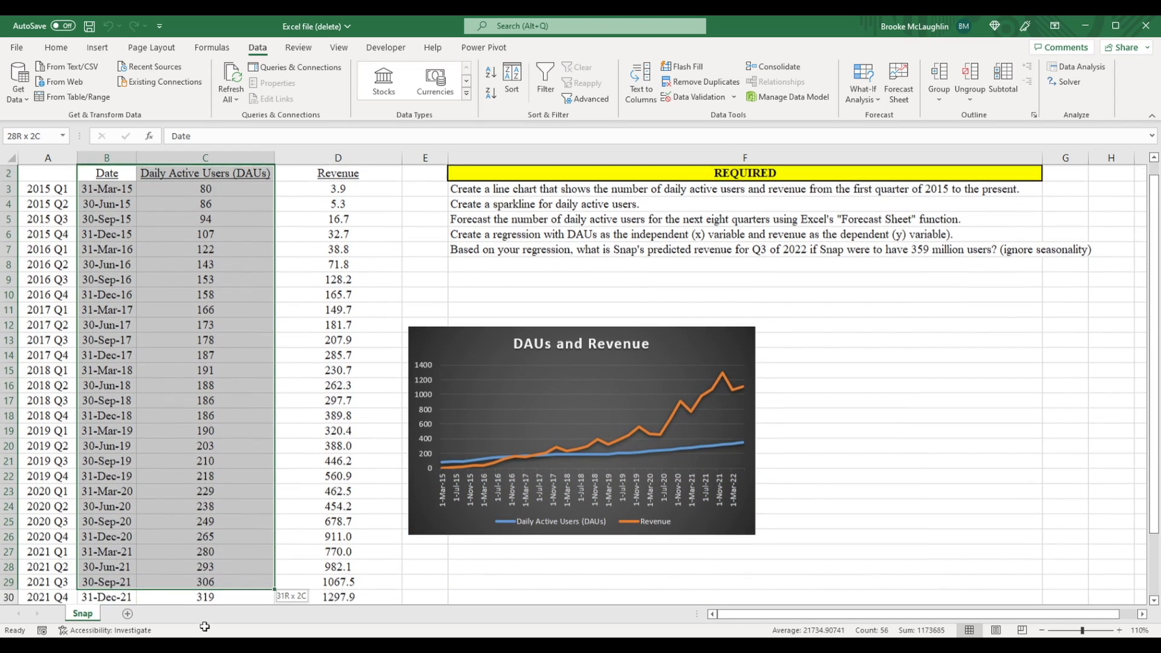
Step: Preview the DAU Forecast Sheet to 6/30/2024, trying column then line views
scroll("down", 3)
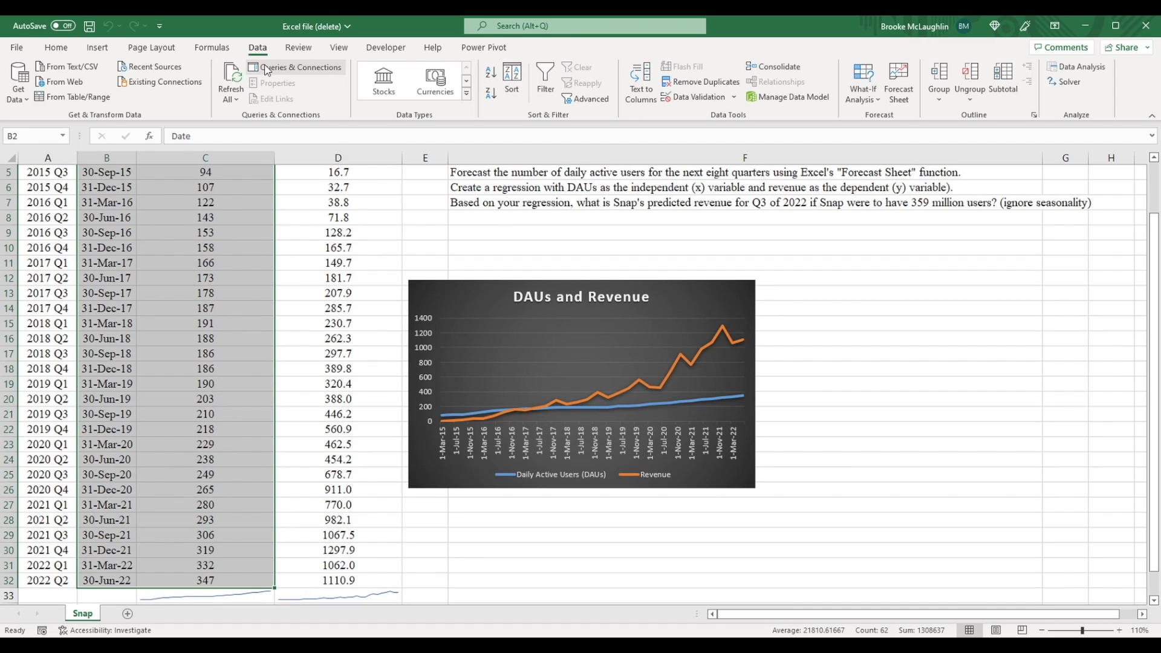
mouse_move(899, 82)
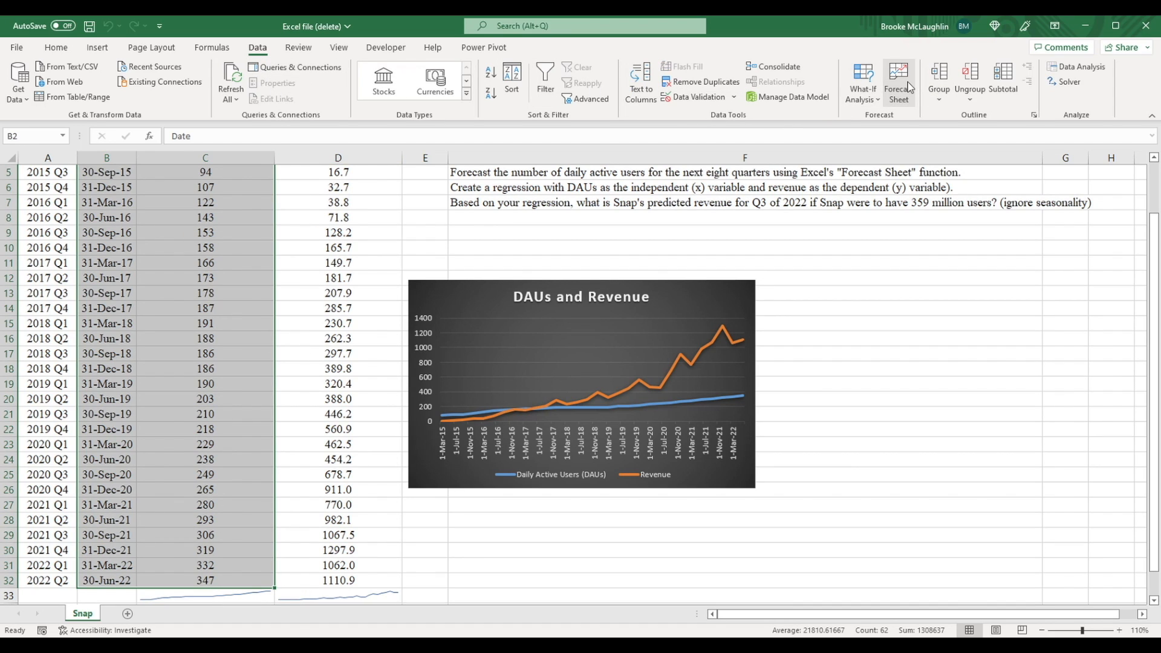
left_click(898, 78)
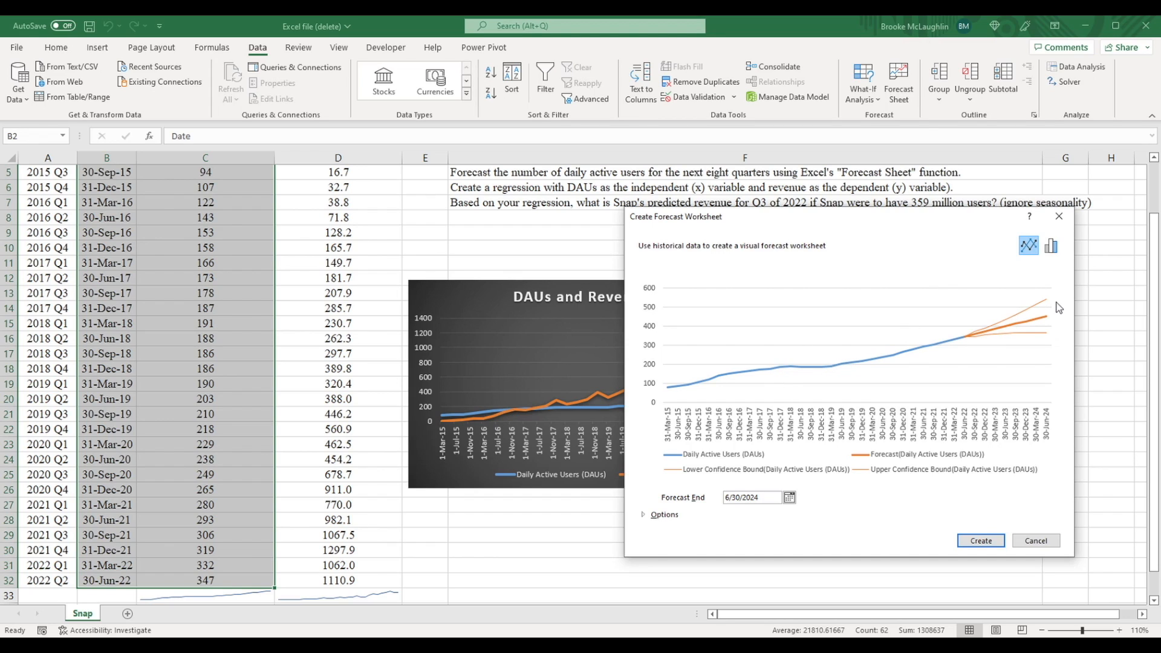
left_click(1051, 245)
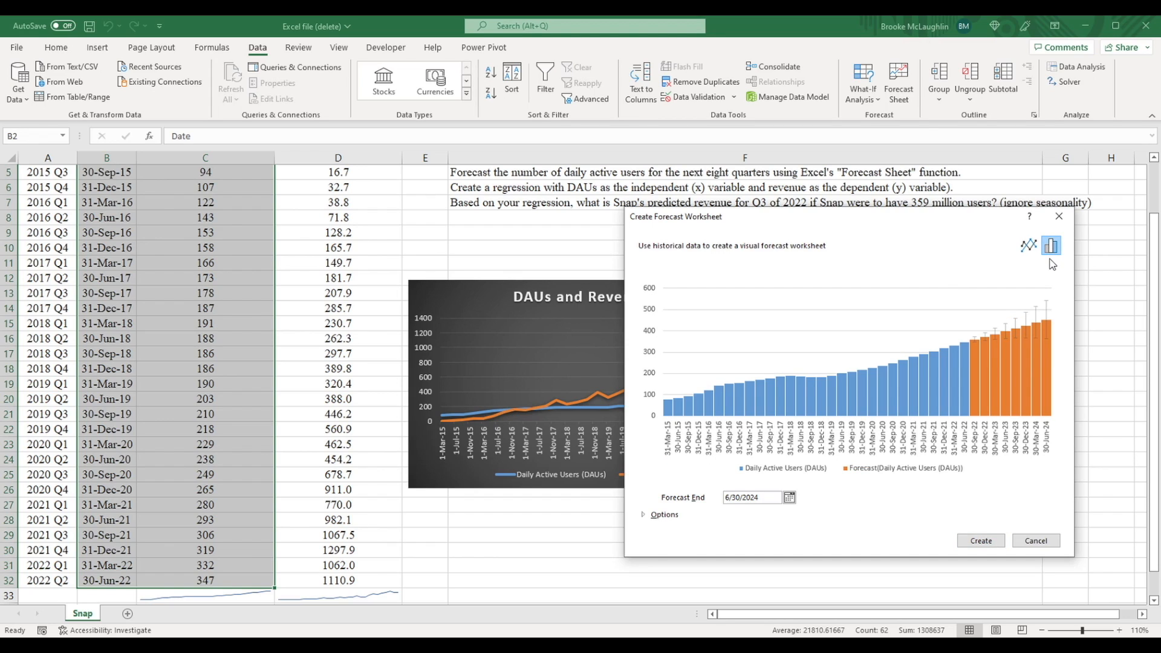
left_click(1028, 245)
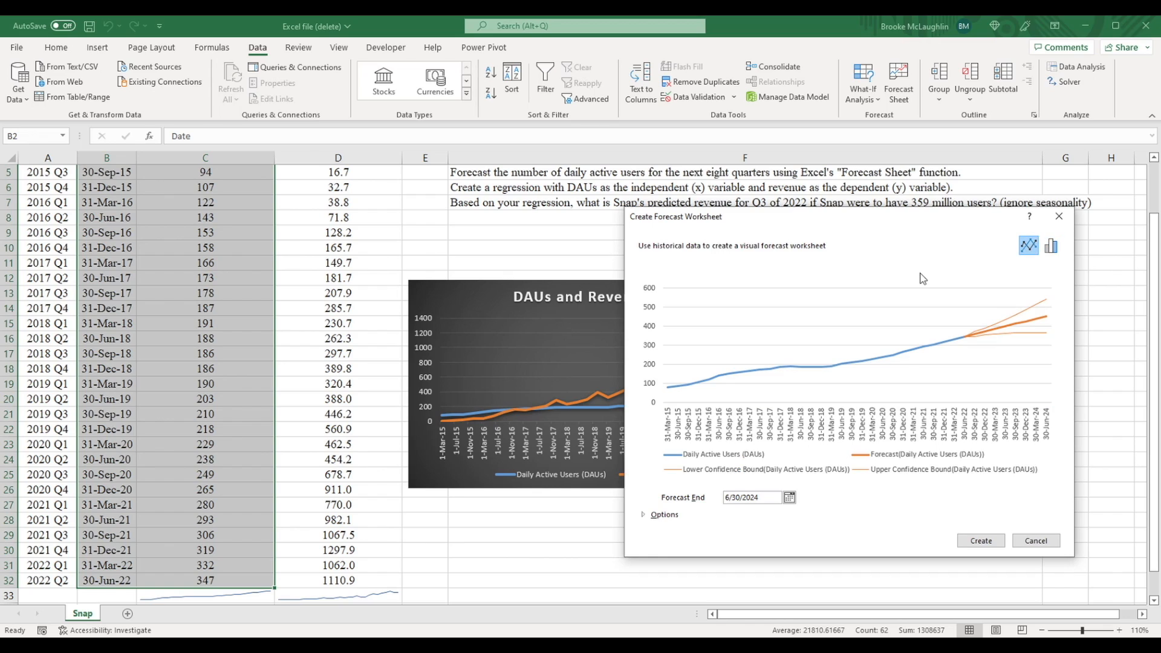
mouse_move(950, 347)
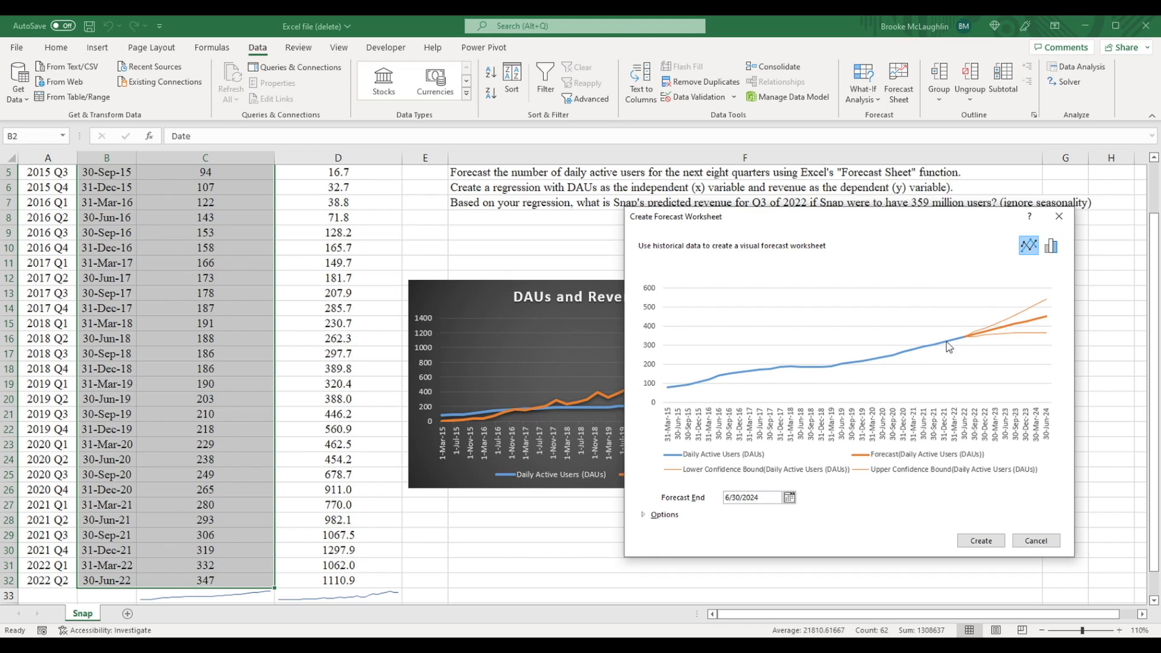
mouse_move(904, 354)
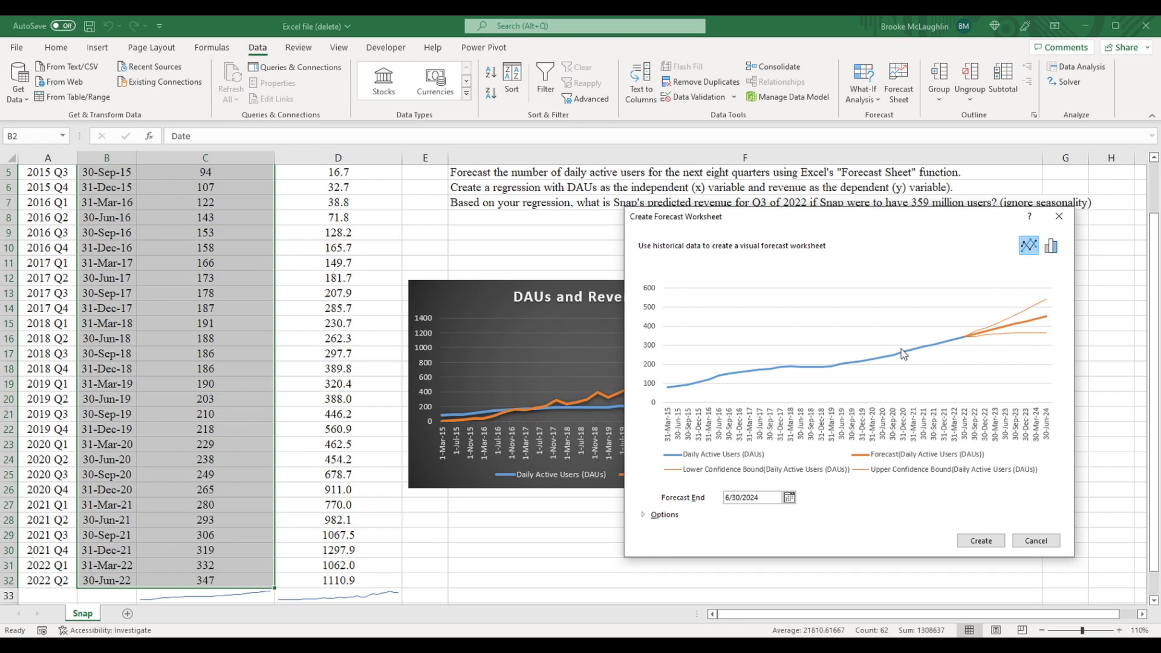
mouse_move(926, 349)
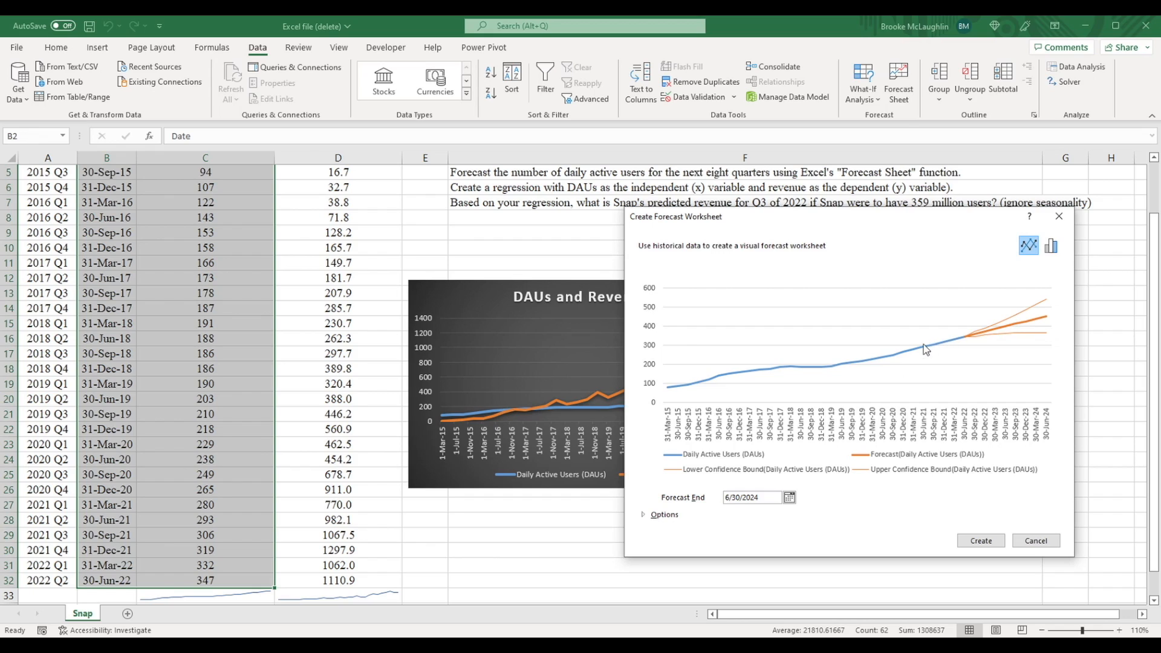
mouse_move(678, 390)
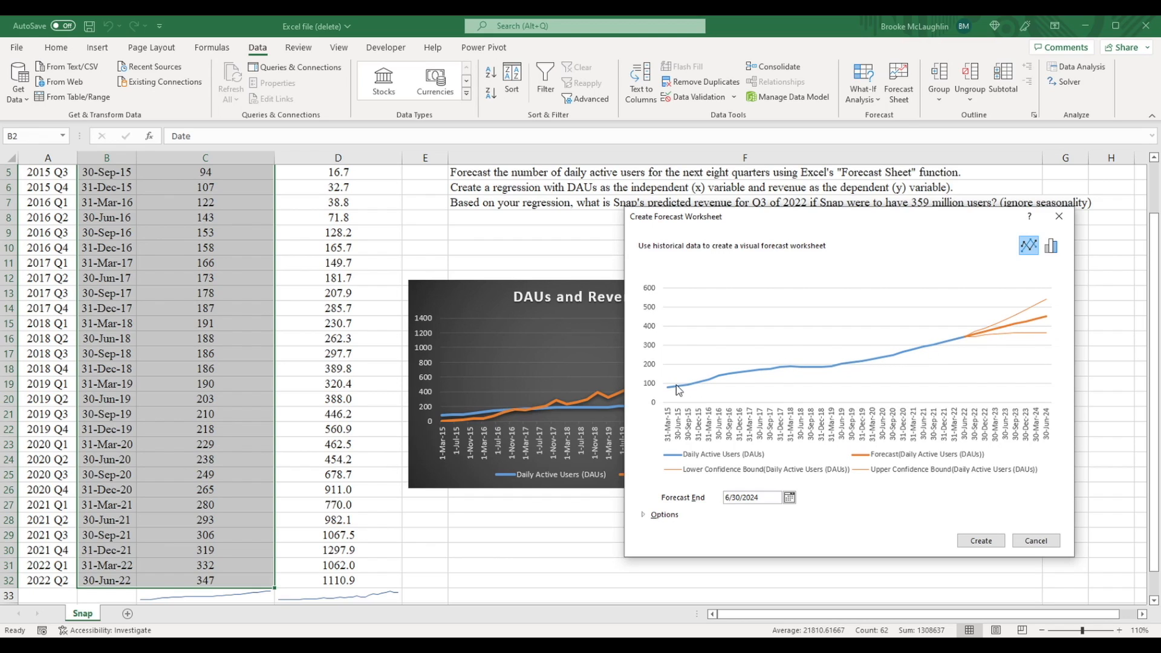
mouse_move(673, 392)
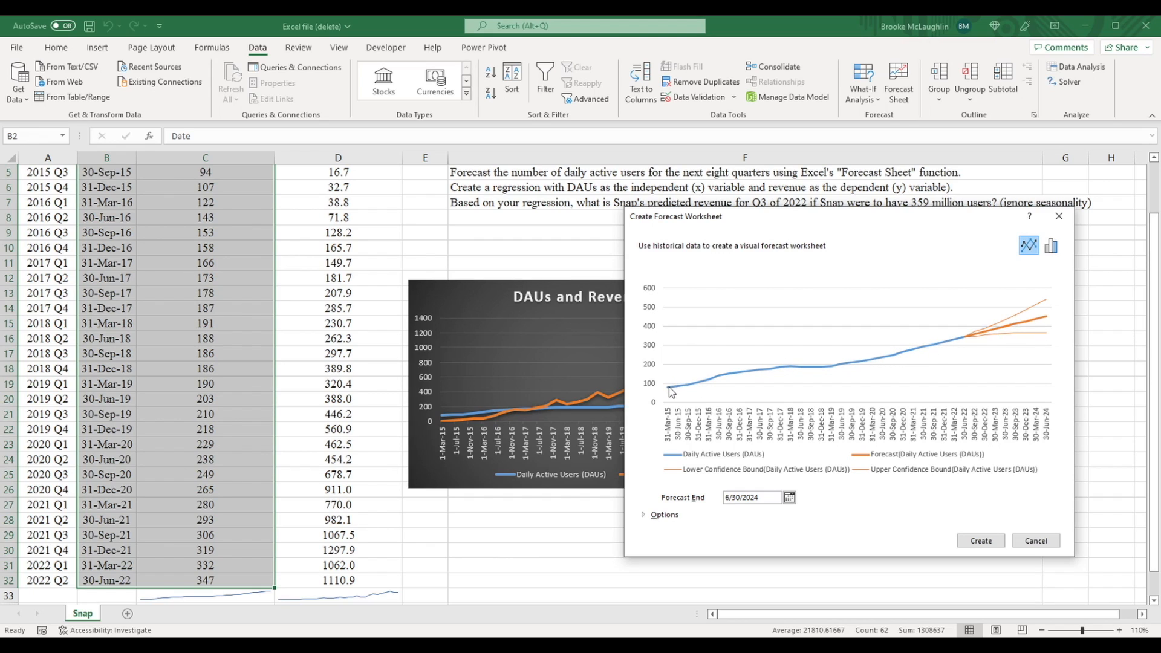
mouse_move(1032, 323)
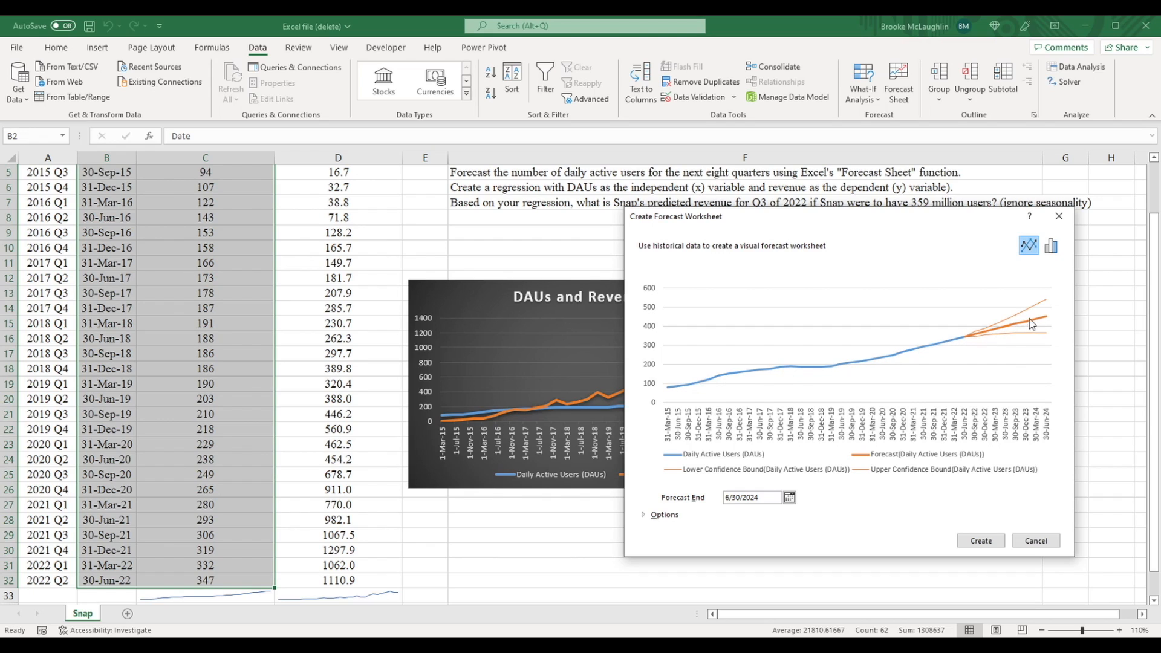
mouse_move(1038, 321)
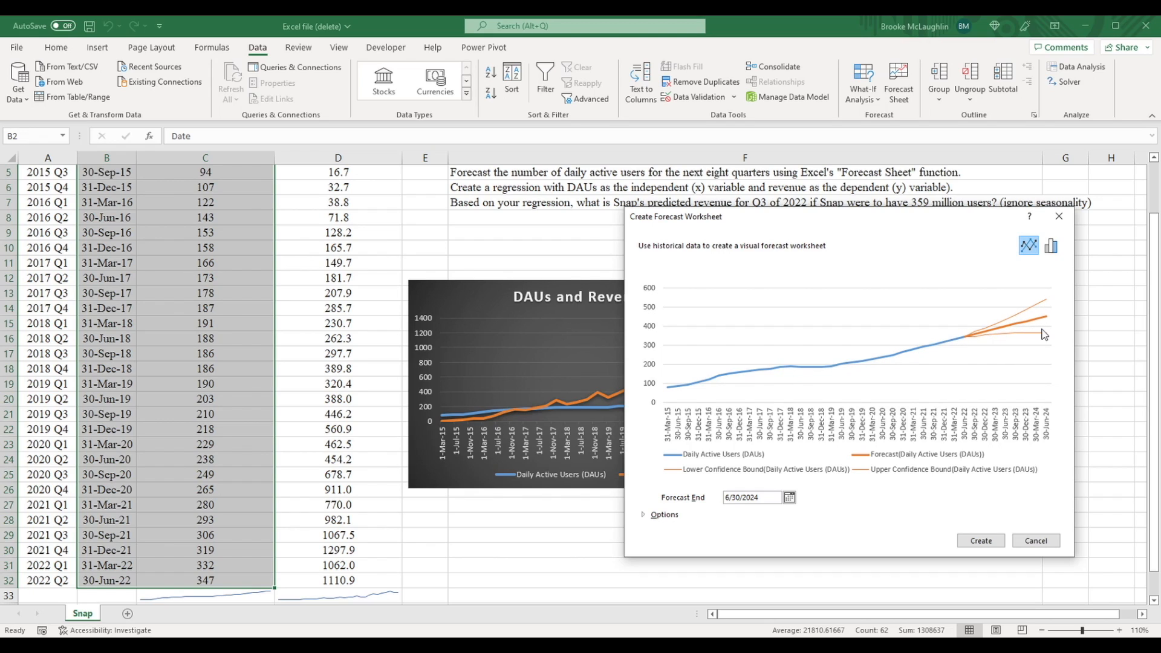
mouse_move(1002, 323)
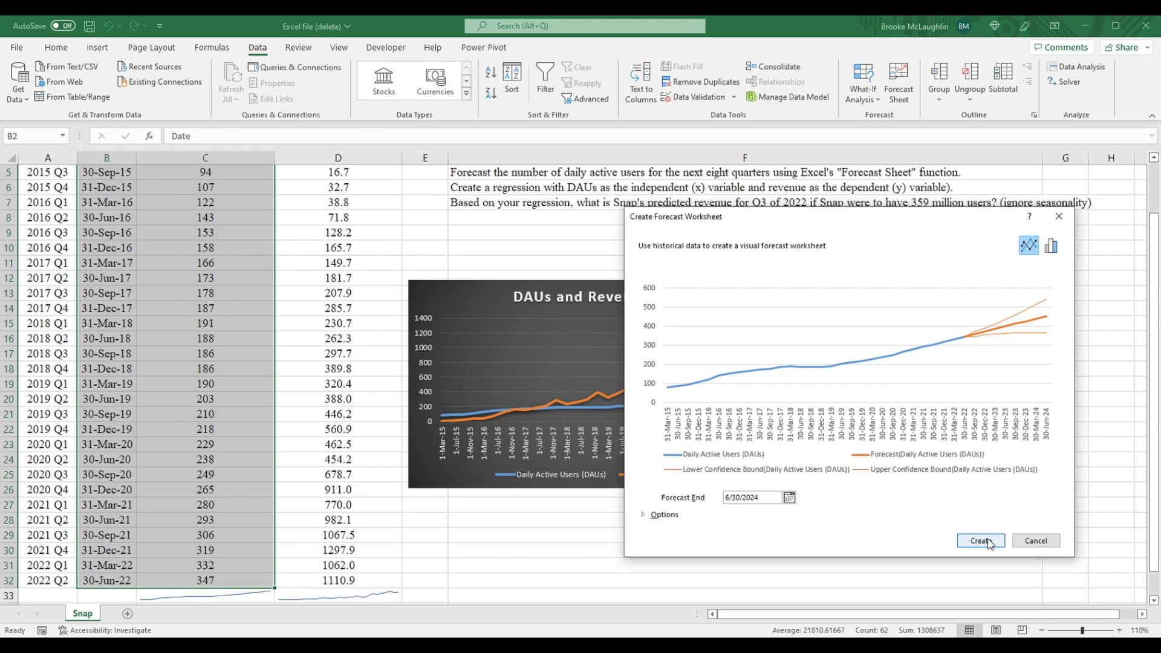
Step: Create the DAU forecast sheet and round forecast values C32:C39 to whole numbers
left_click(979, 541)
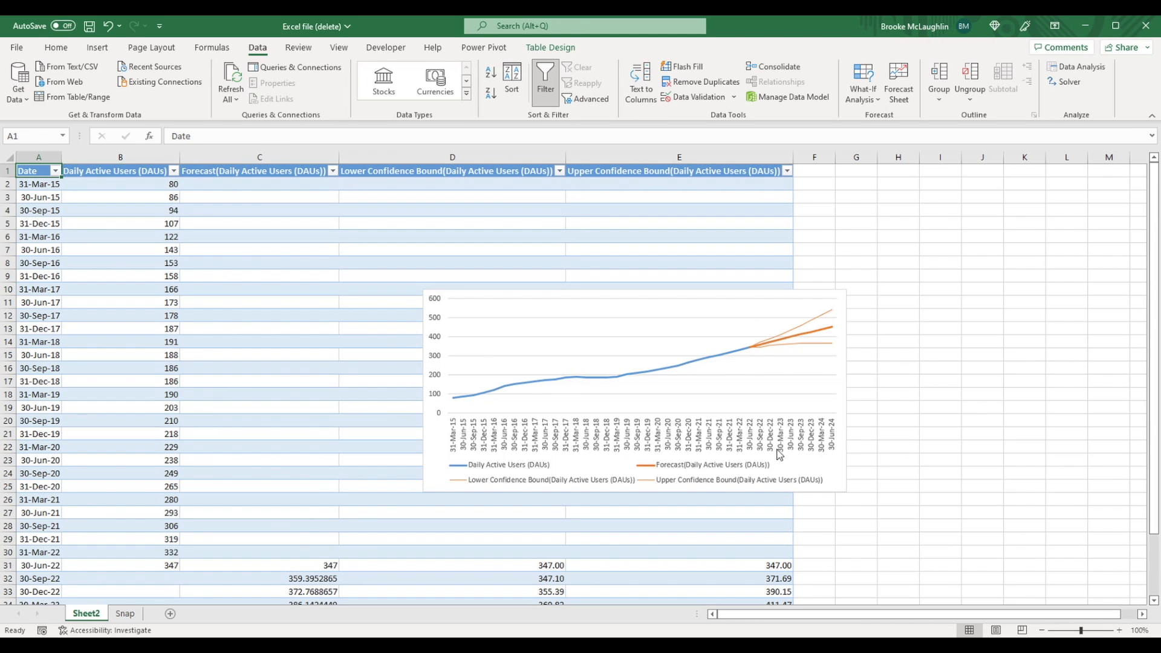
mouse_move(641, 413)
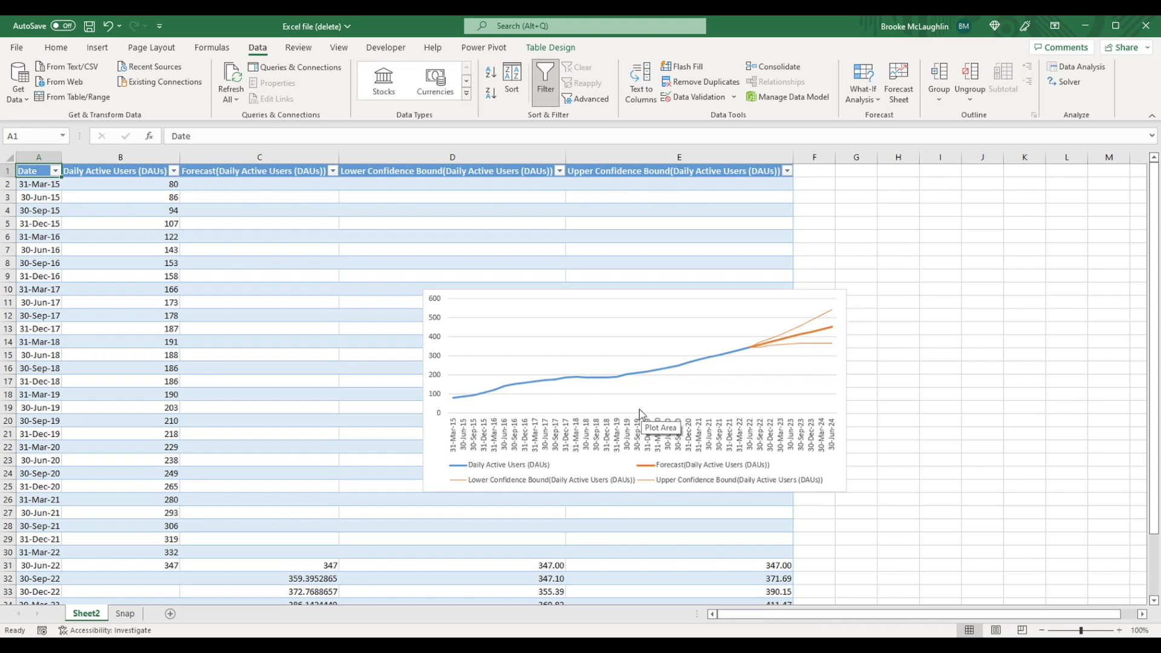
scroll("down", 3)
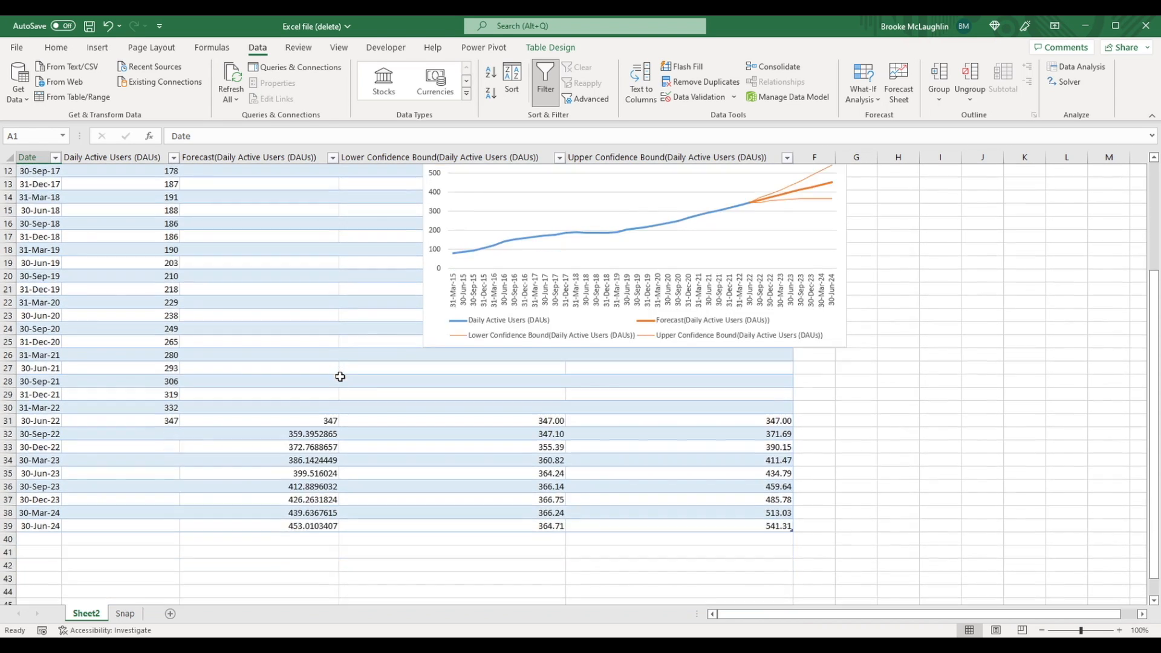
scroll("down", 3)
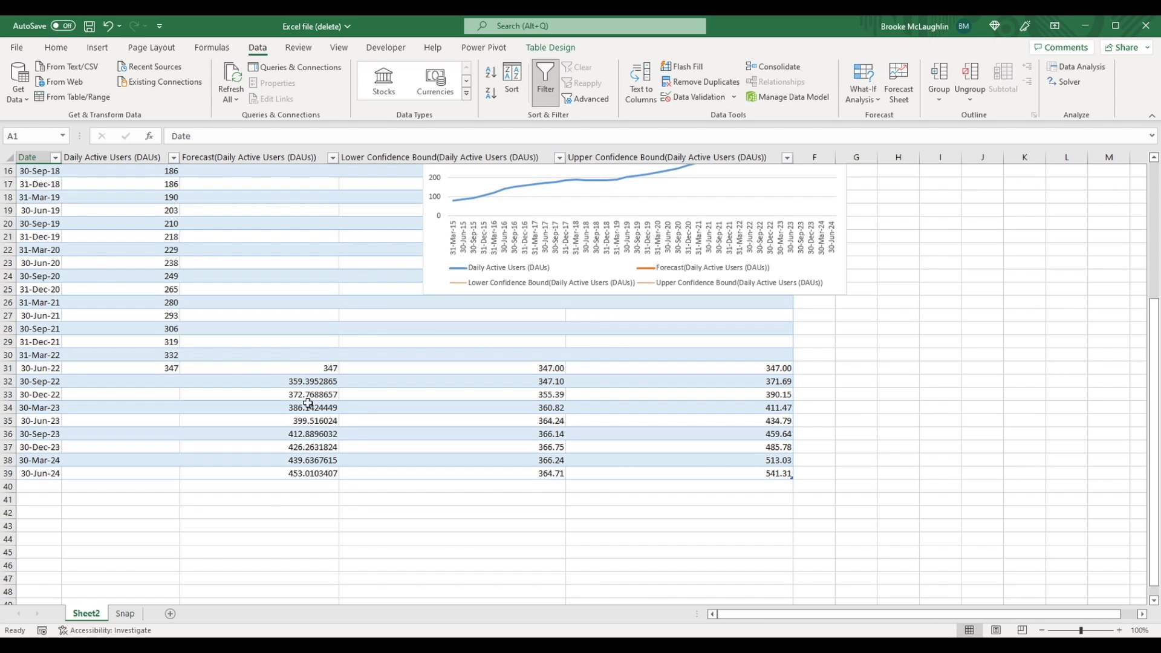
left_click(56, 47)
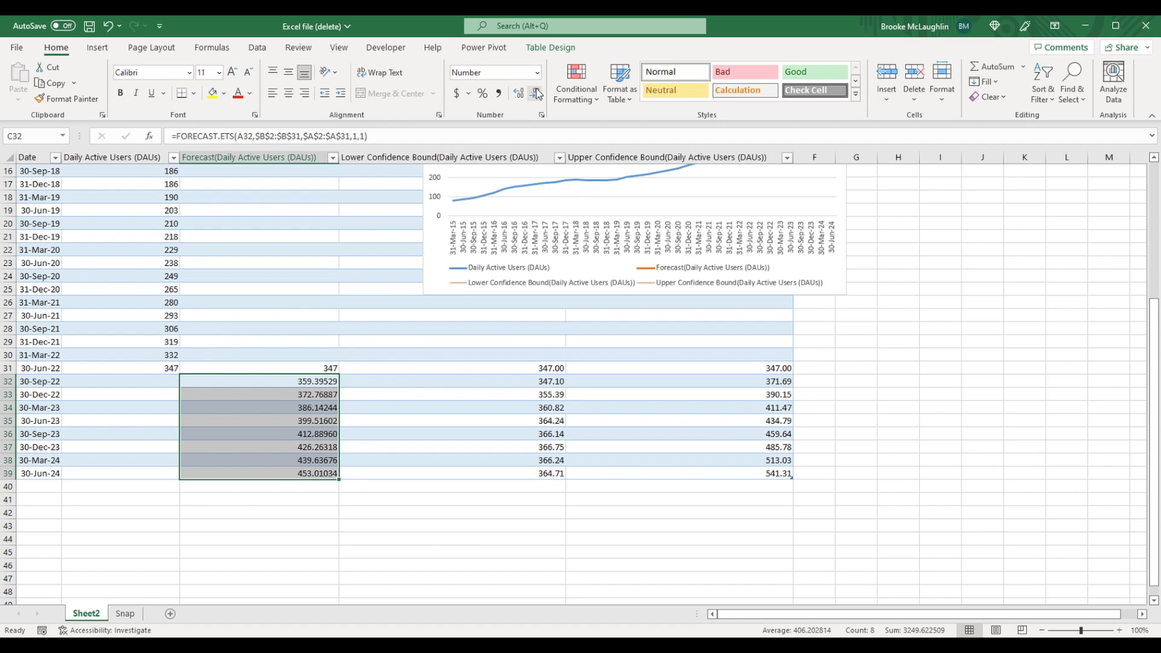
left_click(519, 92)
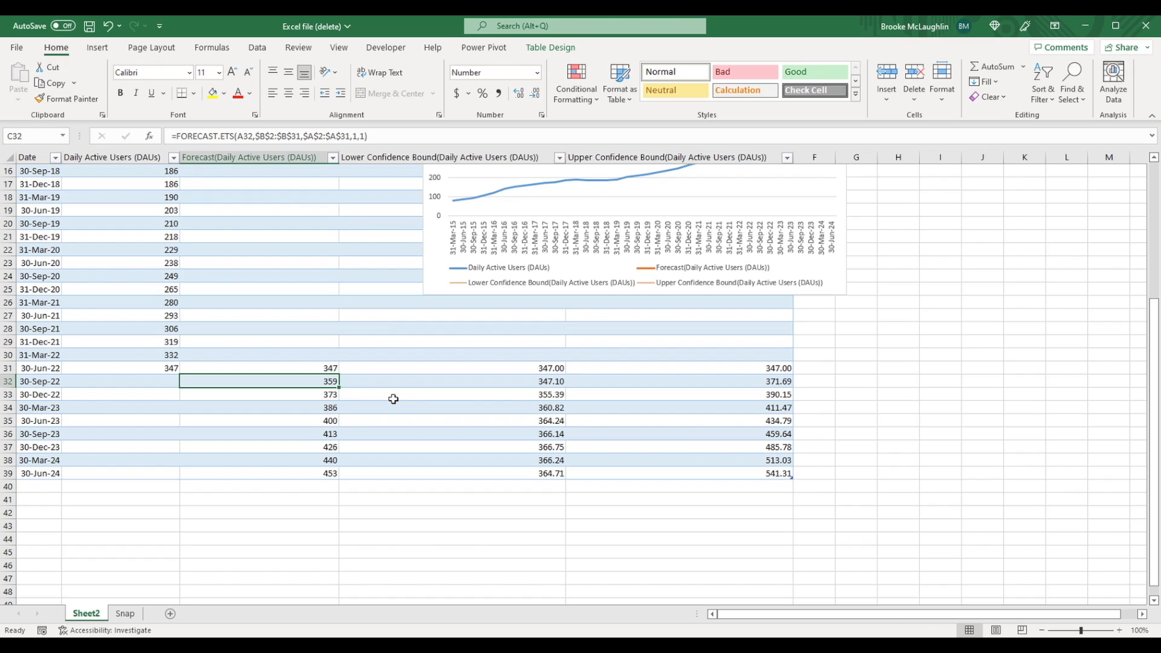
mouse_move(381, 387)
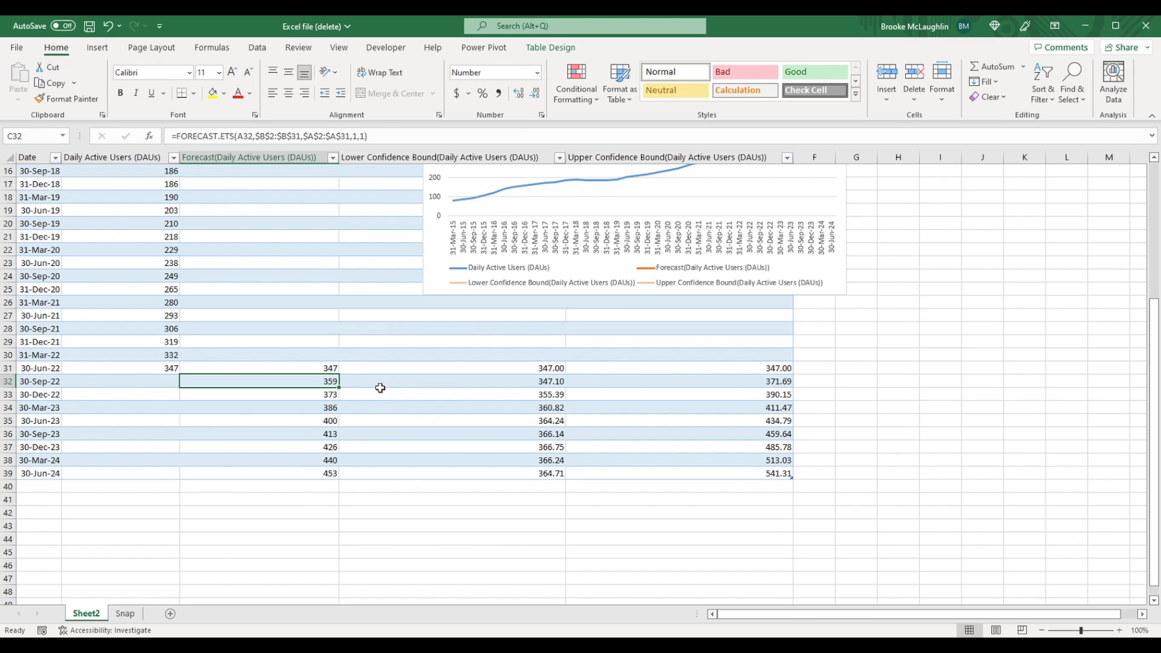
mouse_move(377, 388)
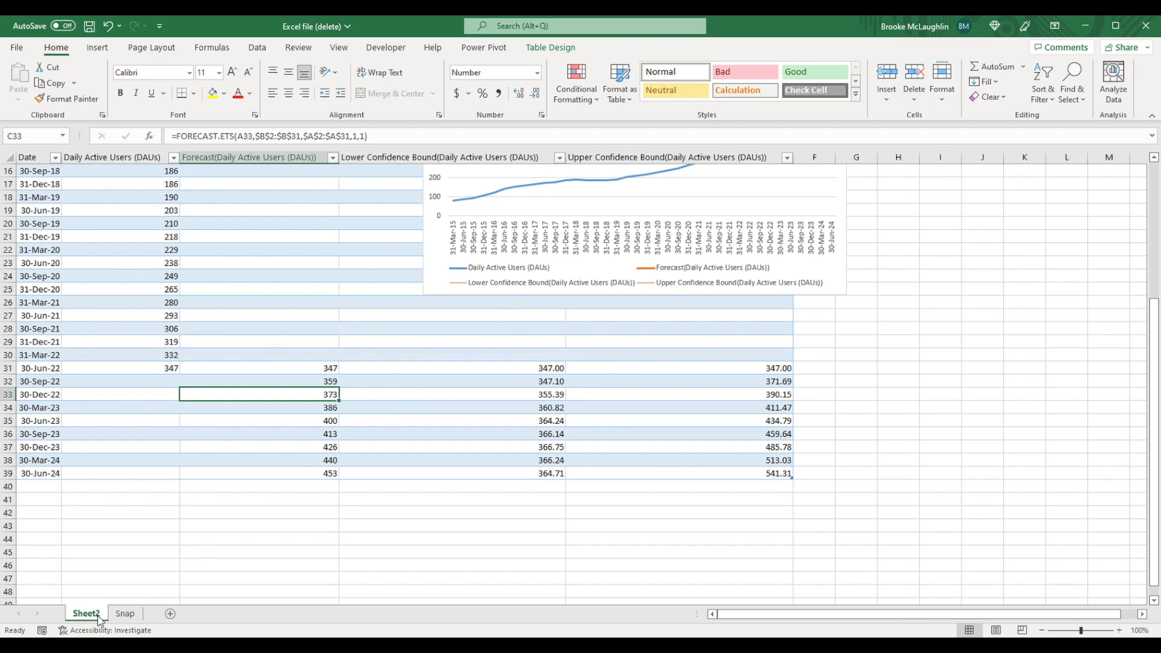
Step: Return to the Snap sheet and bring up the Data ribbon commands
left_click(125, 613)
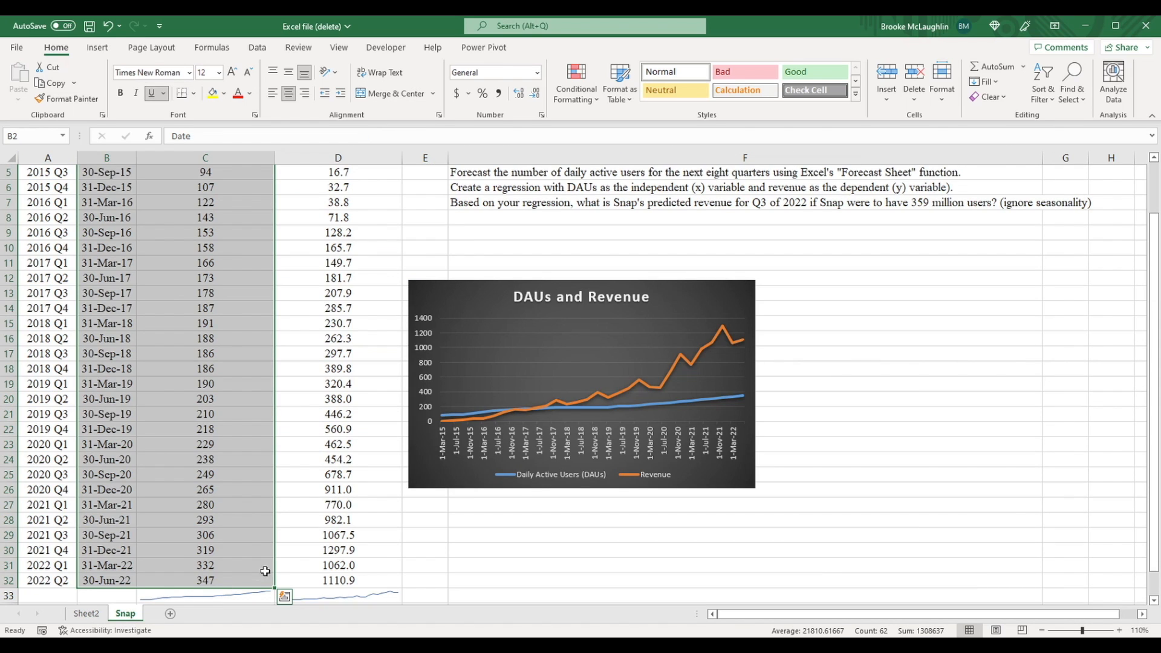
scroll("down", 3)
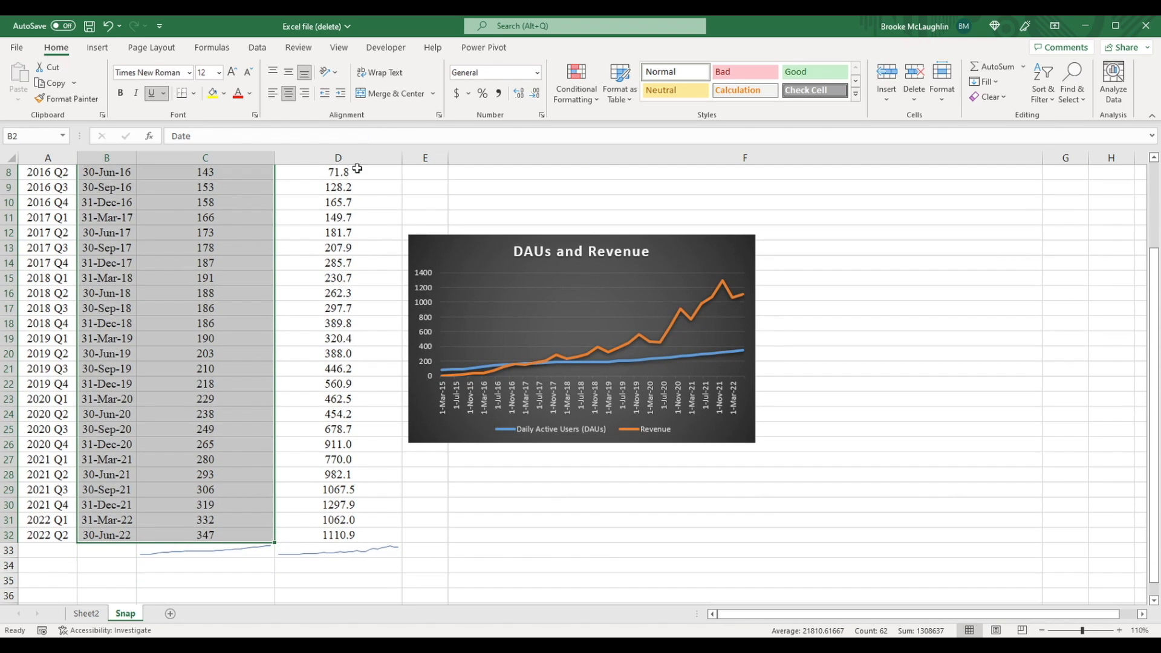
left_click(257, 47)
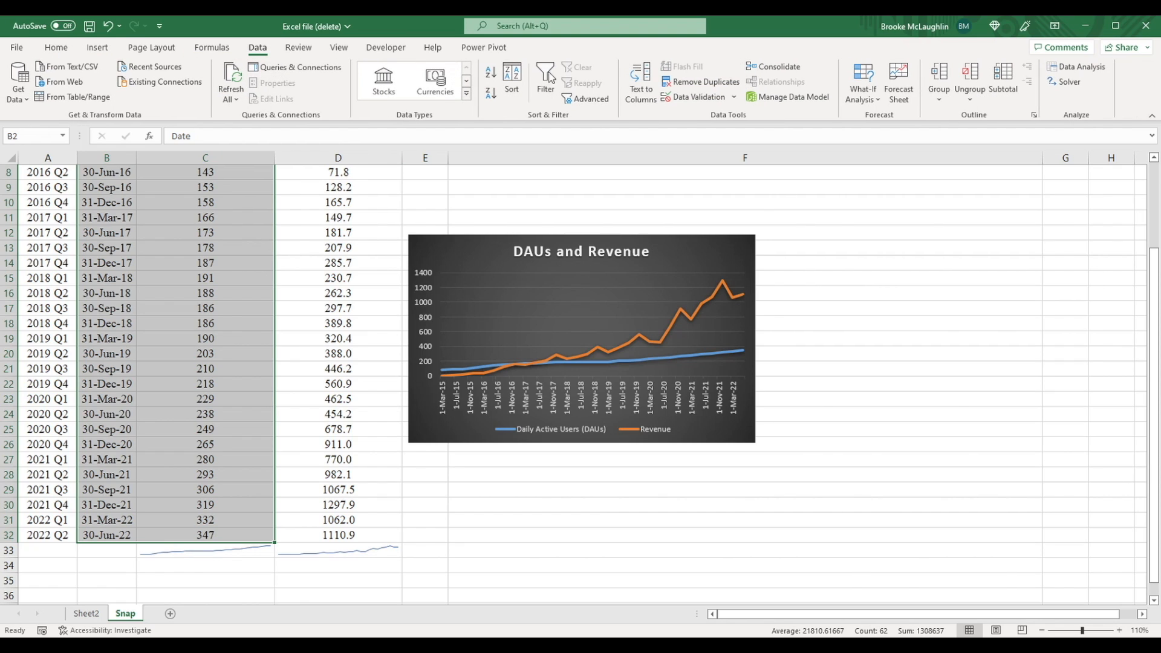
mouse_move(898, 81)
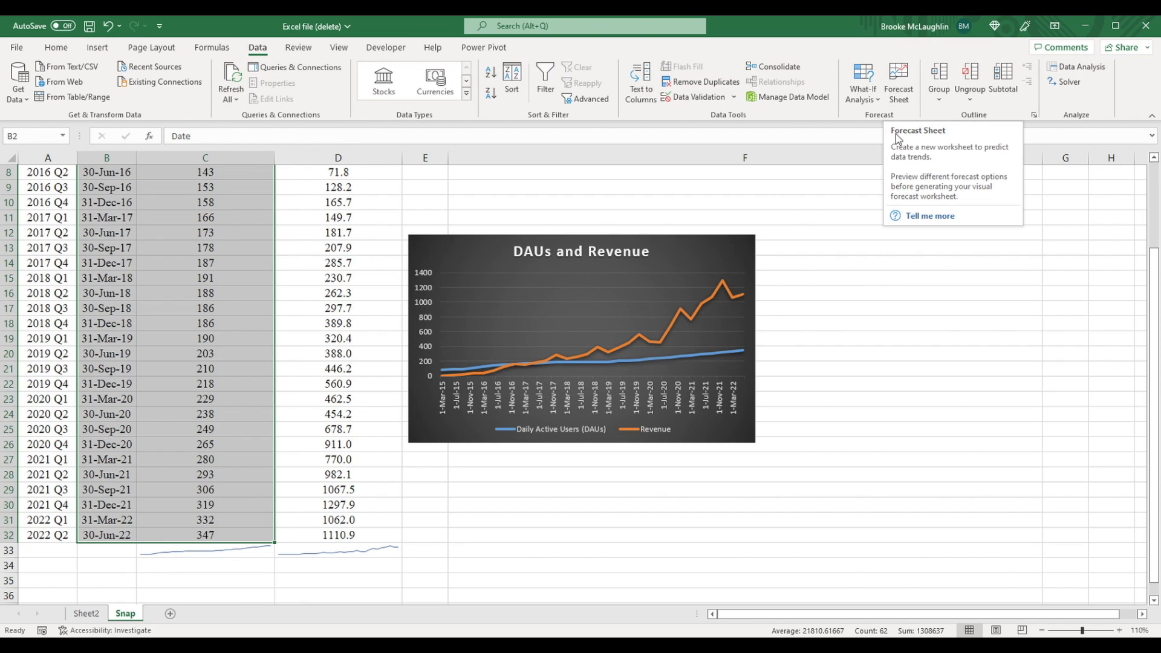
mouse_move(799, 202)
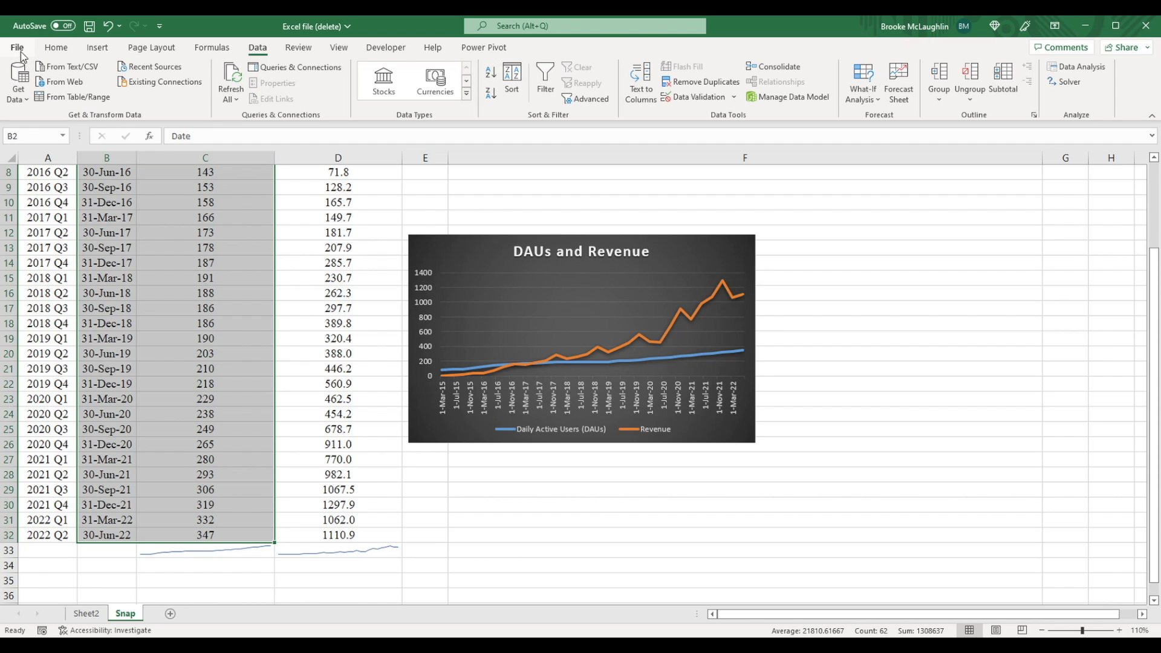
left_click(17, 47)
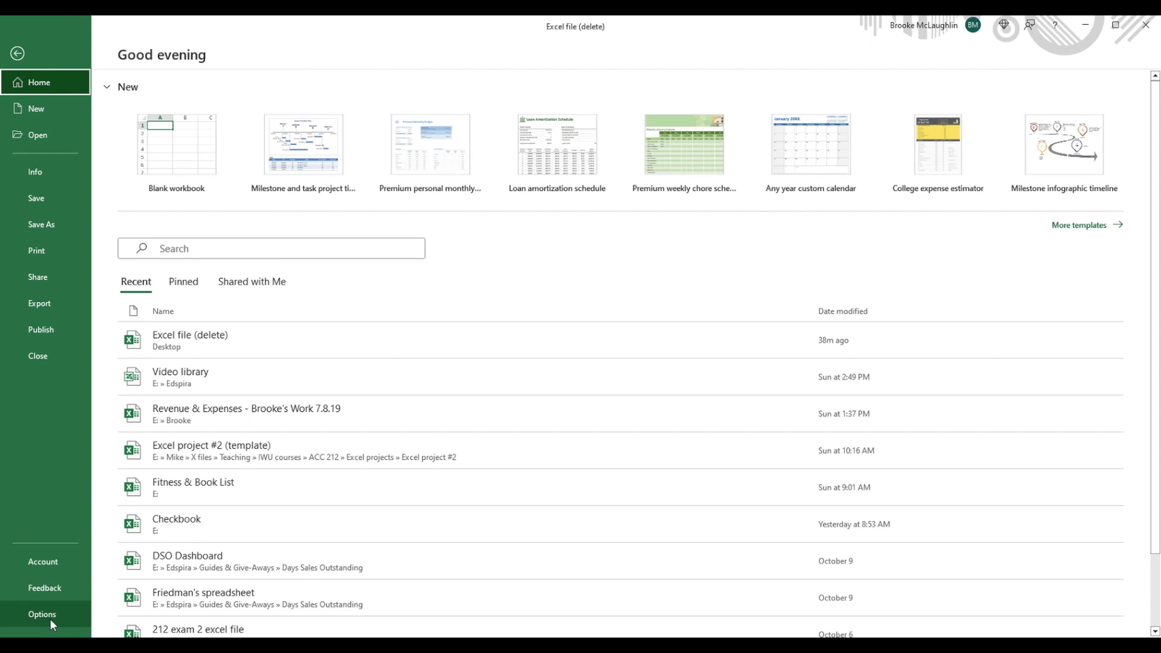
left_click(43, 614)
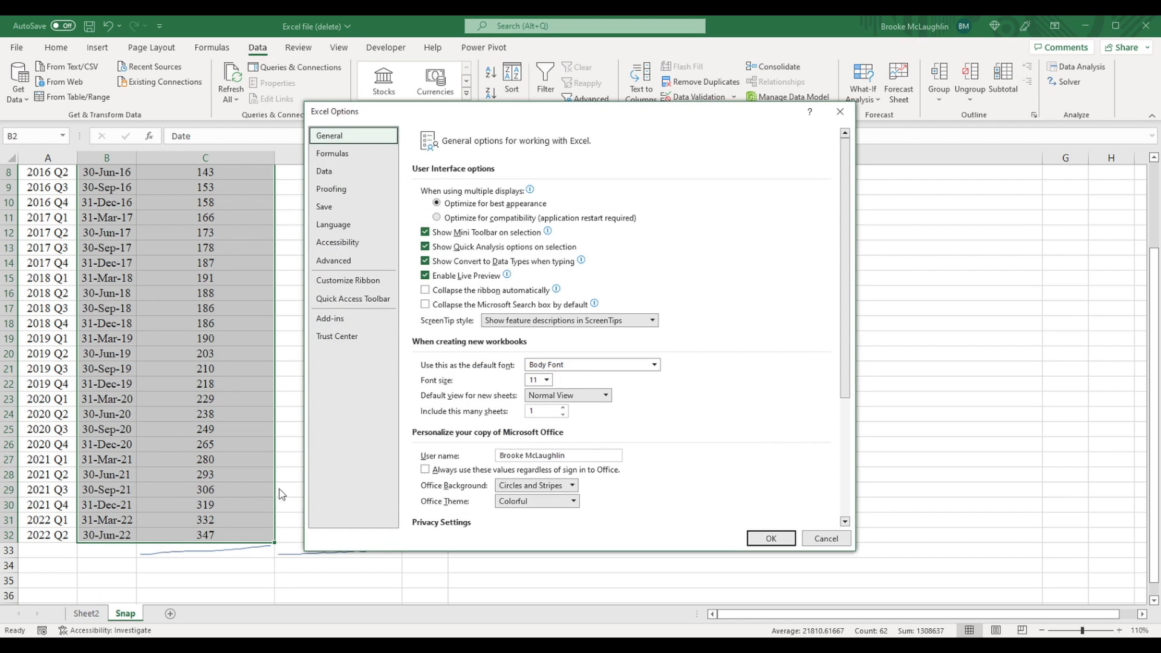
left_click(330, 318)
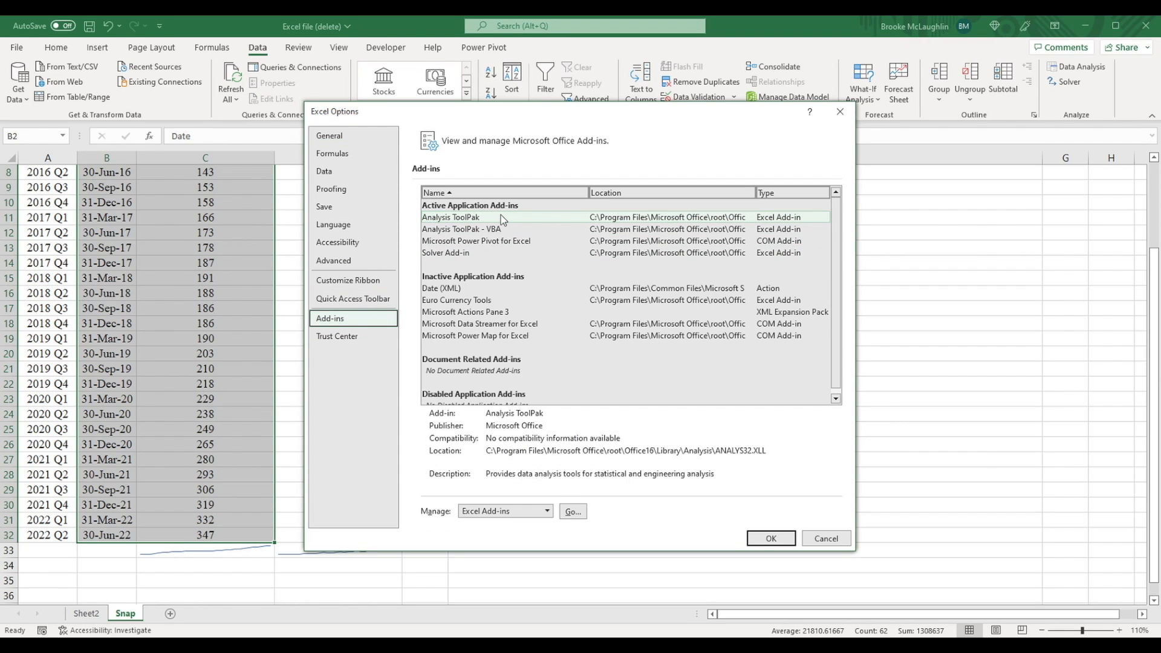
left_click(450, 217)
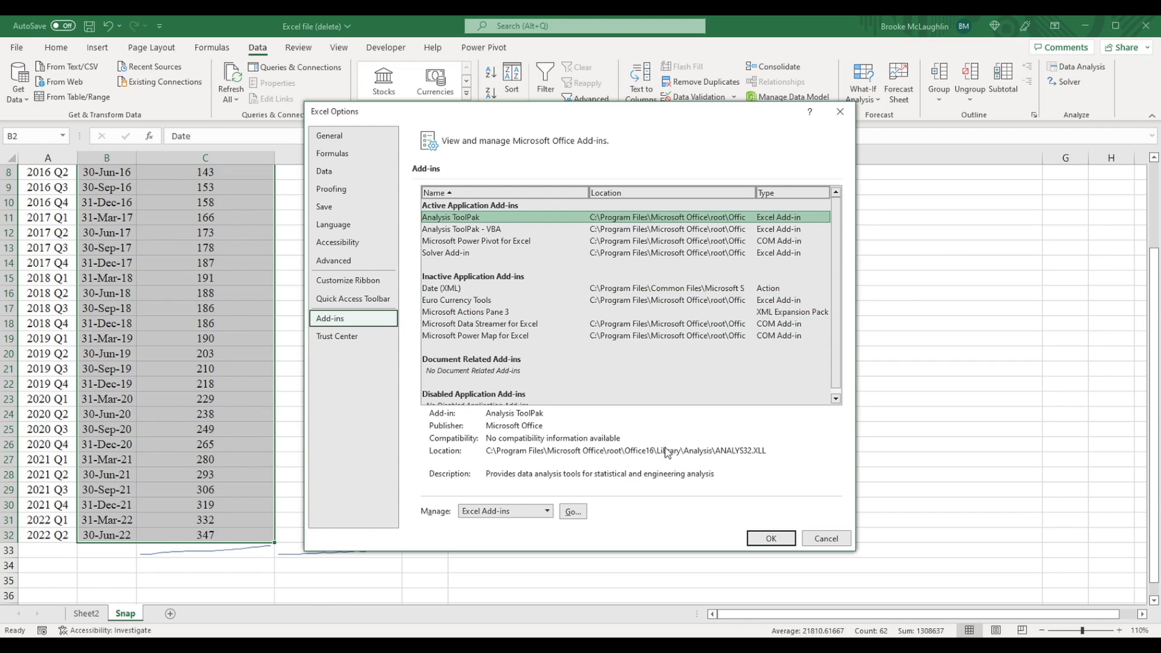
left_click(770, 538)
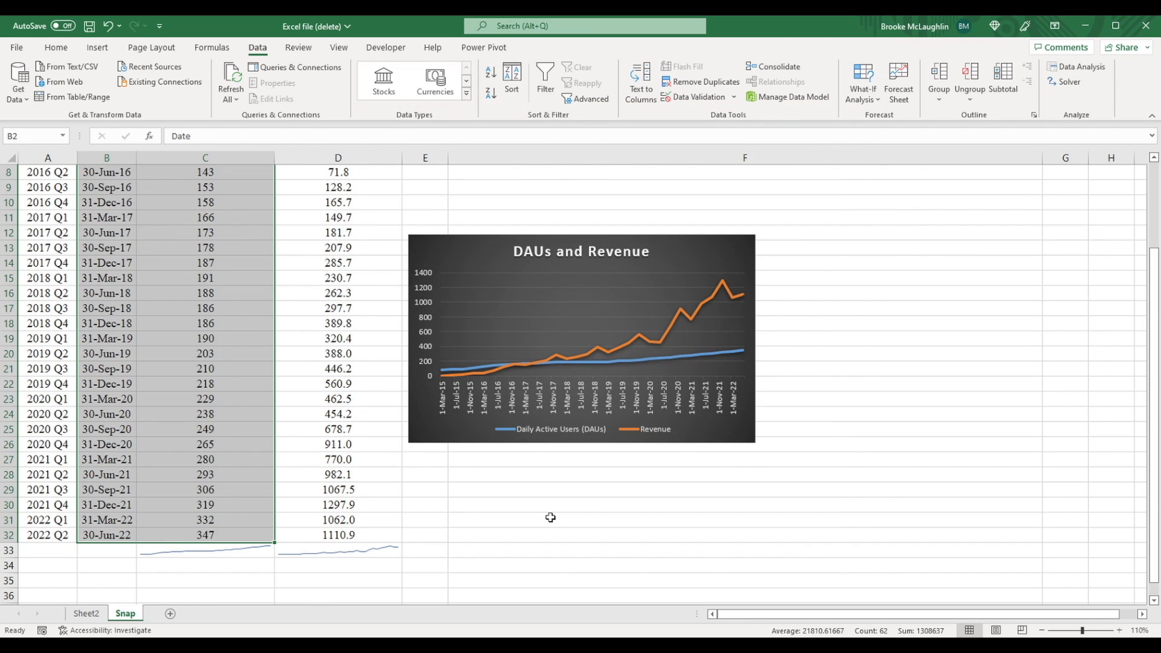
mouse_move(257, 47)
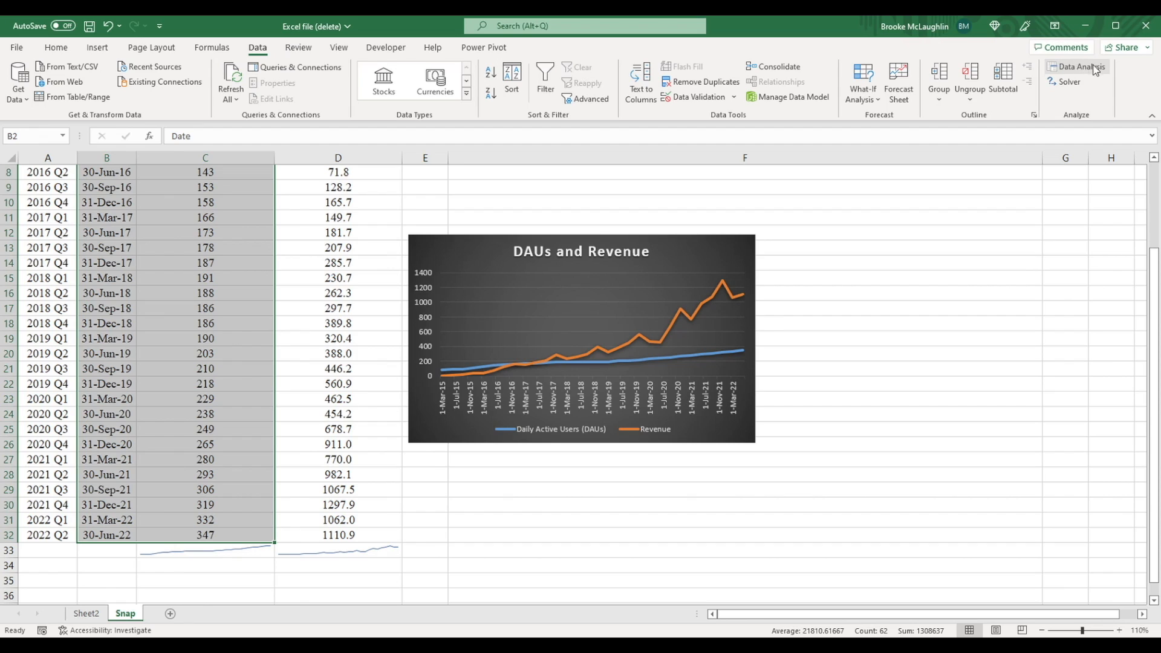
Step: Choose Regression from the Data Analysis tool list
left_click(1079, 66)
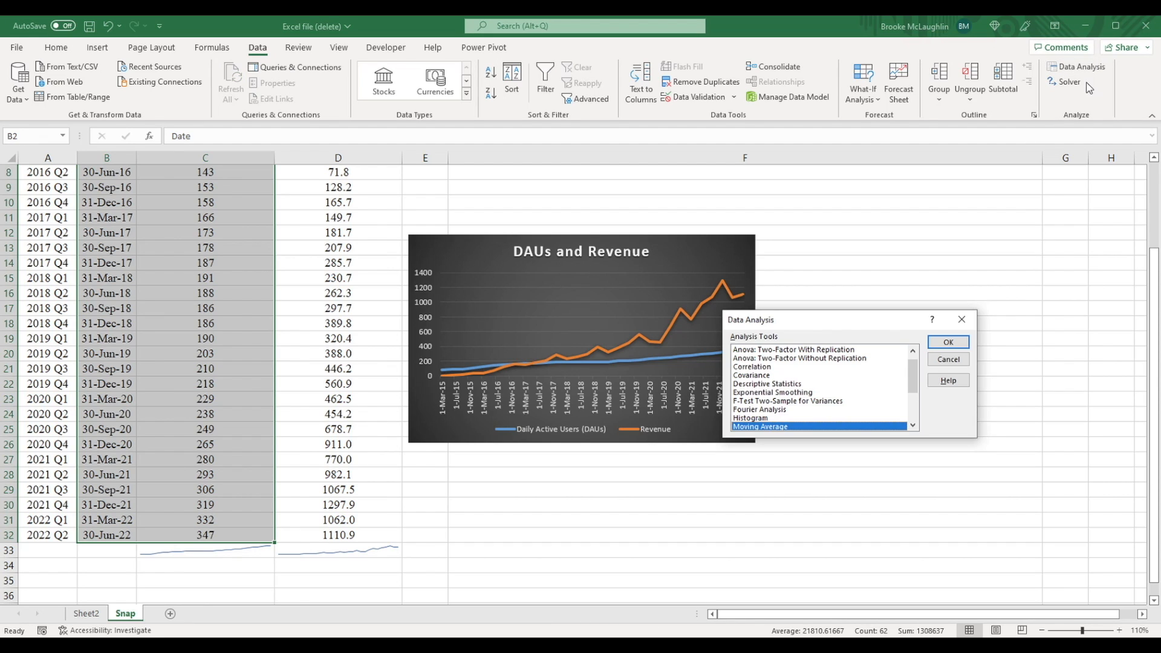
scroll("down", 3)
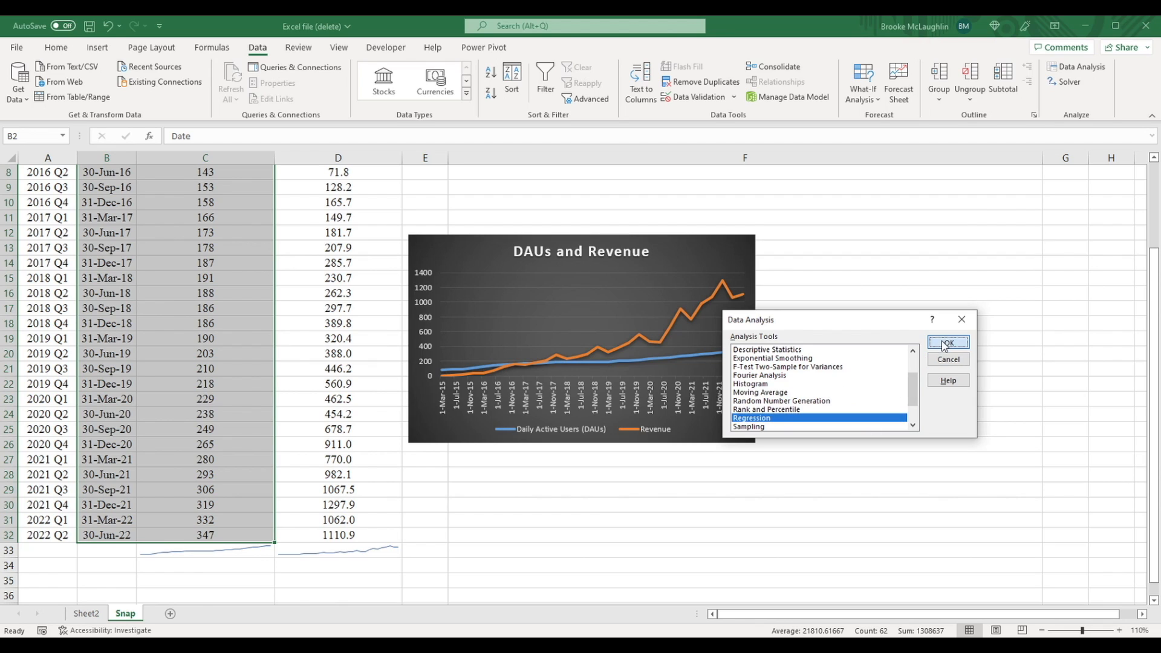
left_click(948, 343)
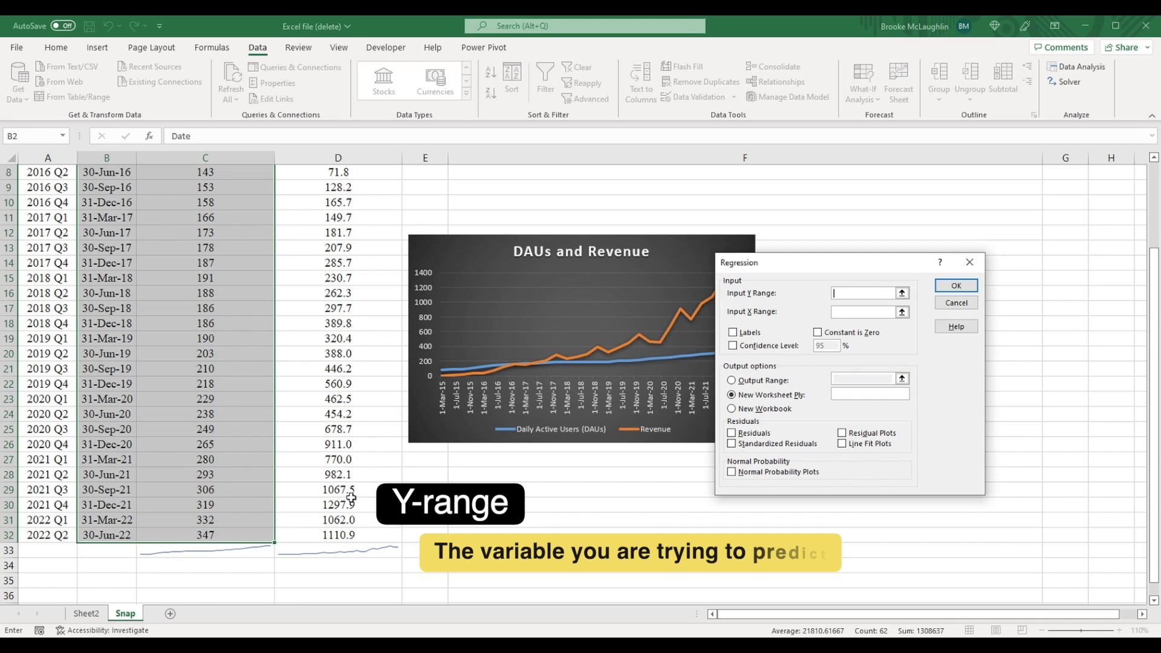
Step: Regress revenue D3:D32 on DAUs C3:C32 with output to a new worksheet
left_click(338, 534)
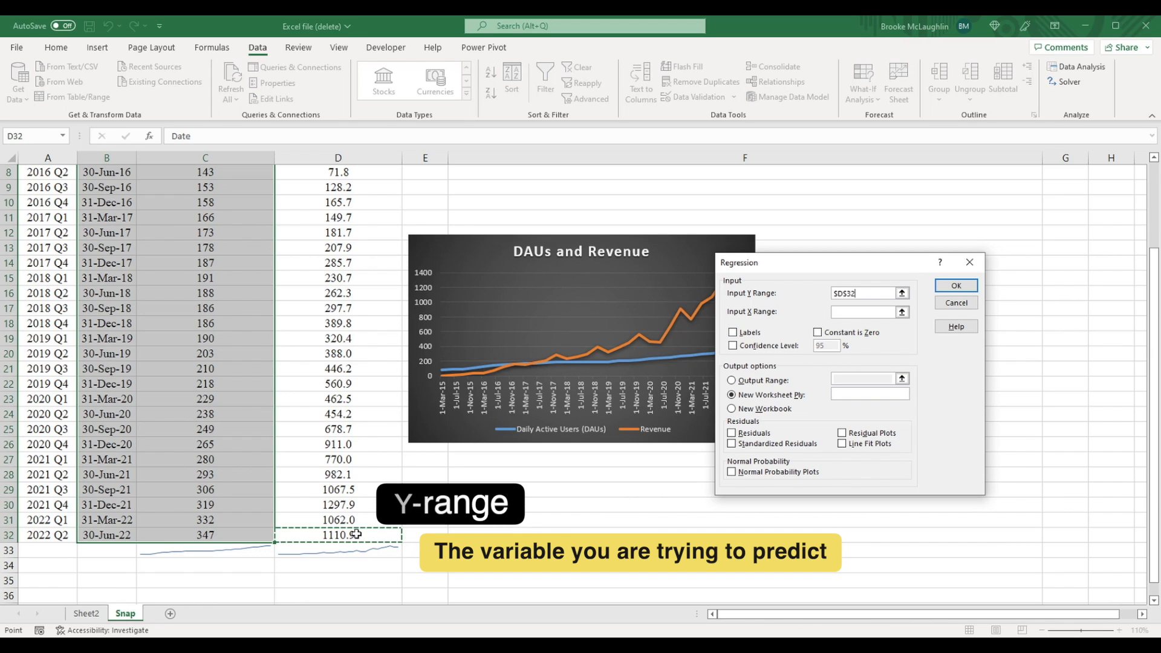
left_click_drag(339, 171, 339, 534)
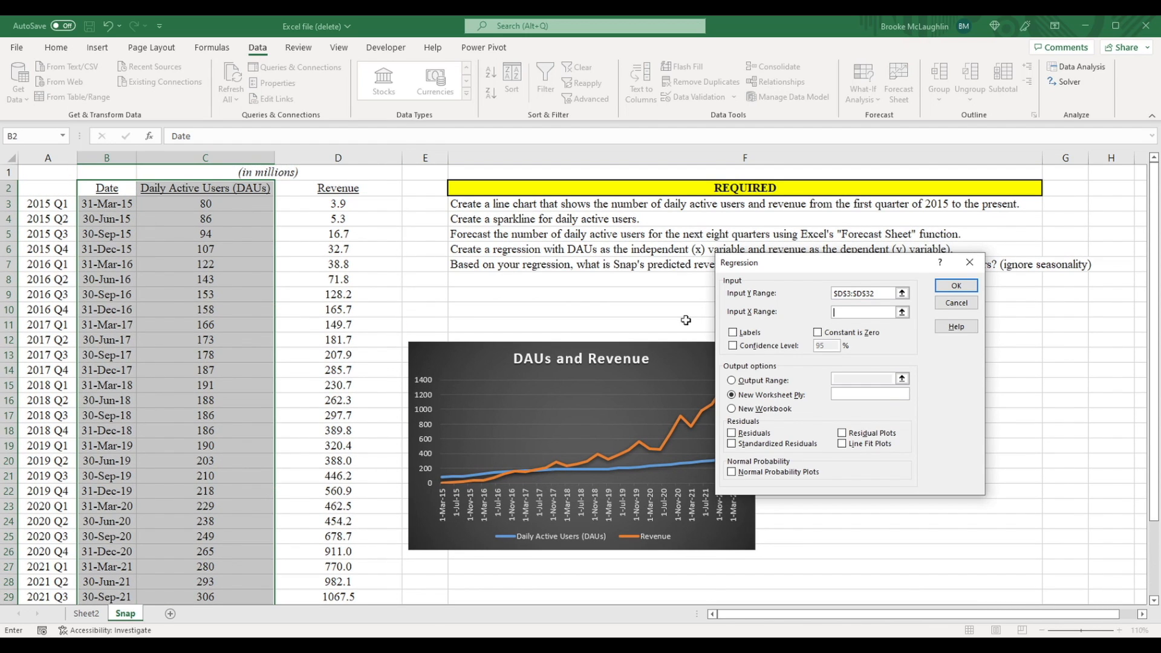
mouse_move(727, 324)
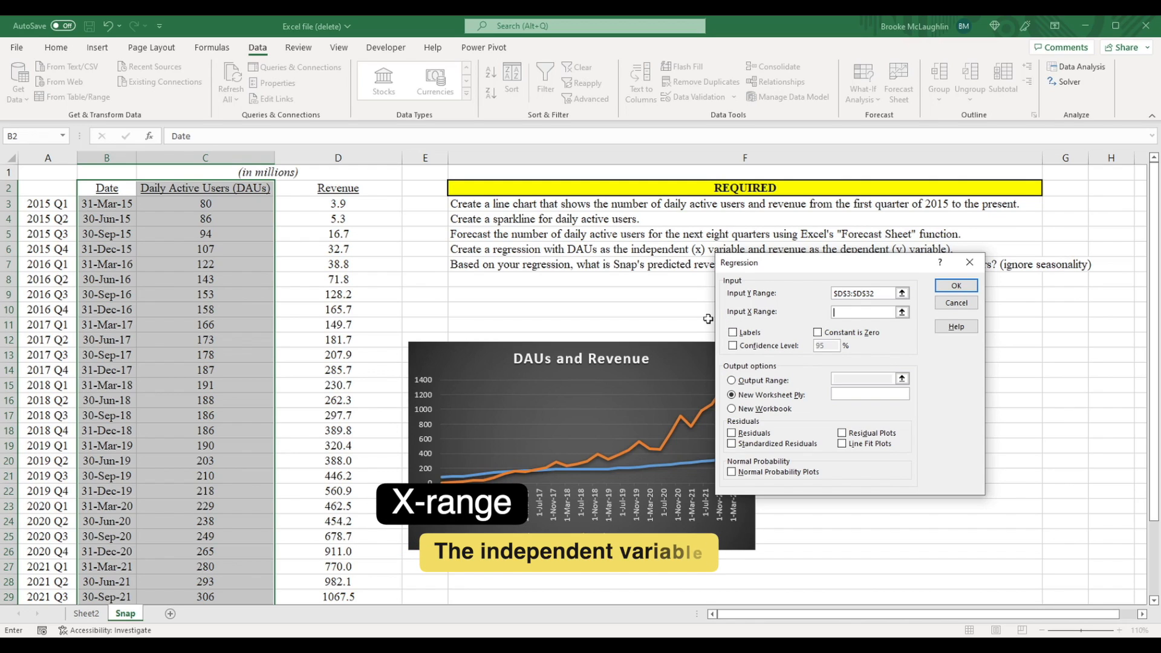
mouse_move(254, 238)
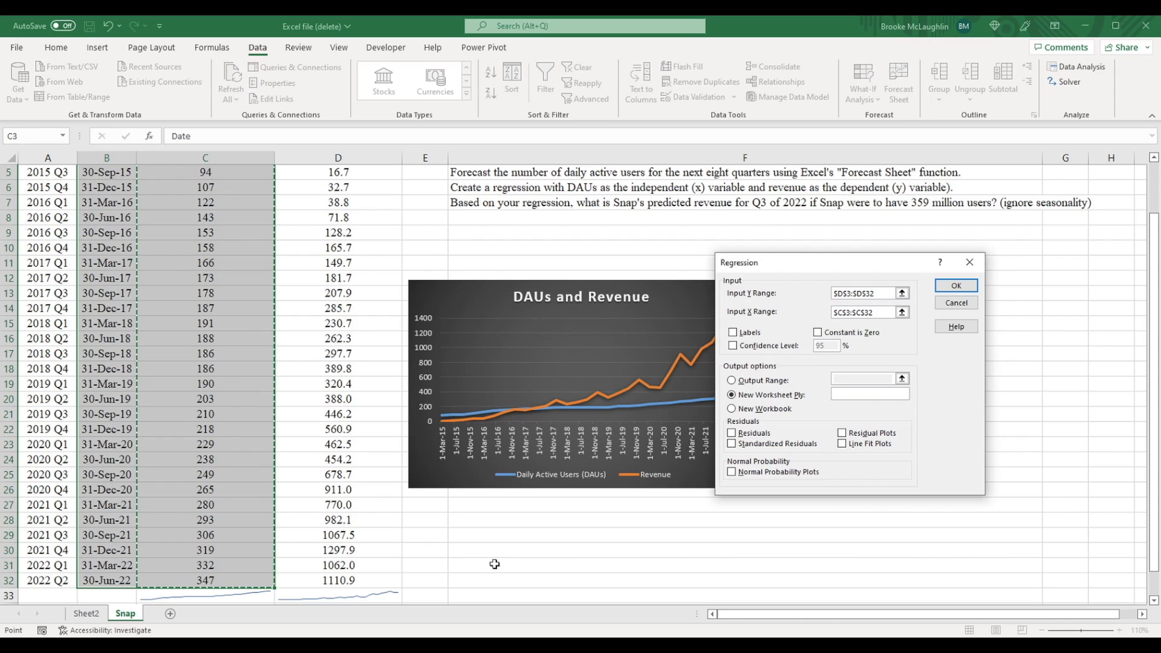
left_click(867, 312)
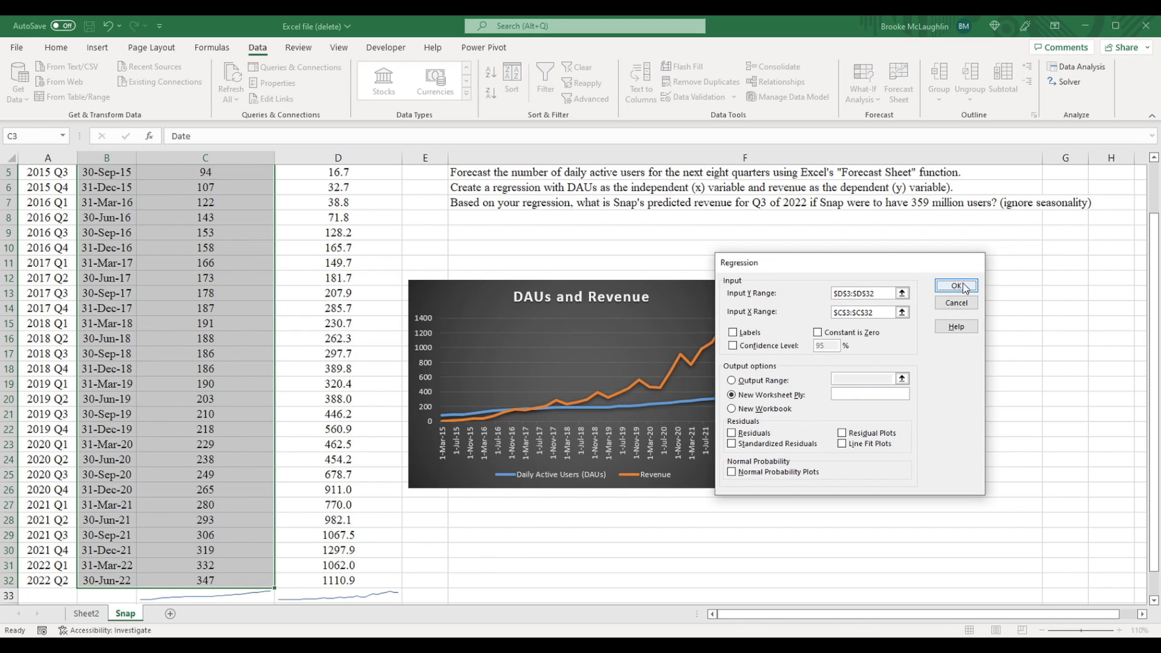
left_click(956, 287)
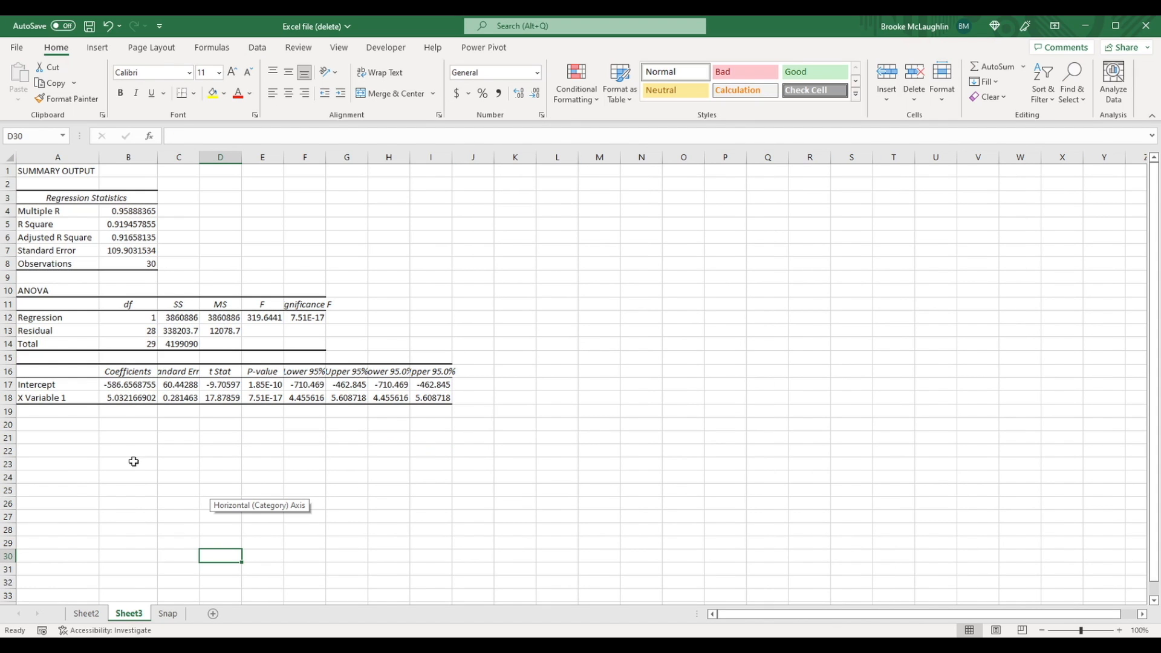
mouse_move(132, 459)
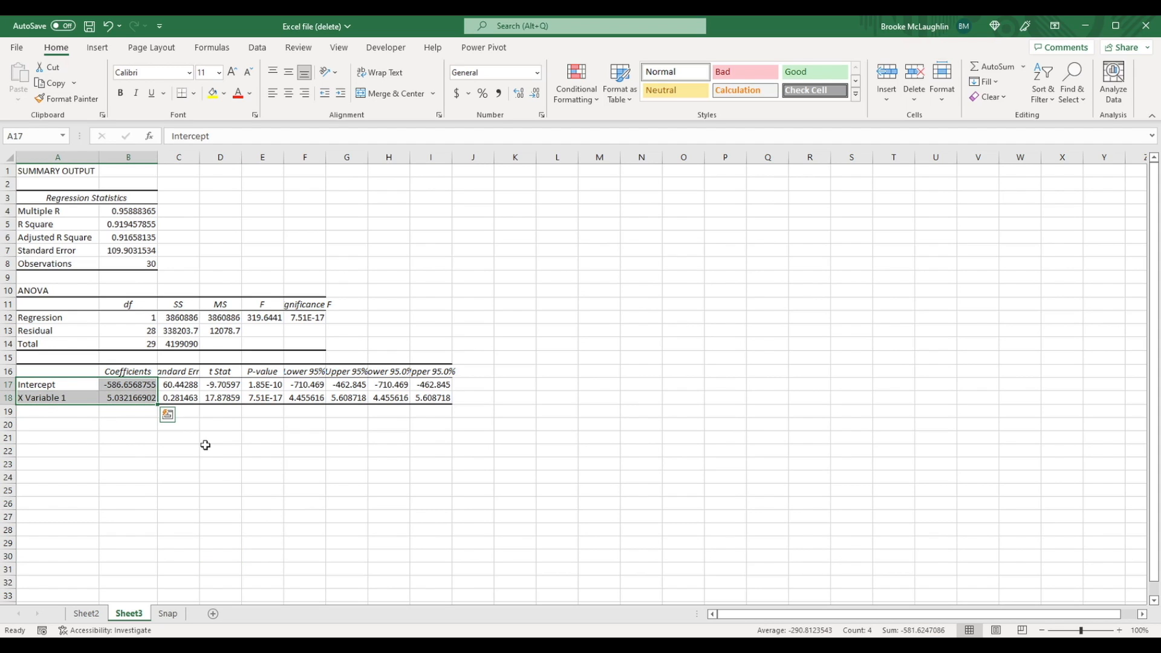
Step: Fill the Intercept and X Variable 1 coefficients in A17:B18 yellow
left_click(211, 92)
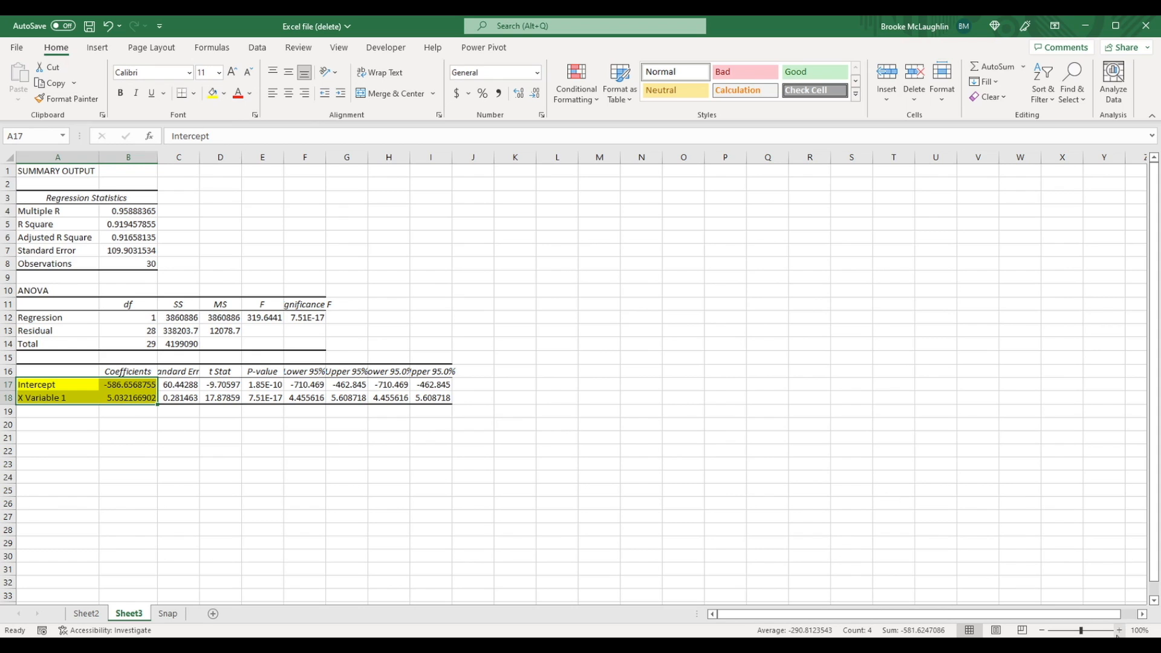
left_click(1118, 631)
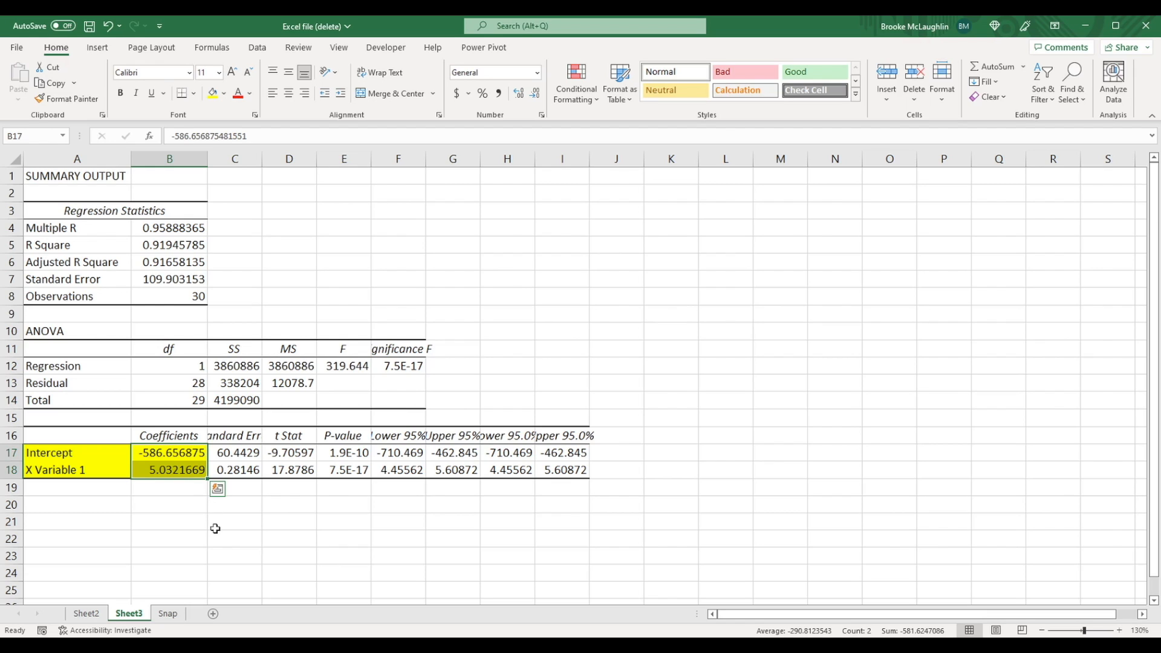
mouse_move(212, 523)
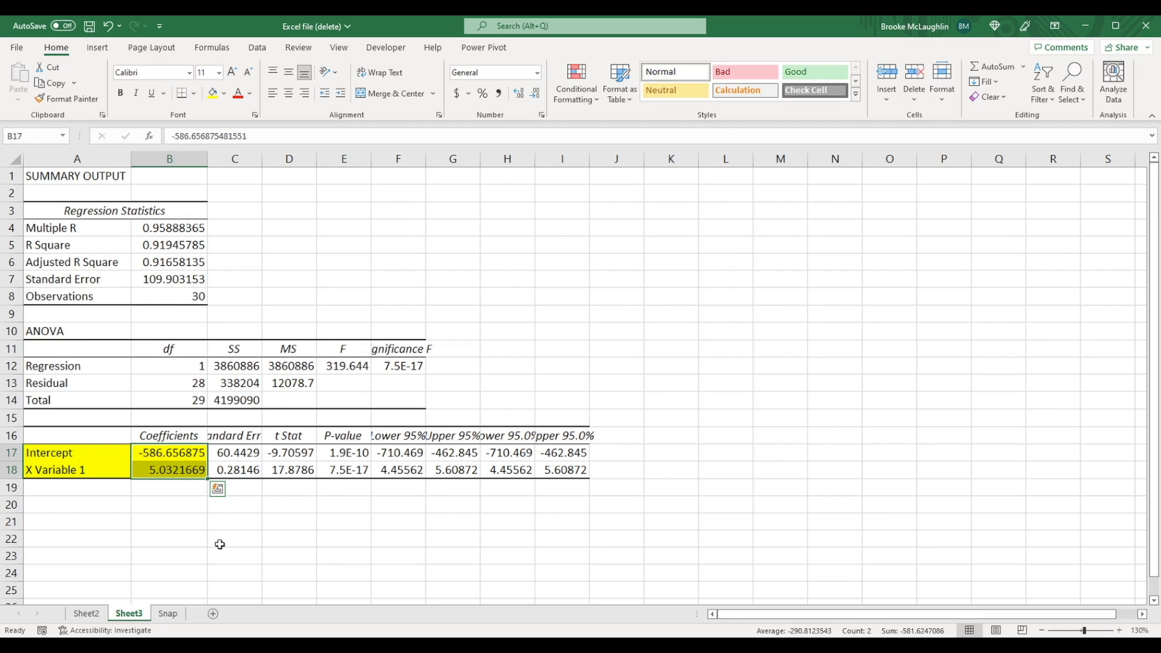
mouse_move(210, 528)
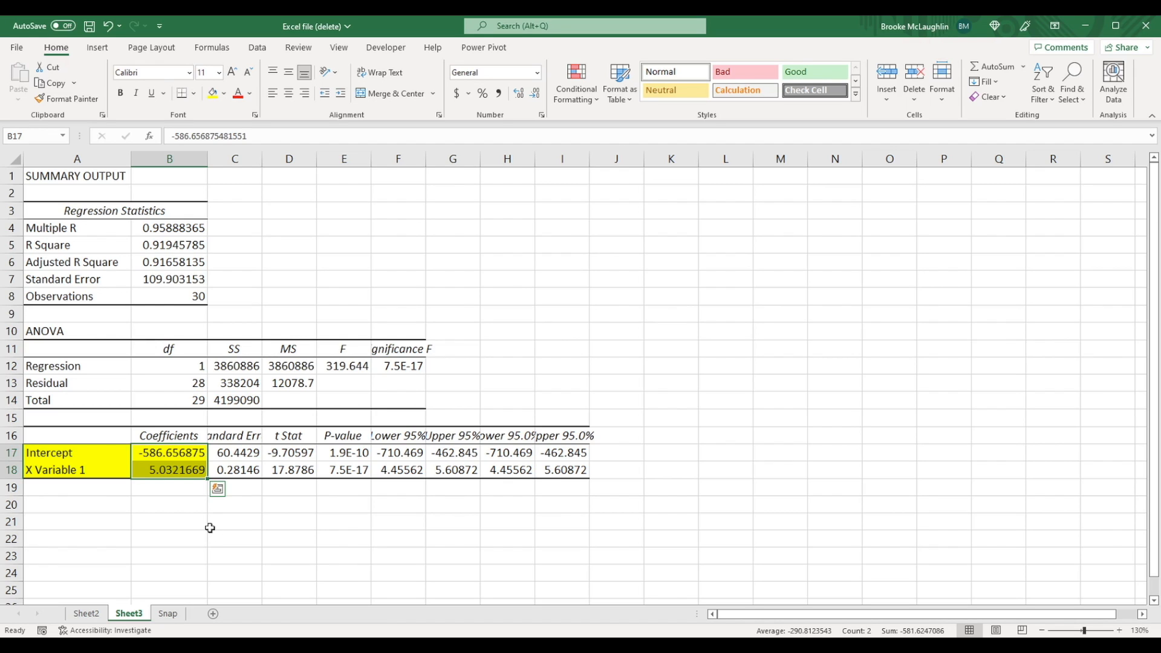
mouse_move(205, 532)
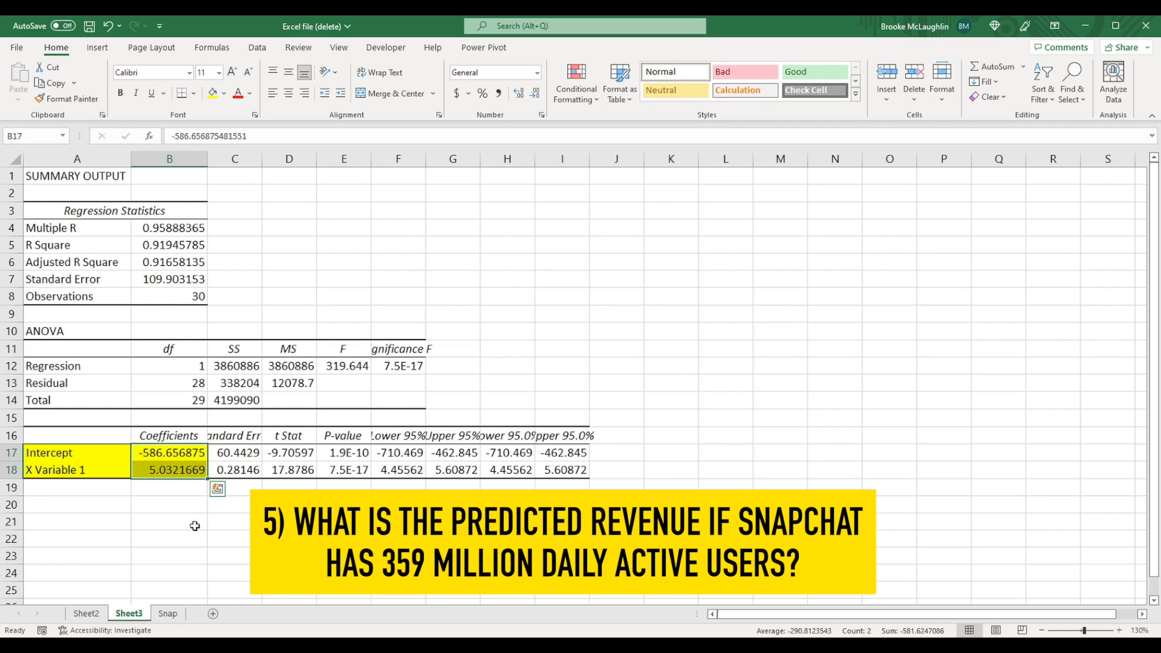
mouse_move(214, 530)
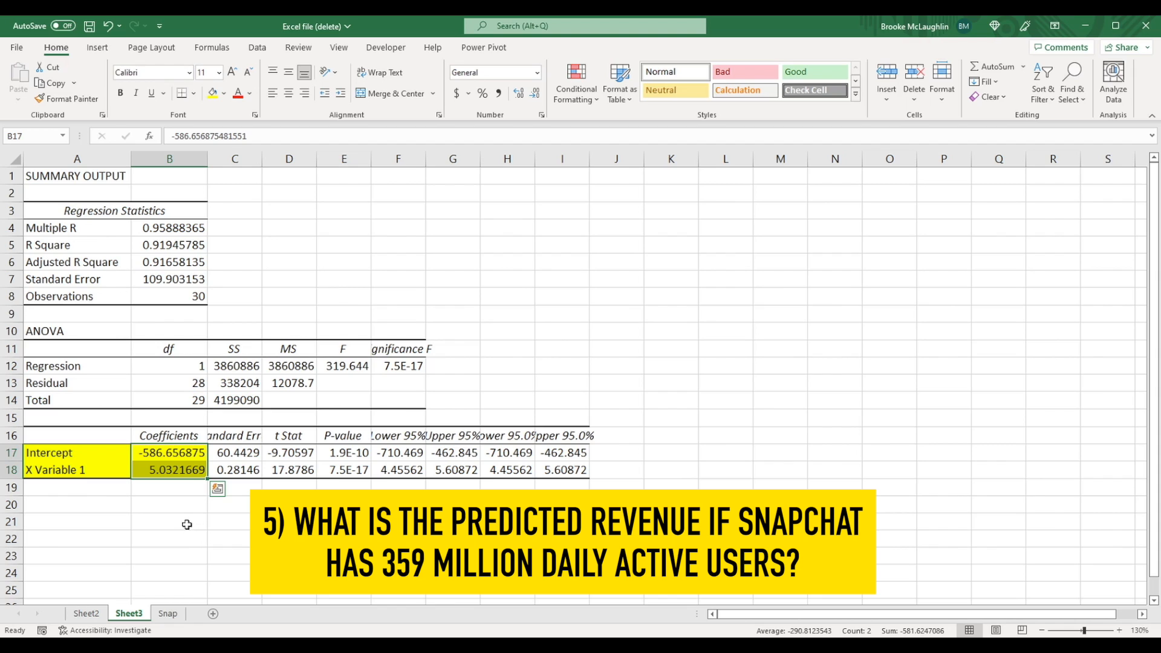
Step: Enter =(359*B18)+B17 in B21 to predict revenue for 359 million users
left_click(169, 521)
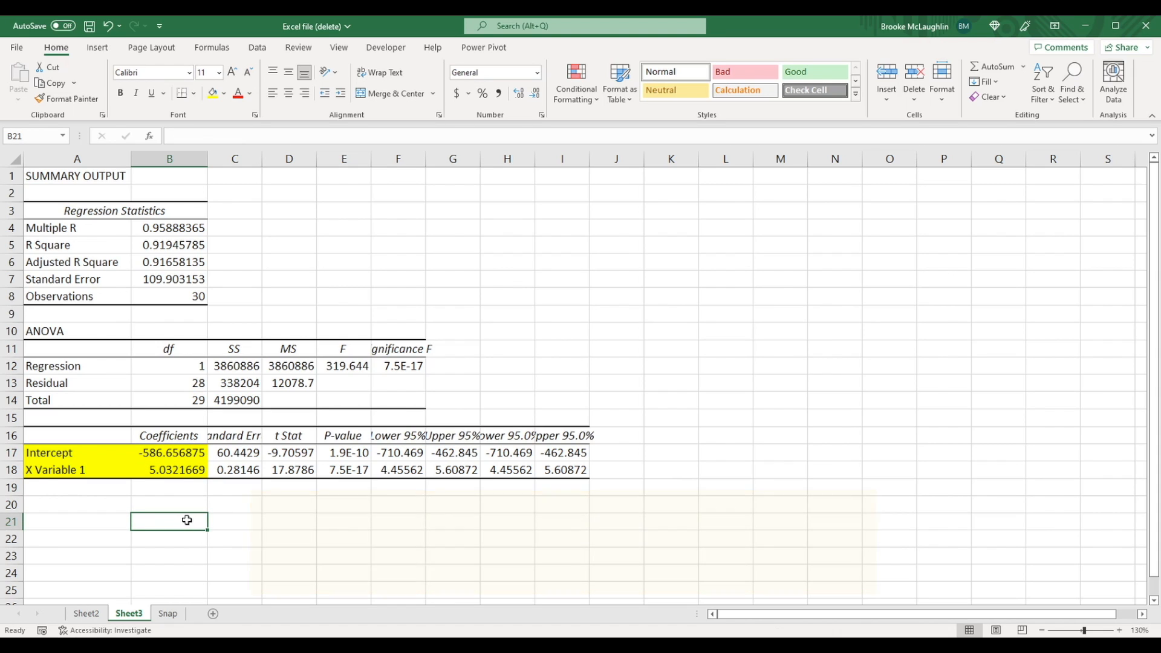
type("=(3")
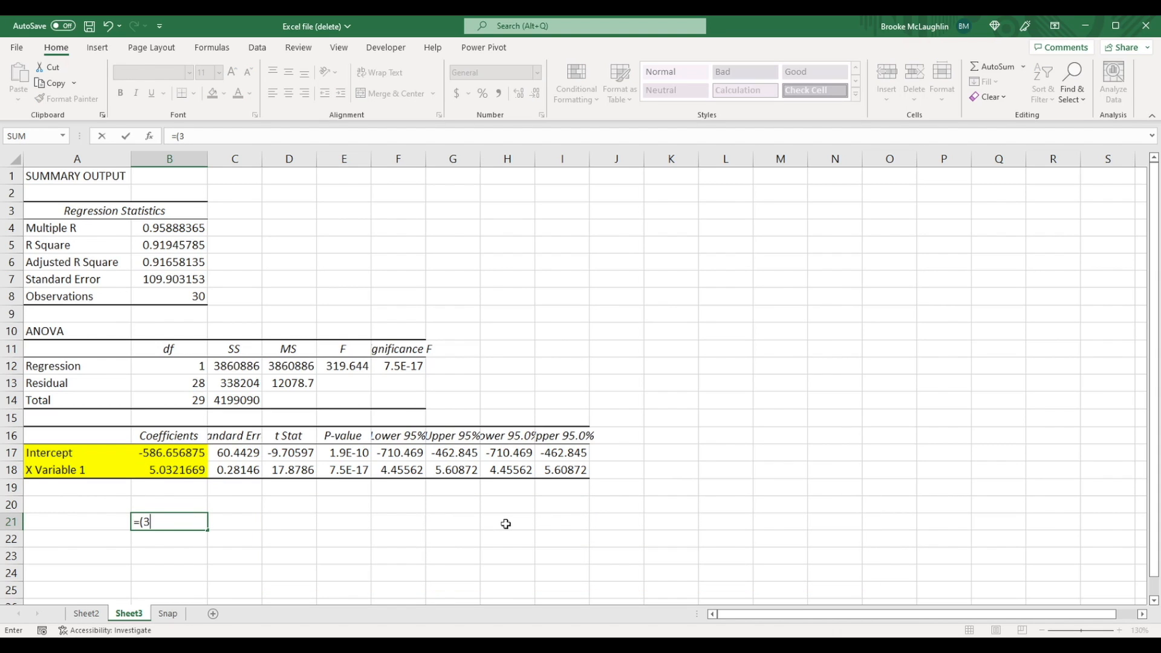
type("59*")
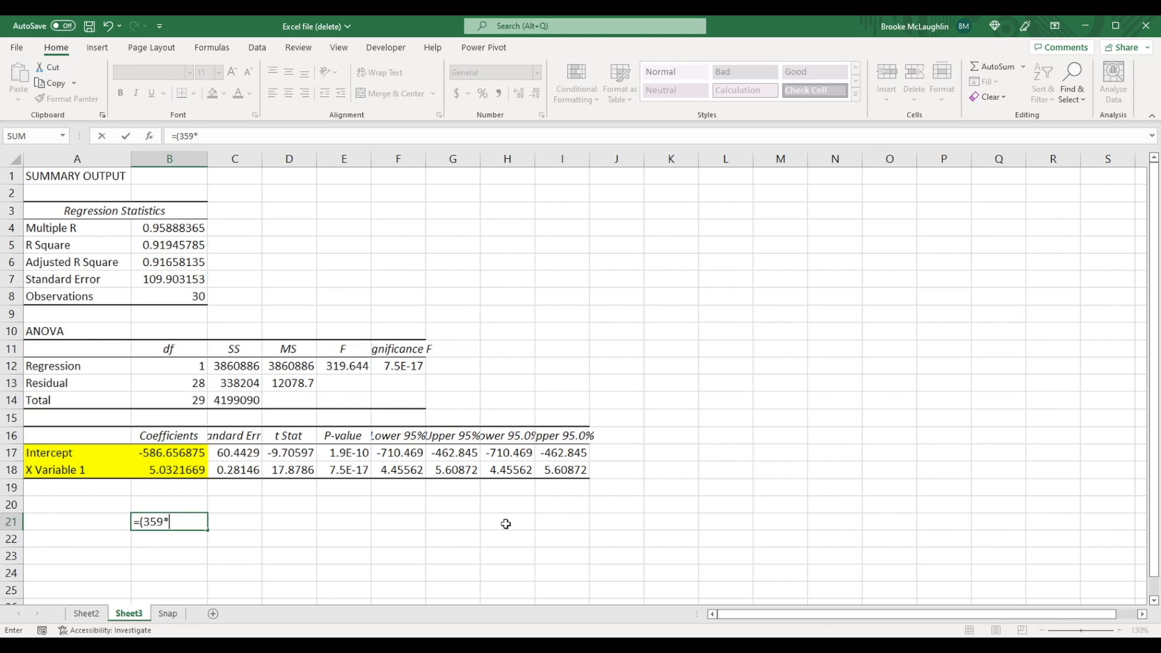
mouse_move(255, 489)
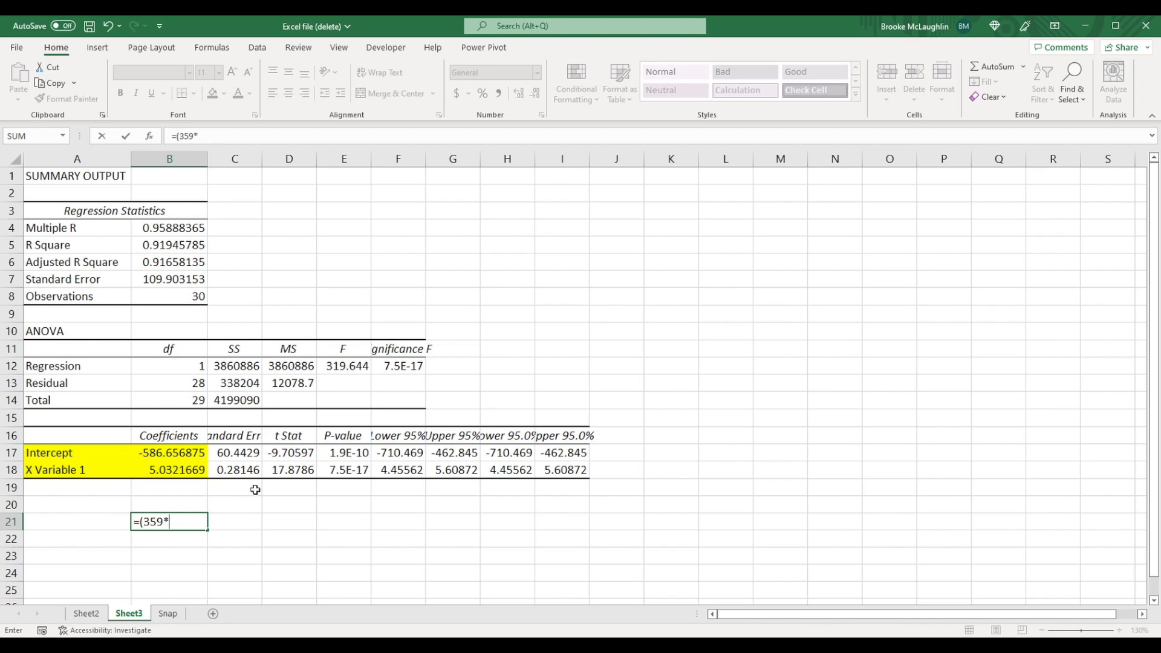
left_click(168, 470)
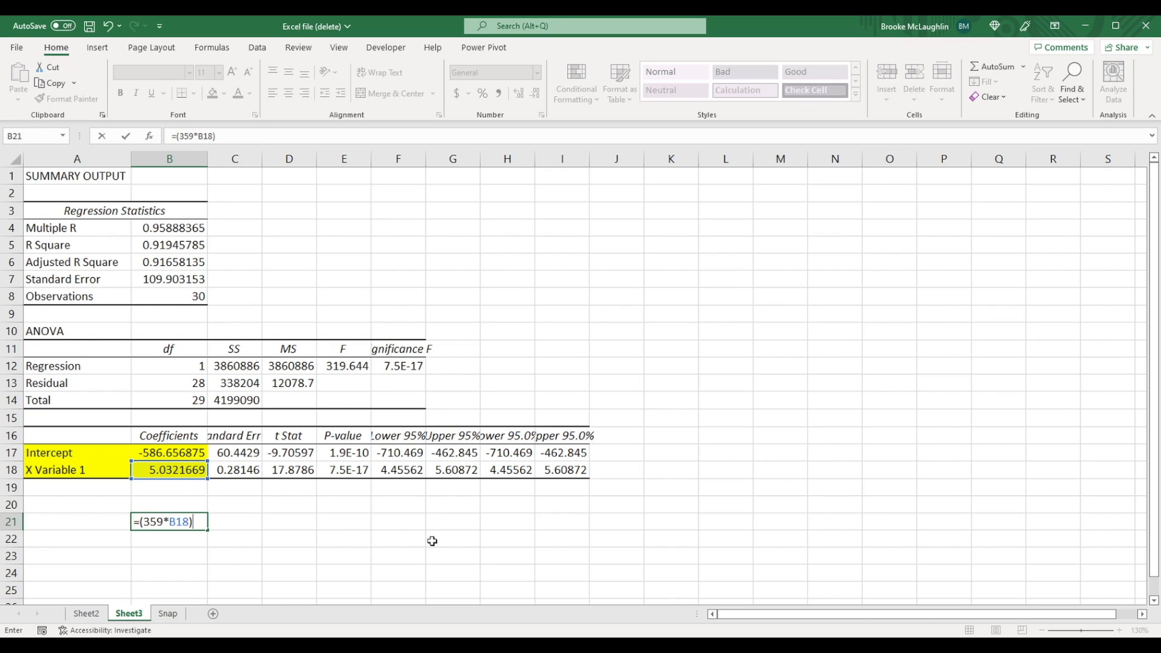
left_click(172, 452)
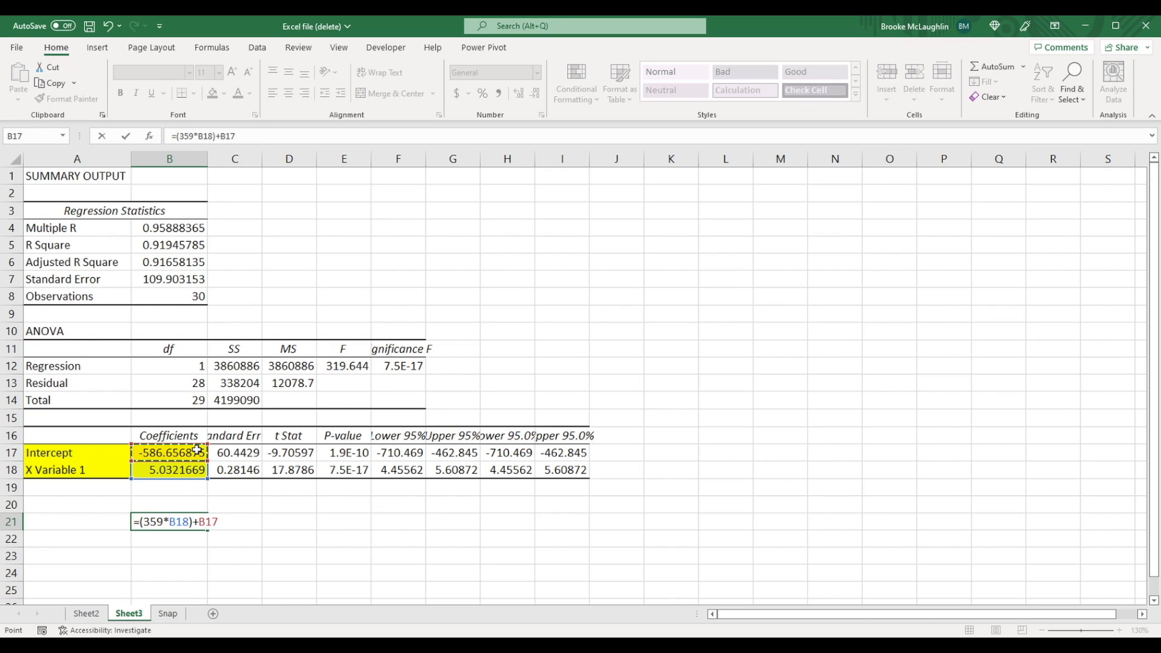
key("enter")
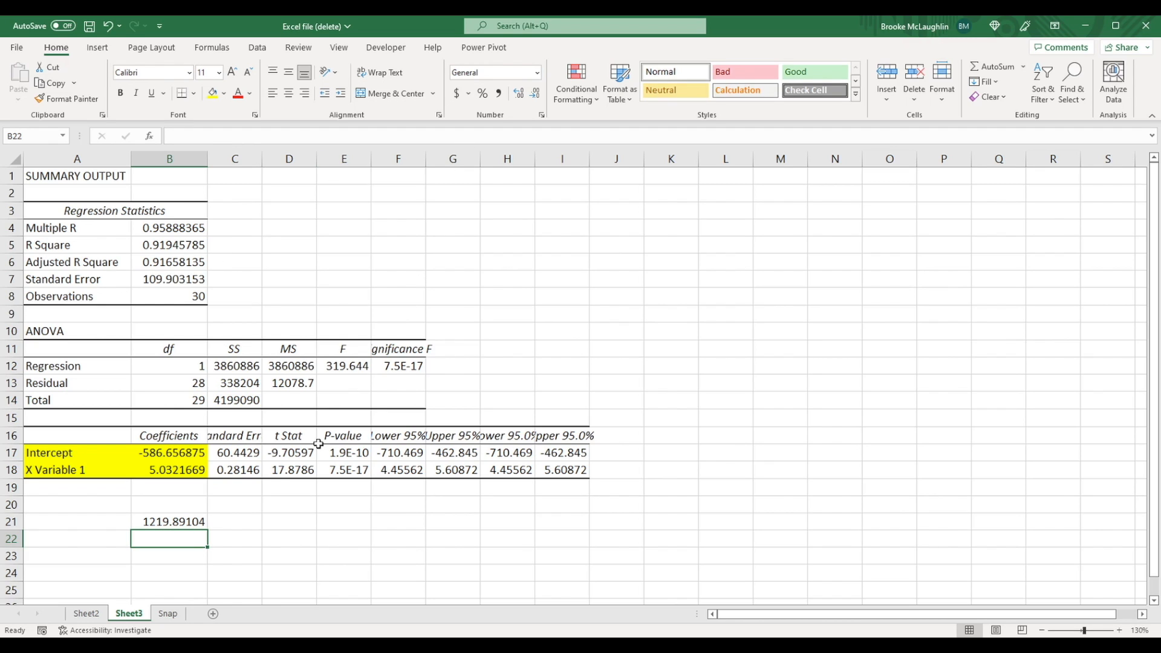
Step: Format the B21 result as $1,220 and highlight it yellow
left_click(169, 521)
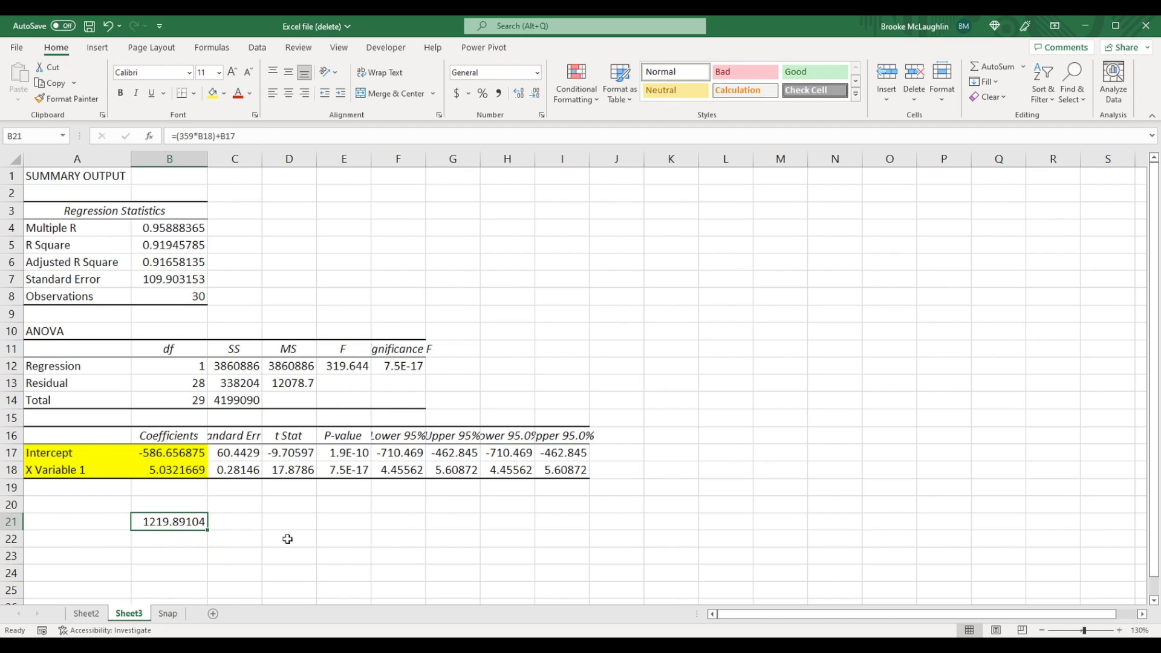
mouse_move(512, 192)
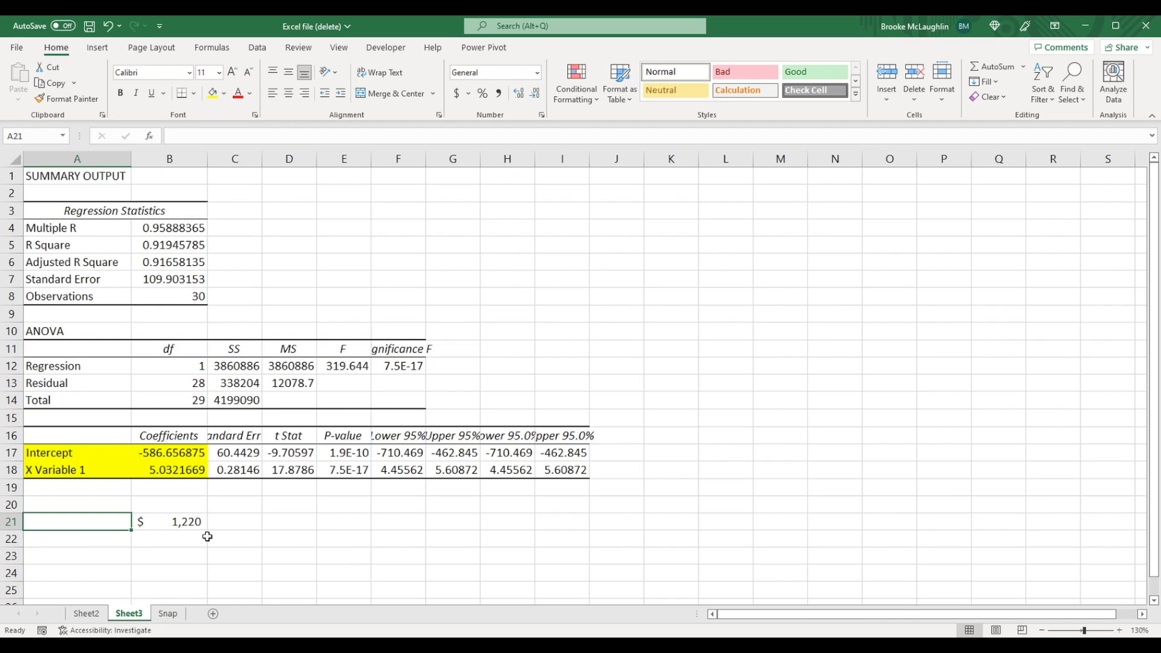
left_click(168, 521)
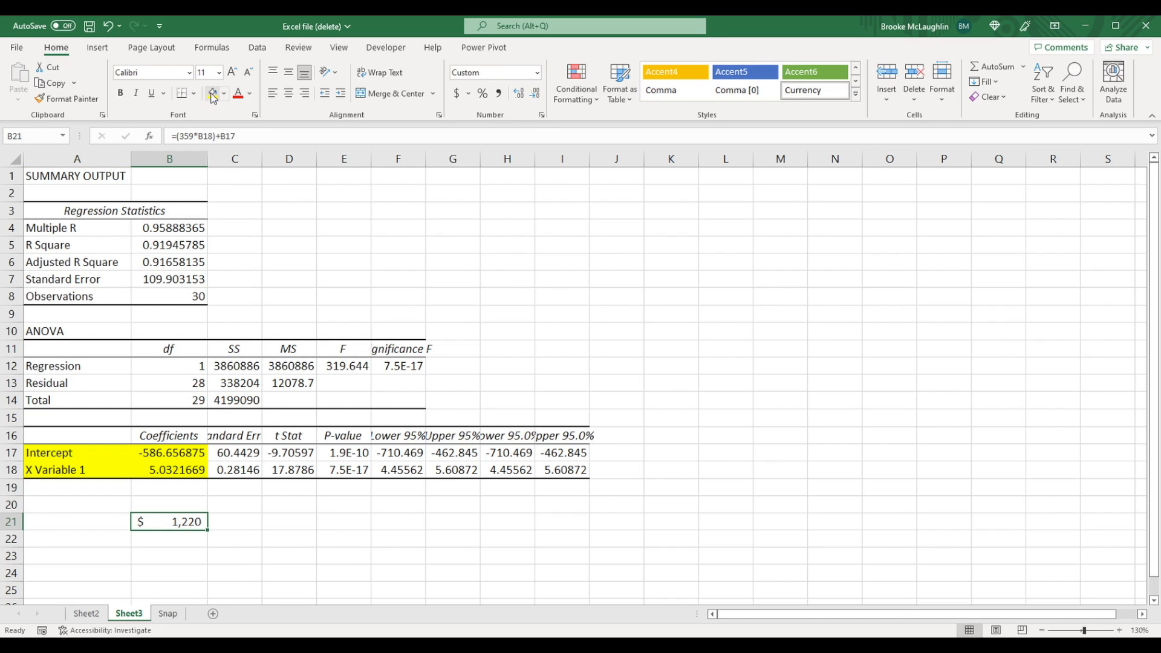
left_click(211, 93)
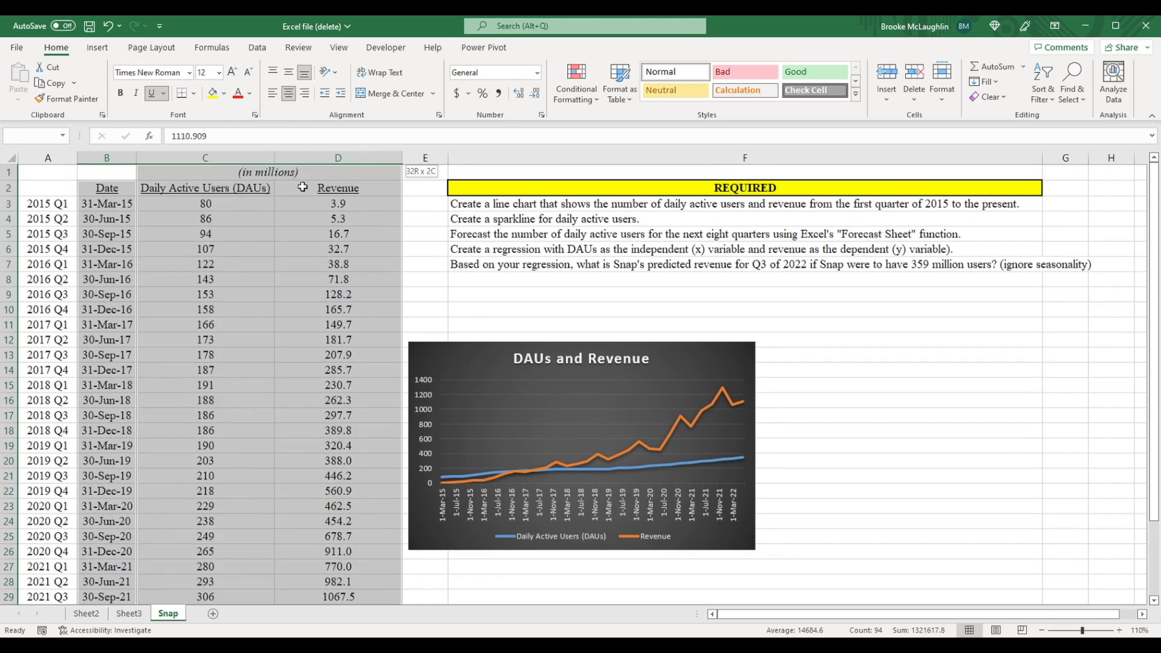
Step: Create a forecast sheet from the Date and Revenue columns with forecast end 6/30/2024
left_click(257, 47)
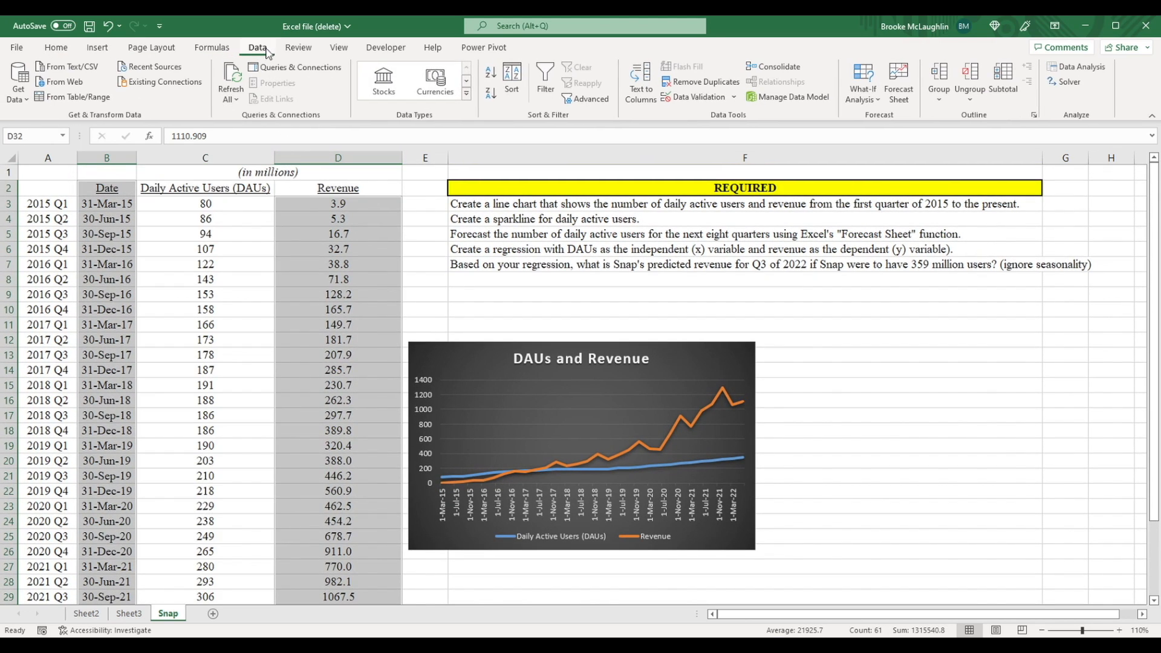
left_click(899, 82)
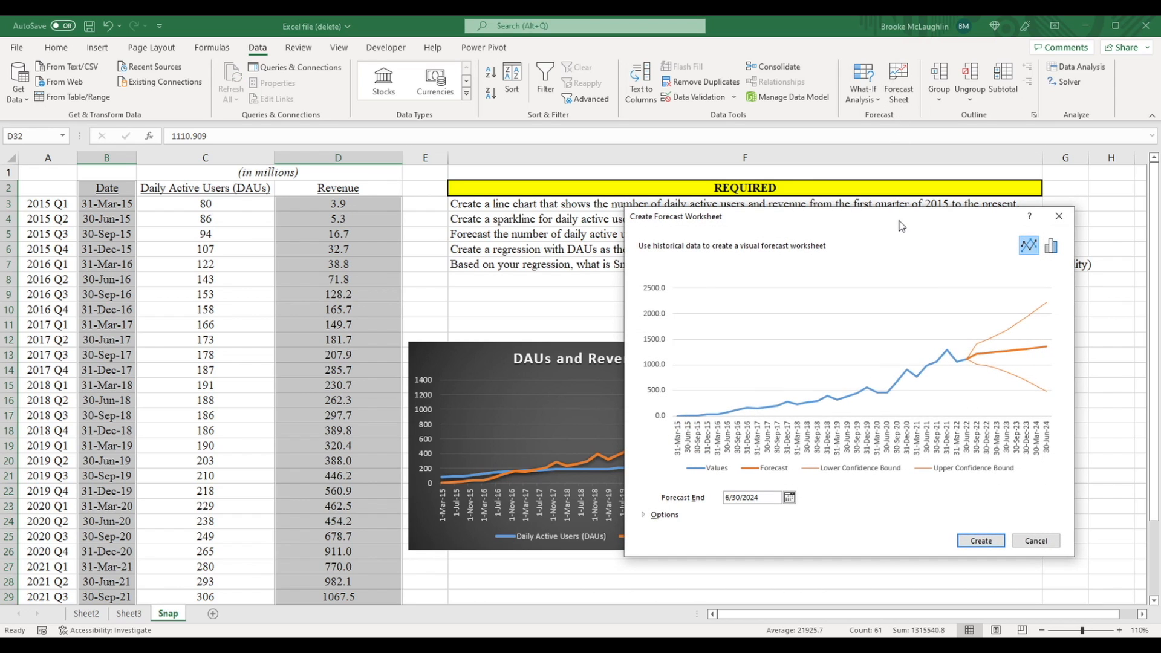
left_click(980, 541)
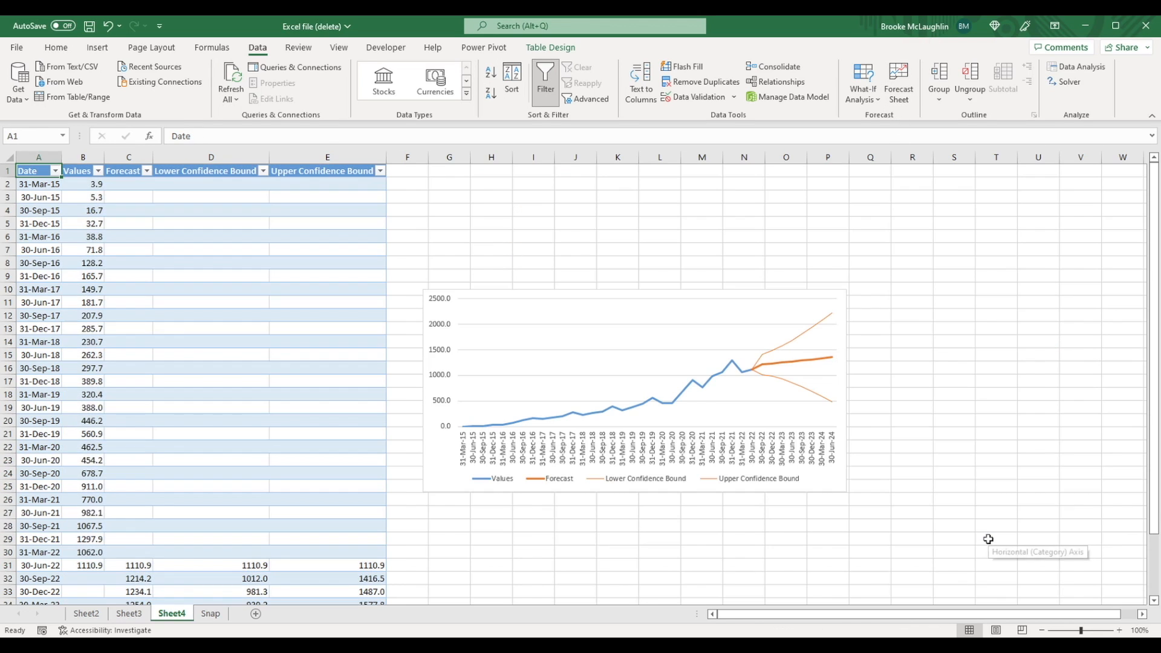
mouse_move(909, 634)
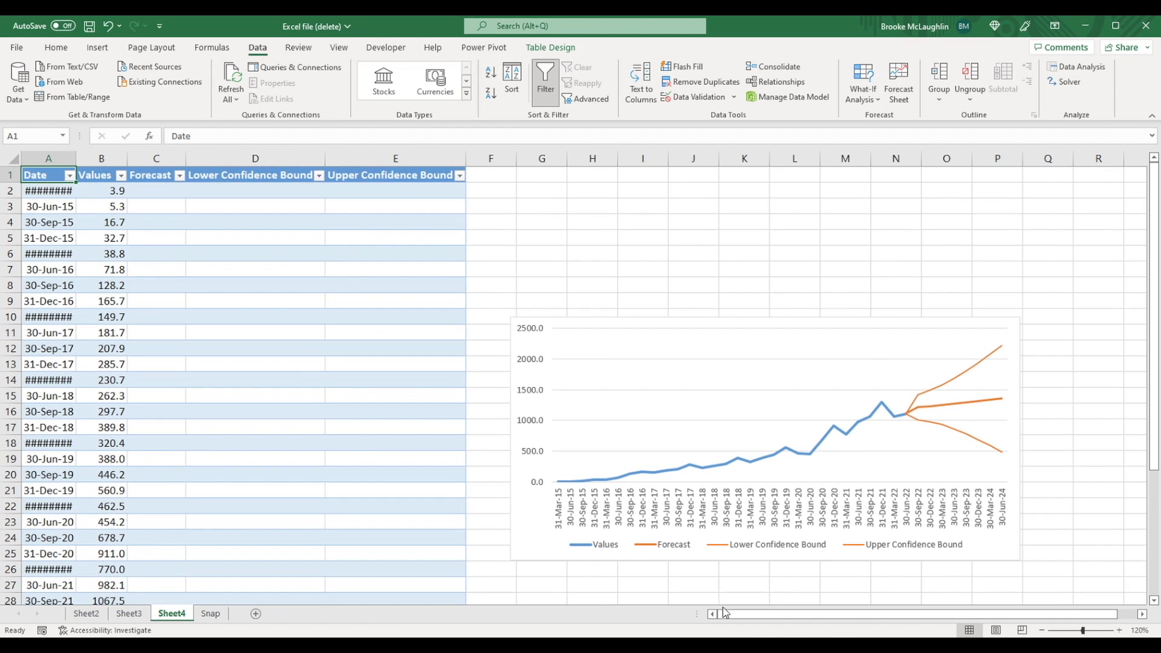
Step: Inspect the FORECAST.ETS formula for 30-Sep-22 in C32, then go back to Sheet3
scroll("down", 3)
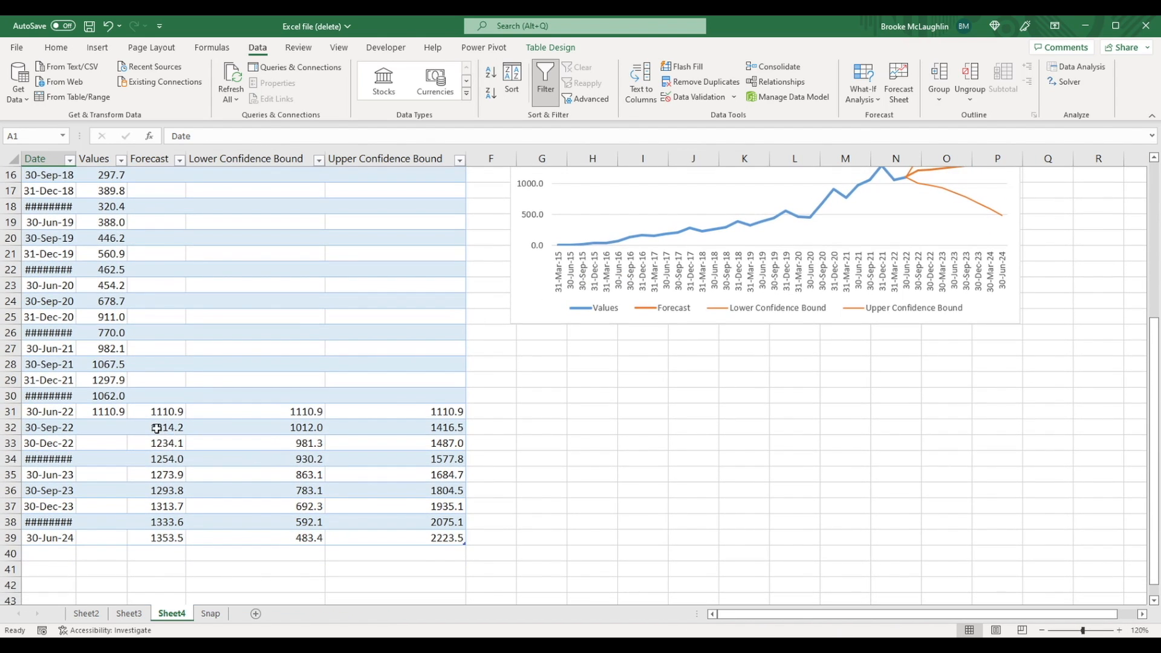
left_click(167, 428)
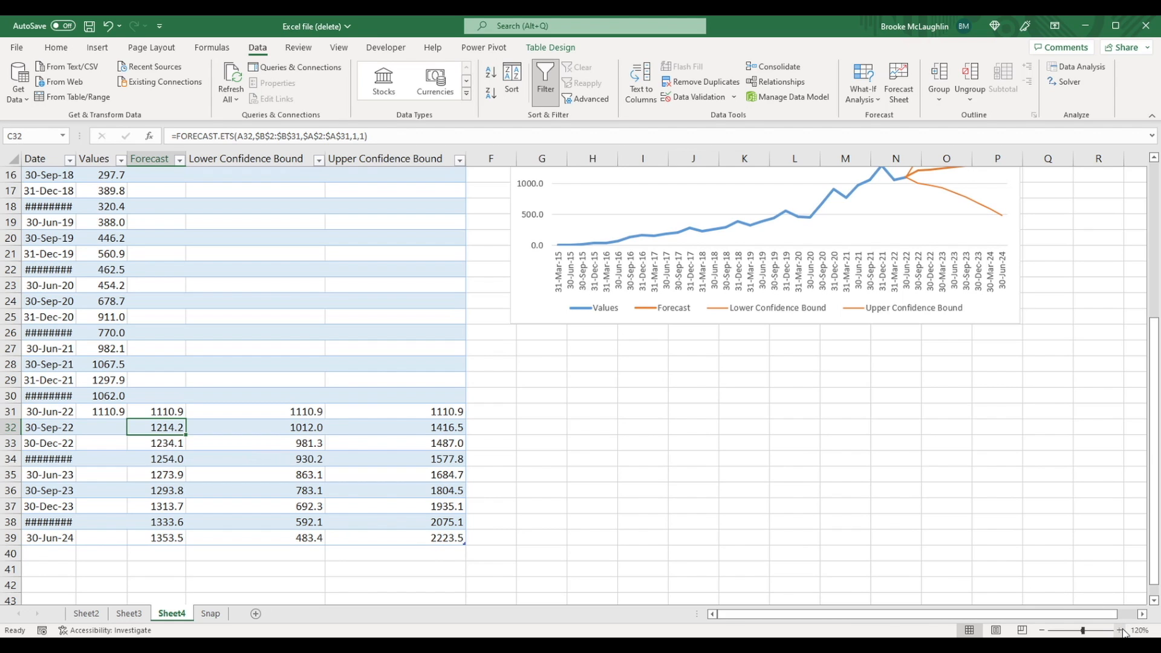
left_click(1123, 630)
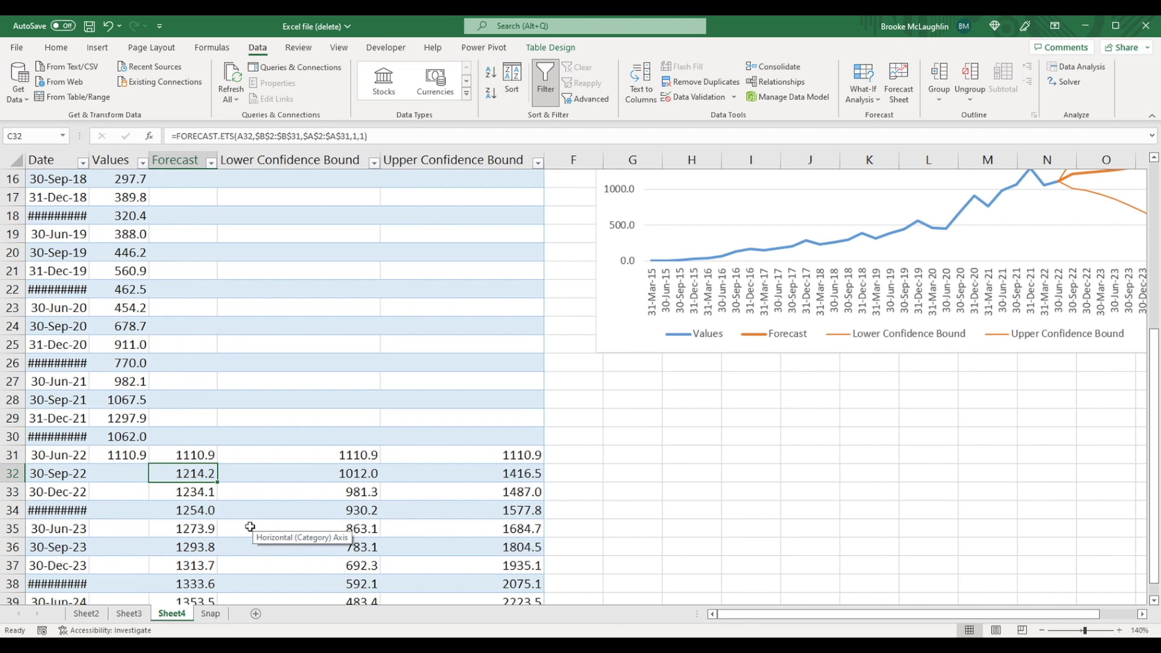
mouse_move(246, 474)
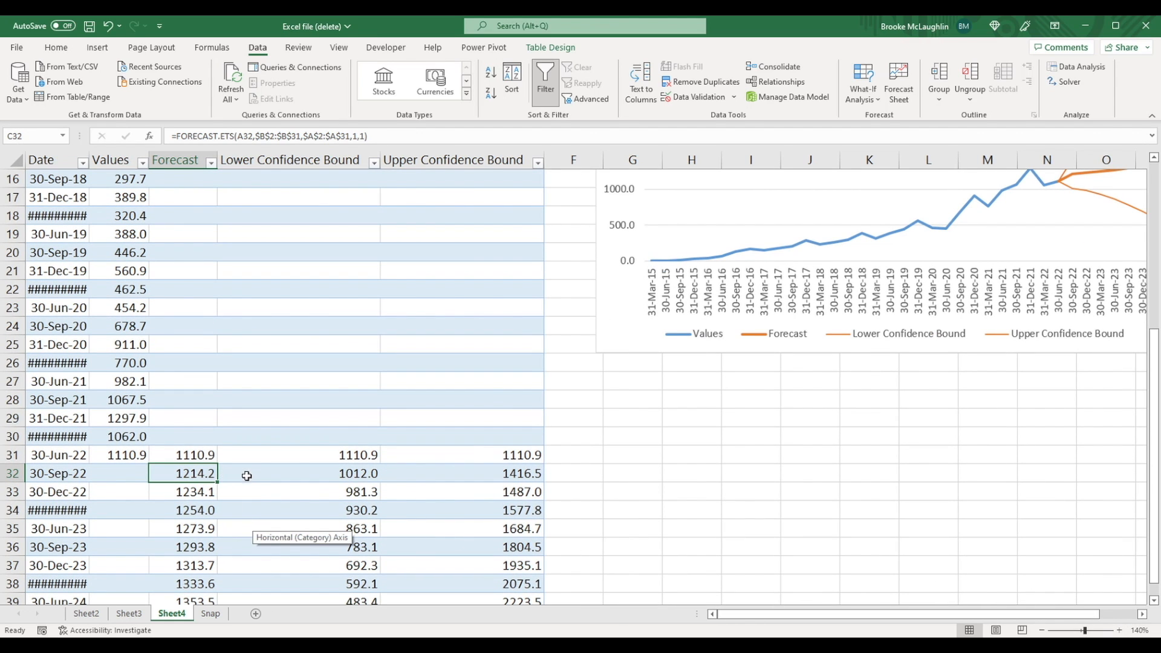
left_click(128, 613)
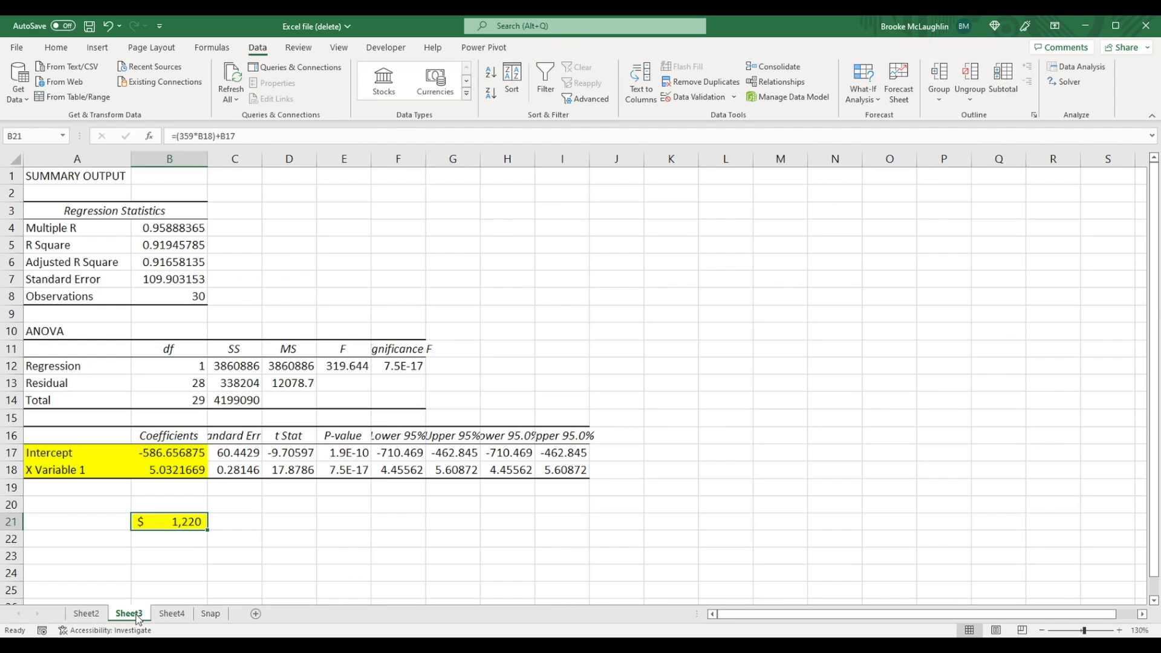
mouse_move(311, 512)
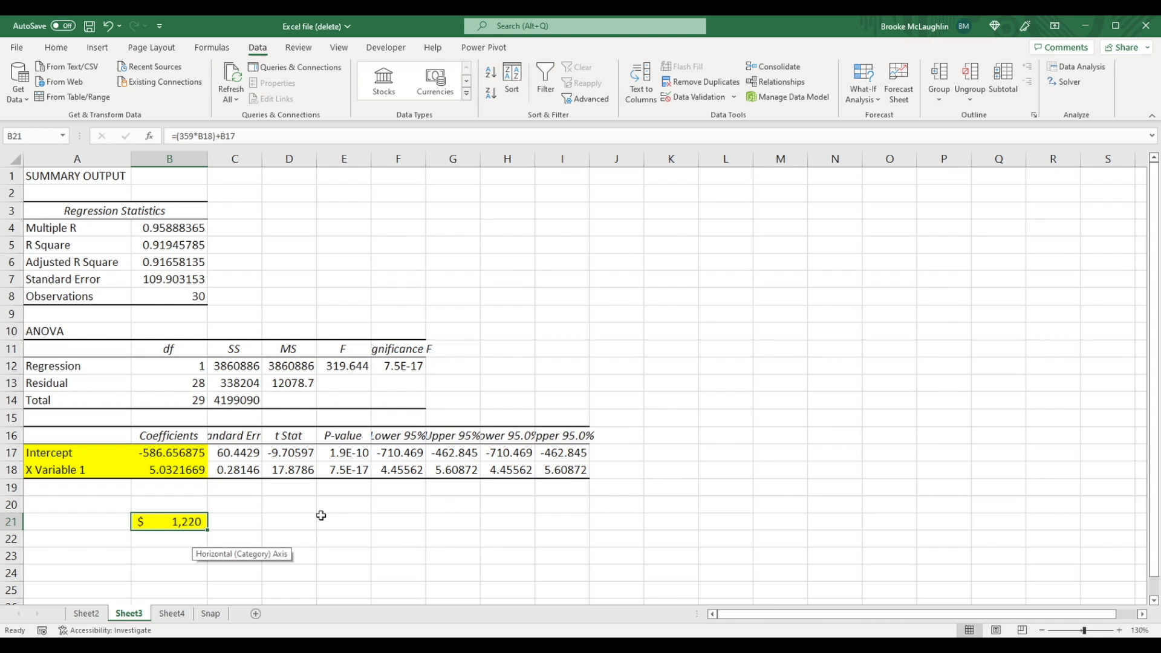
mouse_move(238, 558)
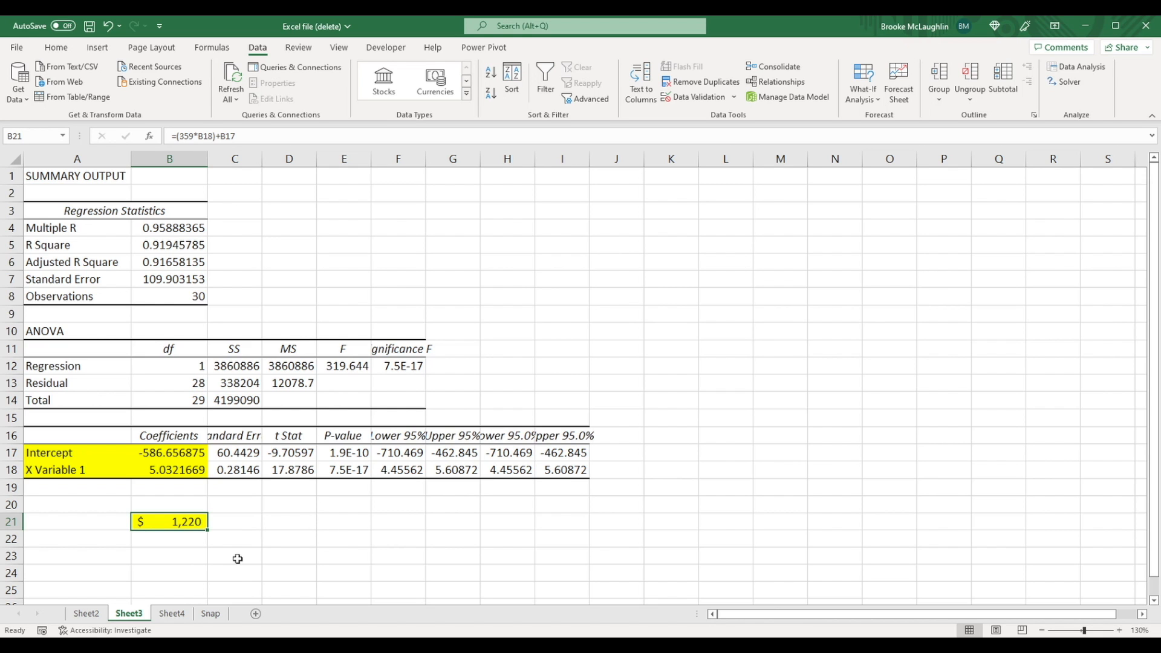